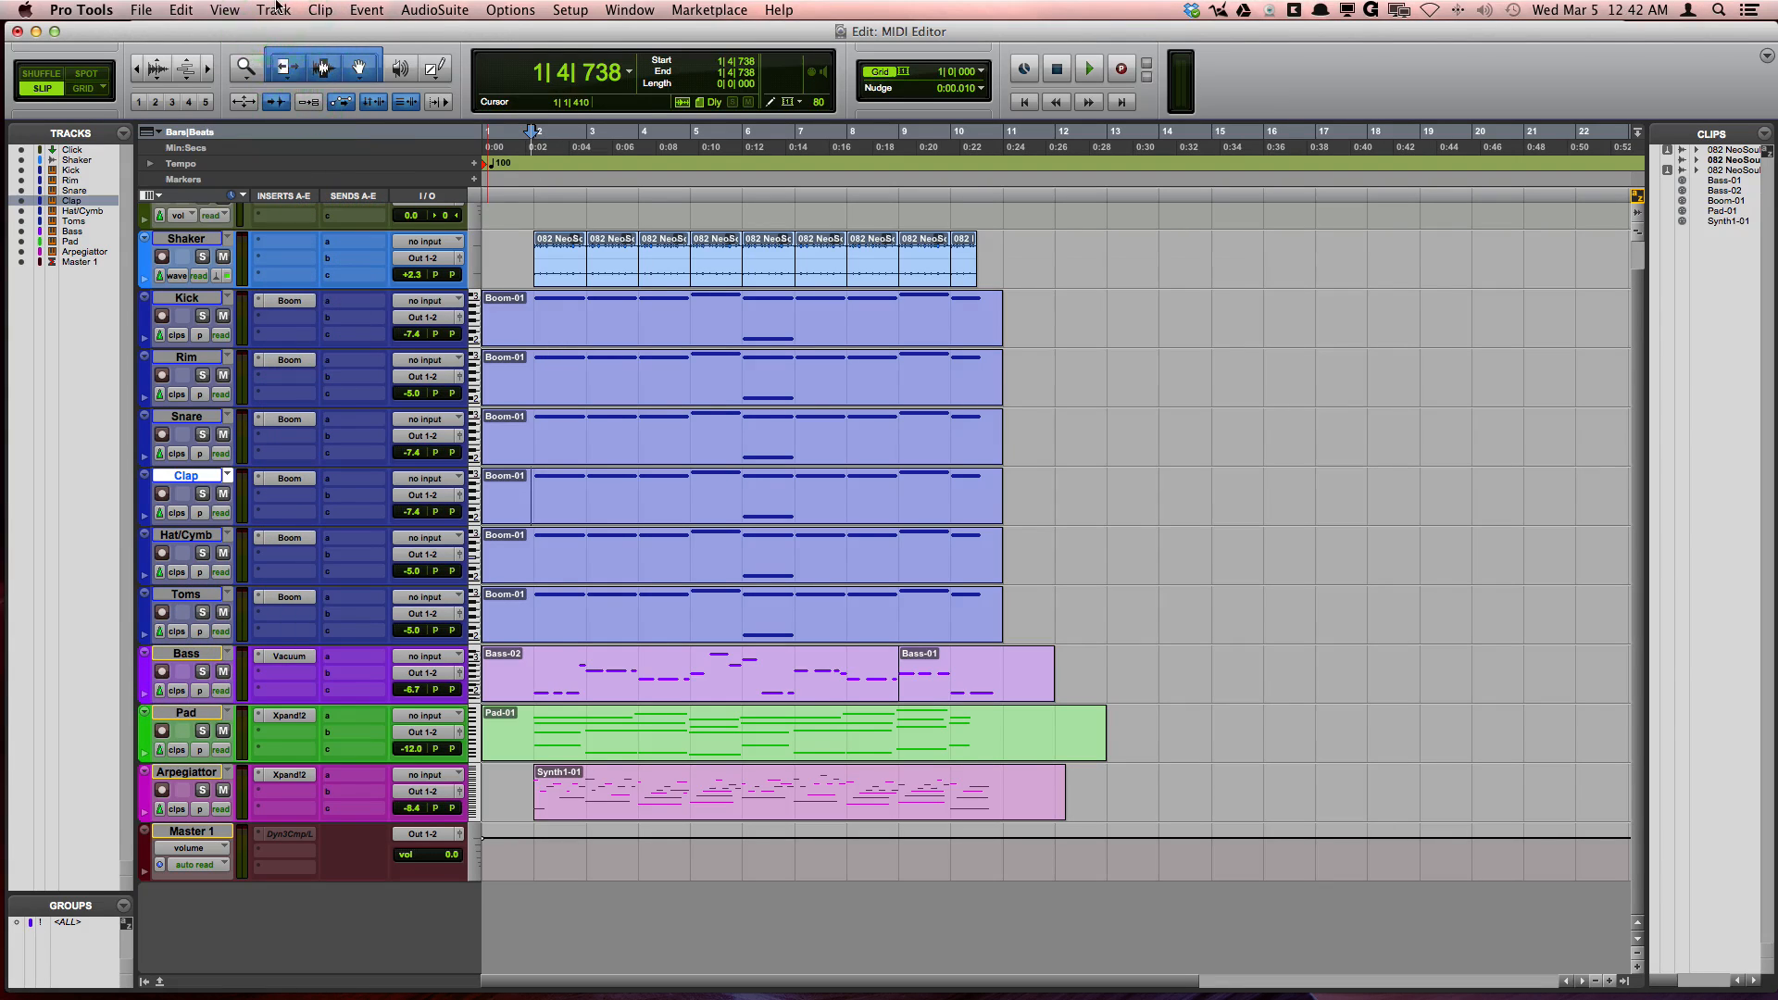
Create a new stereo Aux Input track from the Track menu
{"action": "left_click", "coordinate": [273, 10]}
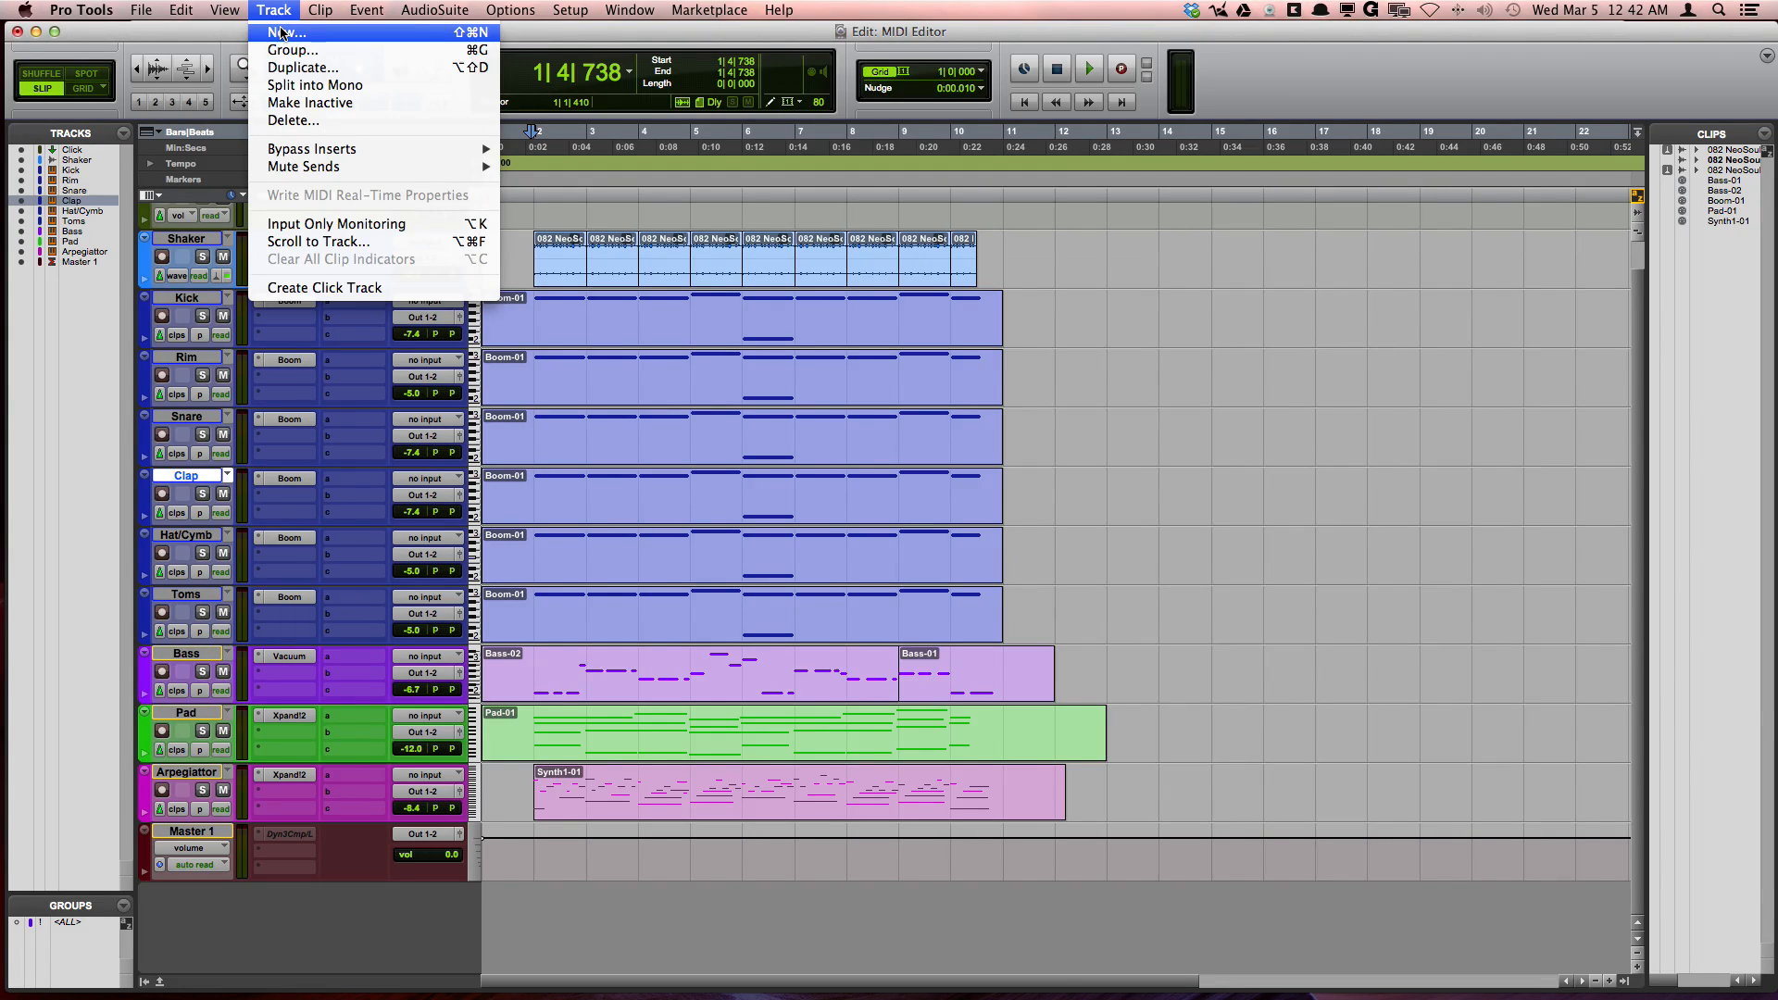
{"action": "left_click", "coordinate": [284, 31]}
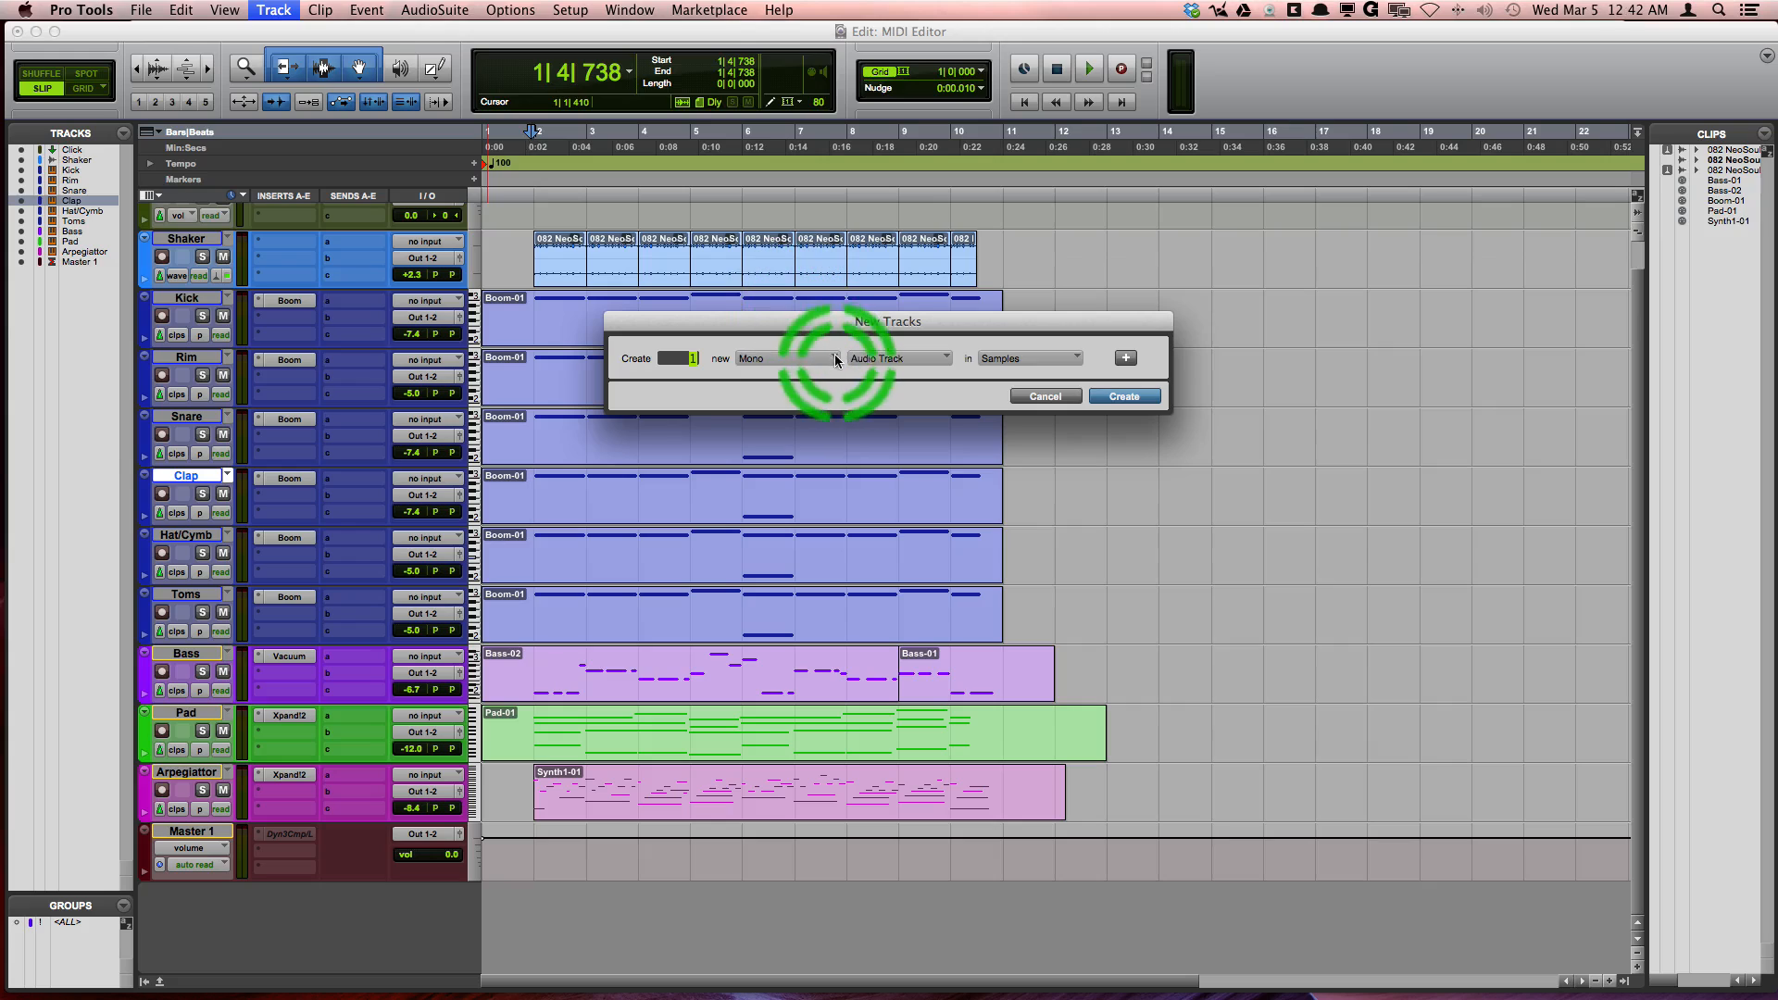
{"action": "left_click", "coordinate": [785, 358]}
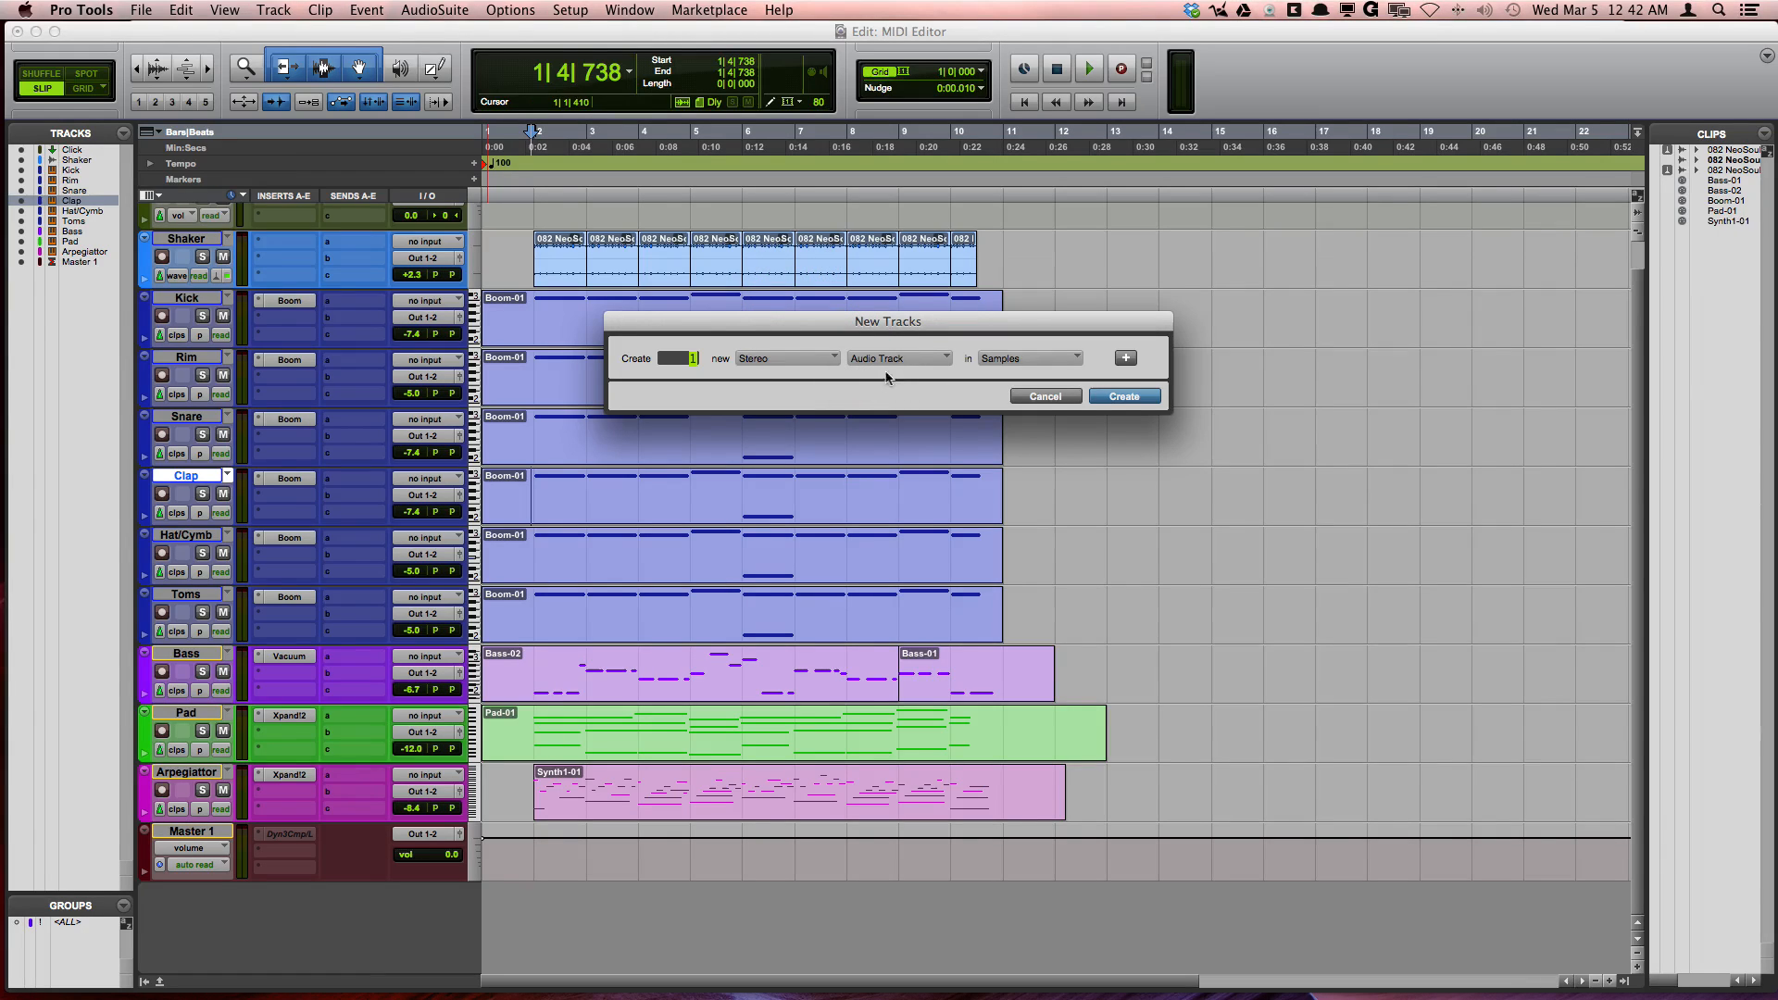
{"action": "left_click", "coordinate": [899, 358]}
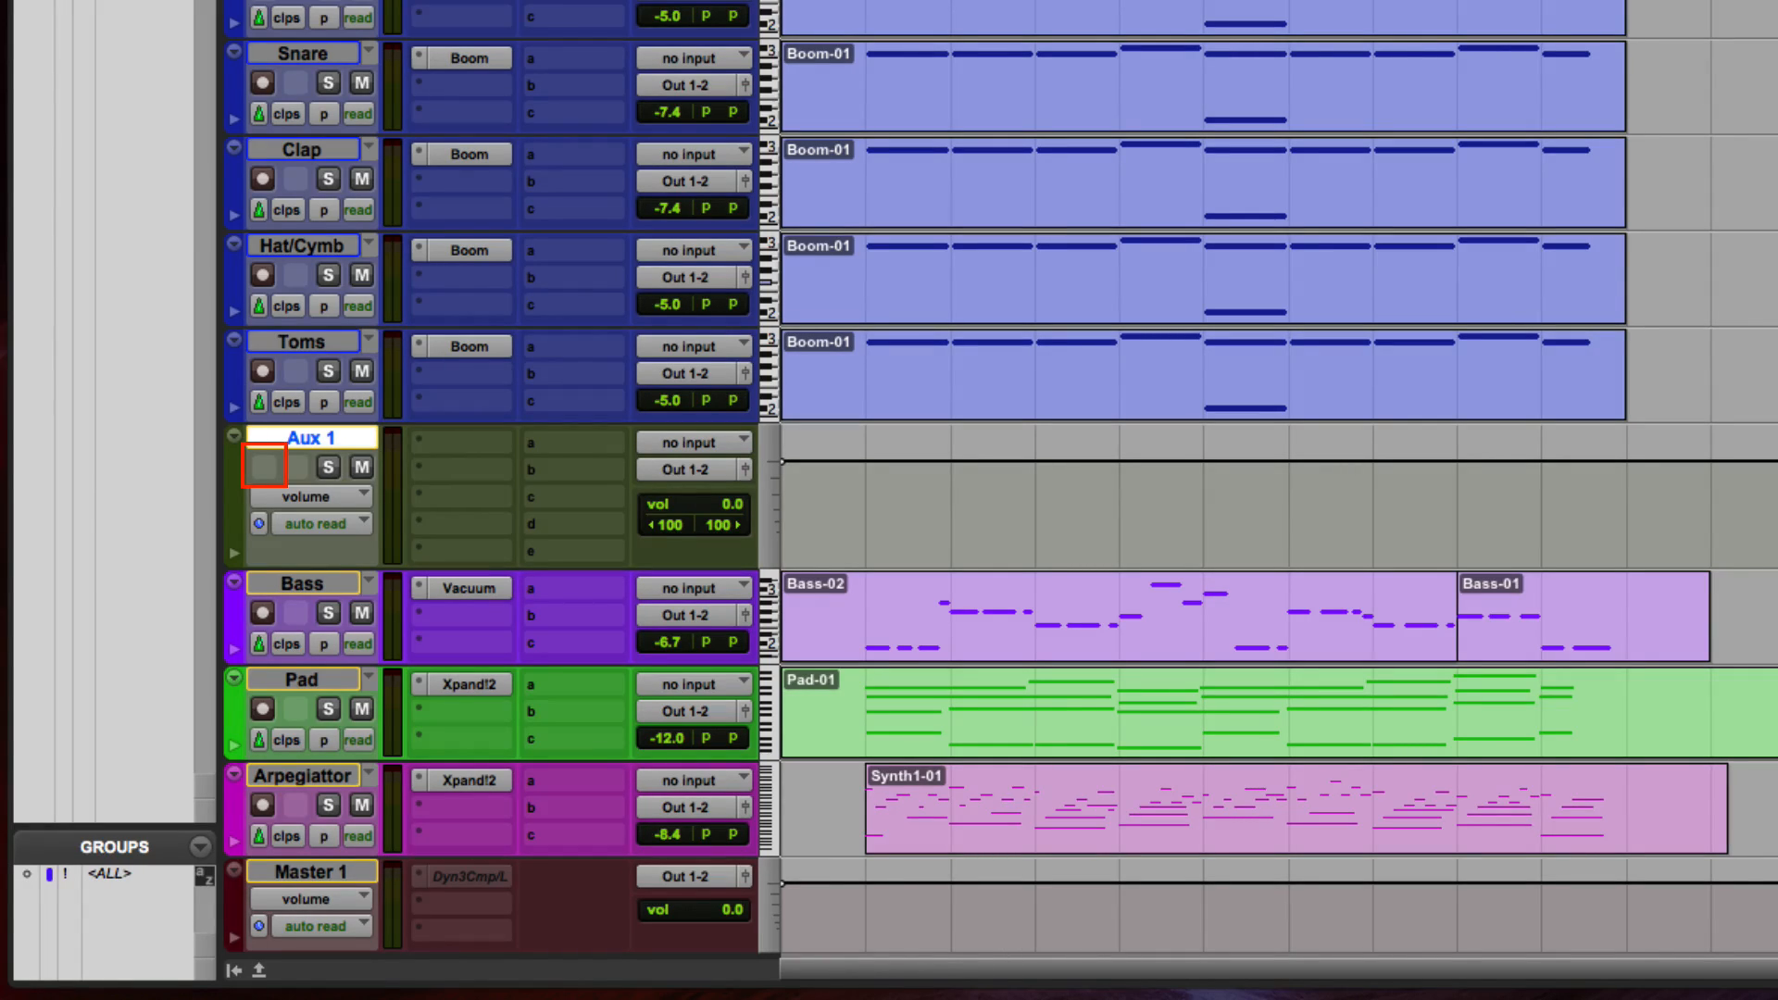
{"action": "left_click", "coordinate": [262, 465]}
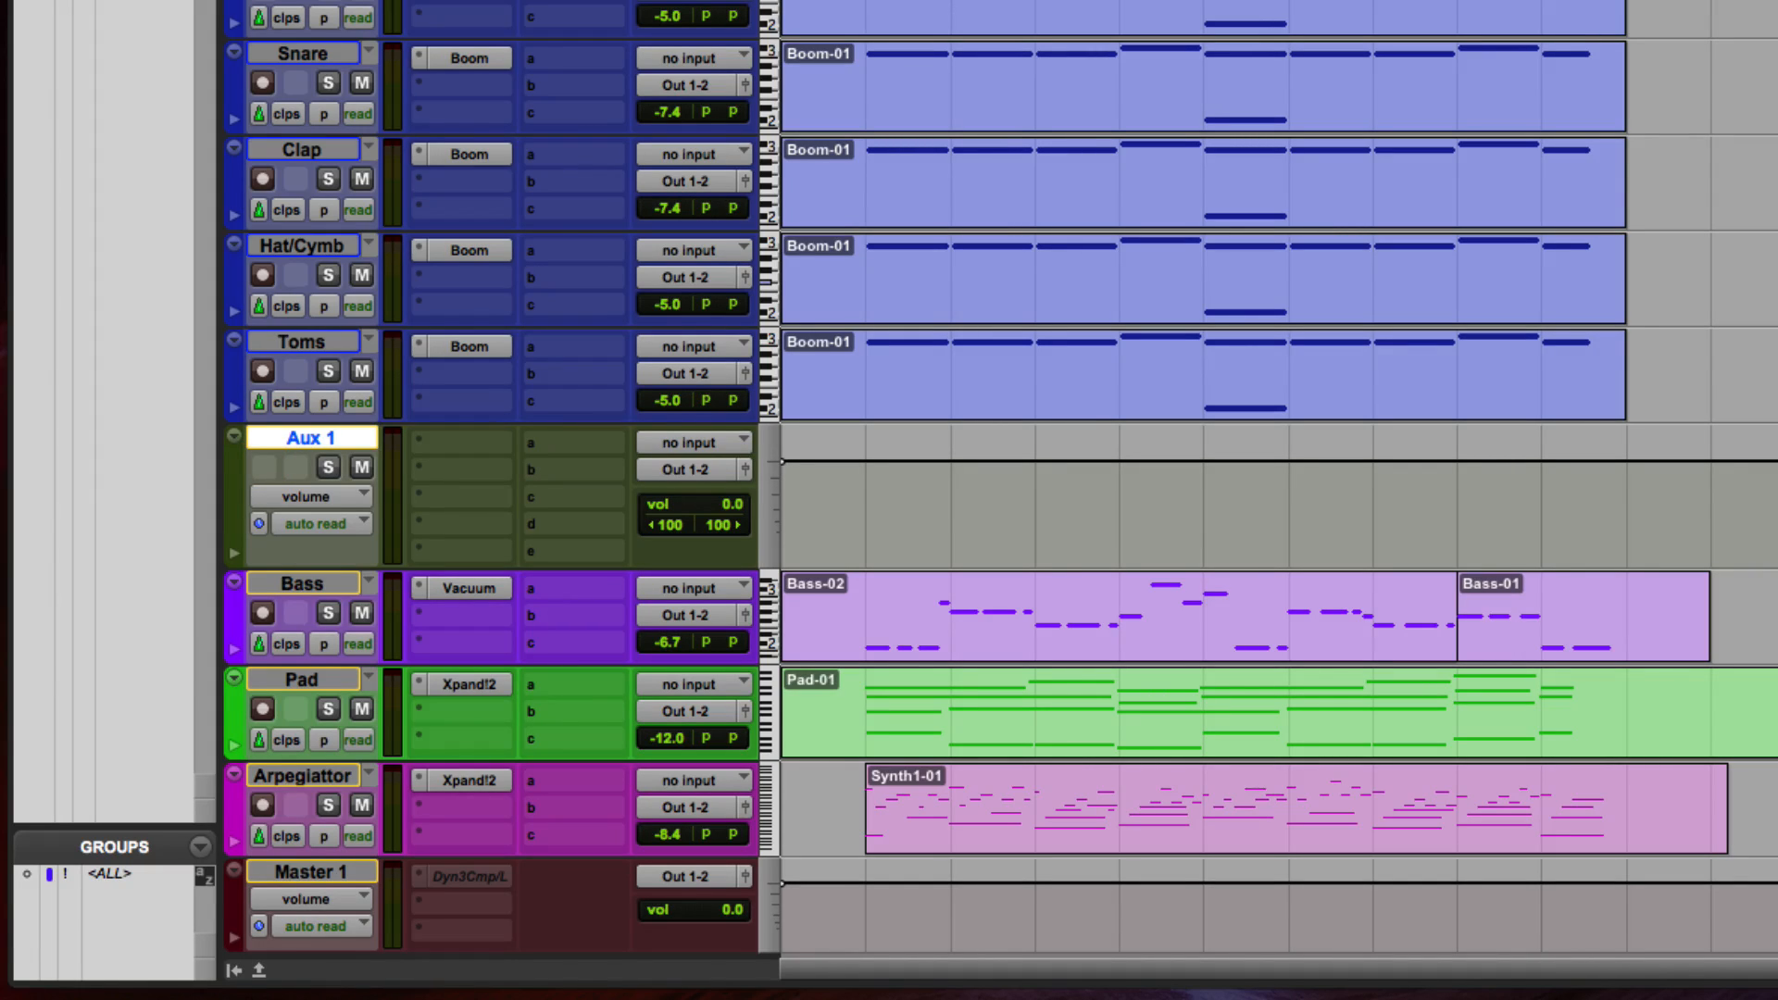
{"action": "left_click", "coordinate": [693, 441]}
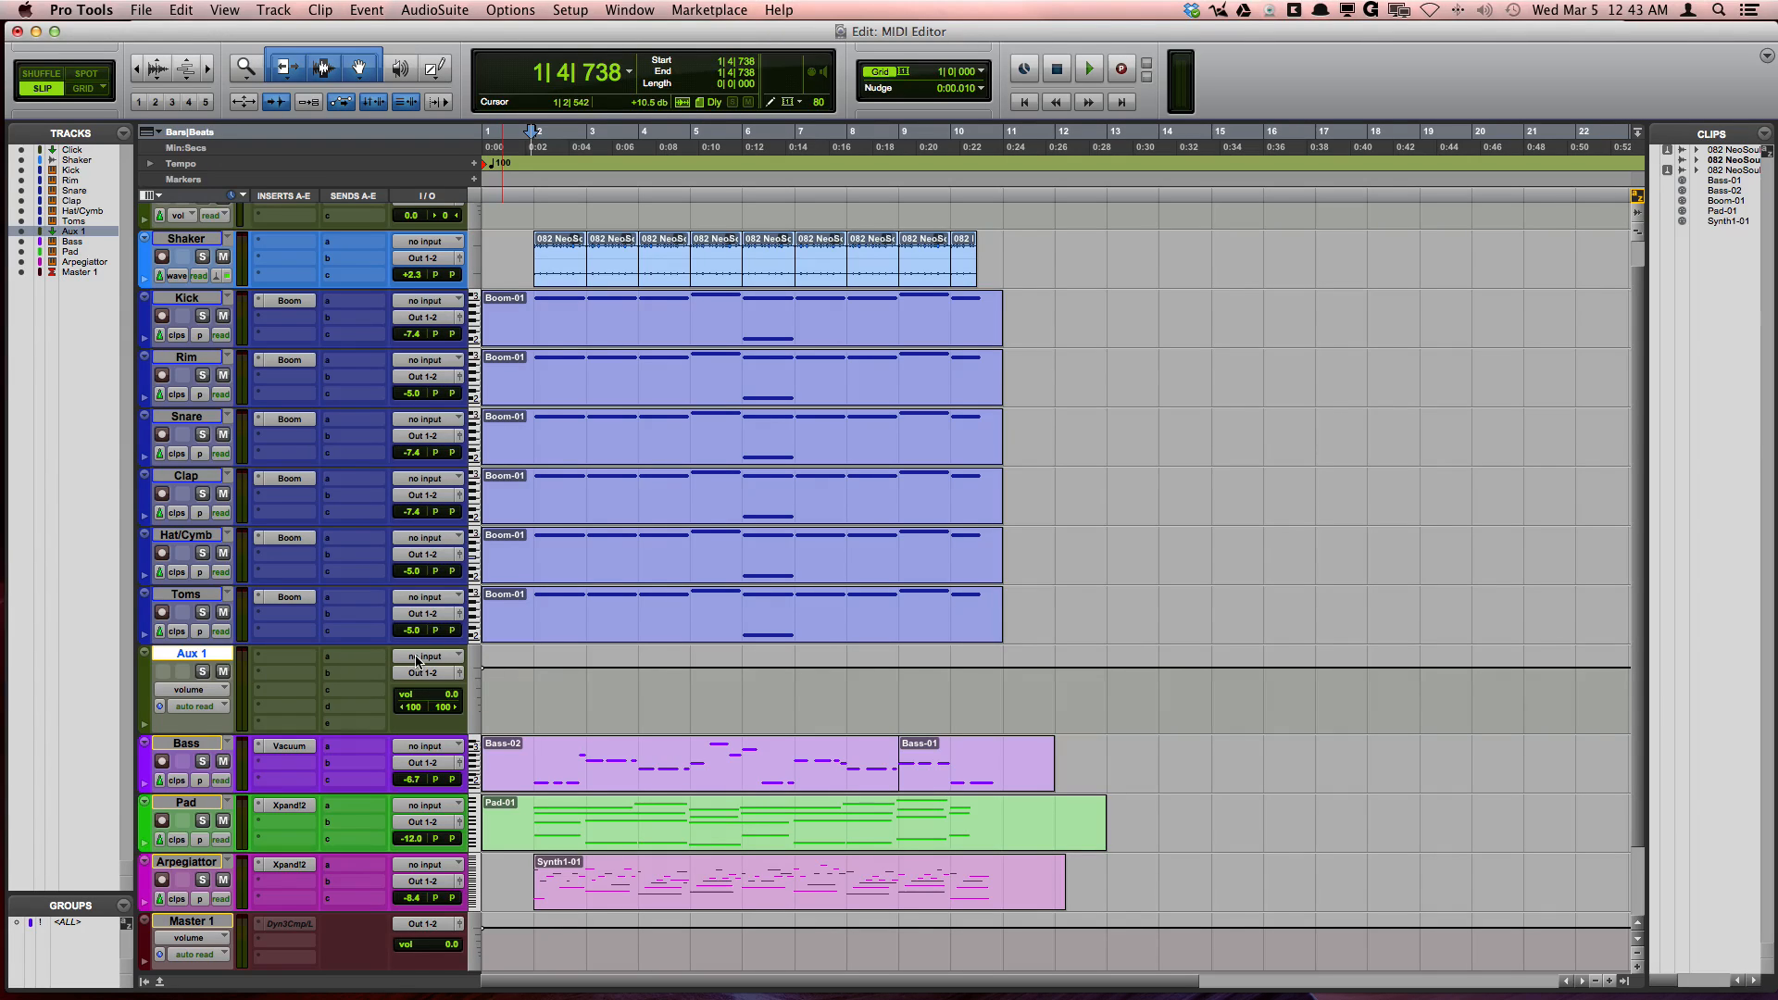
{"action": "mouse_move", "coordinate": [429, 656]}
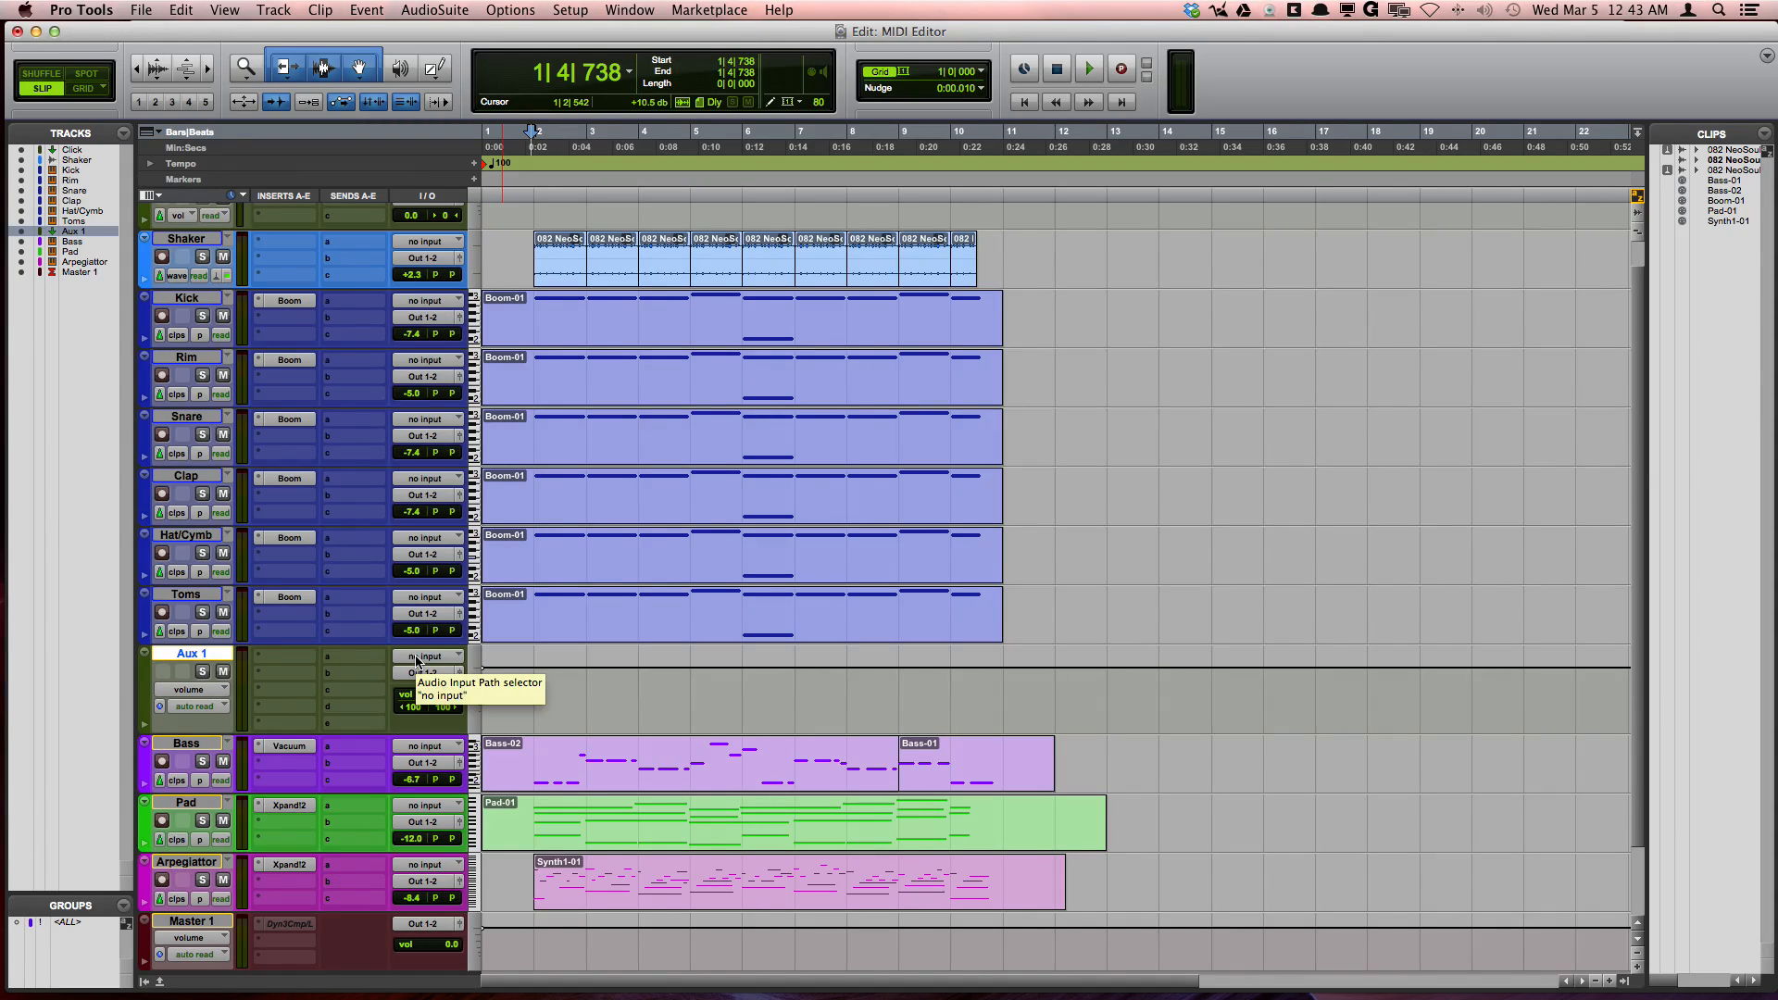
Set Aux 1's input to Bus 1-2 and rename that bus 'Drums and Perc'
{"action": "left_click", "coordinate": [429, 656]}
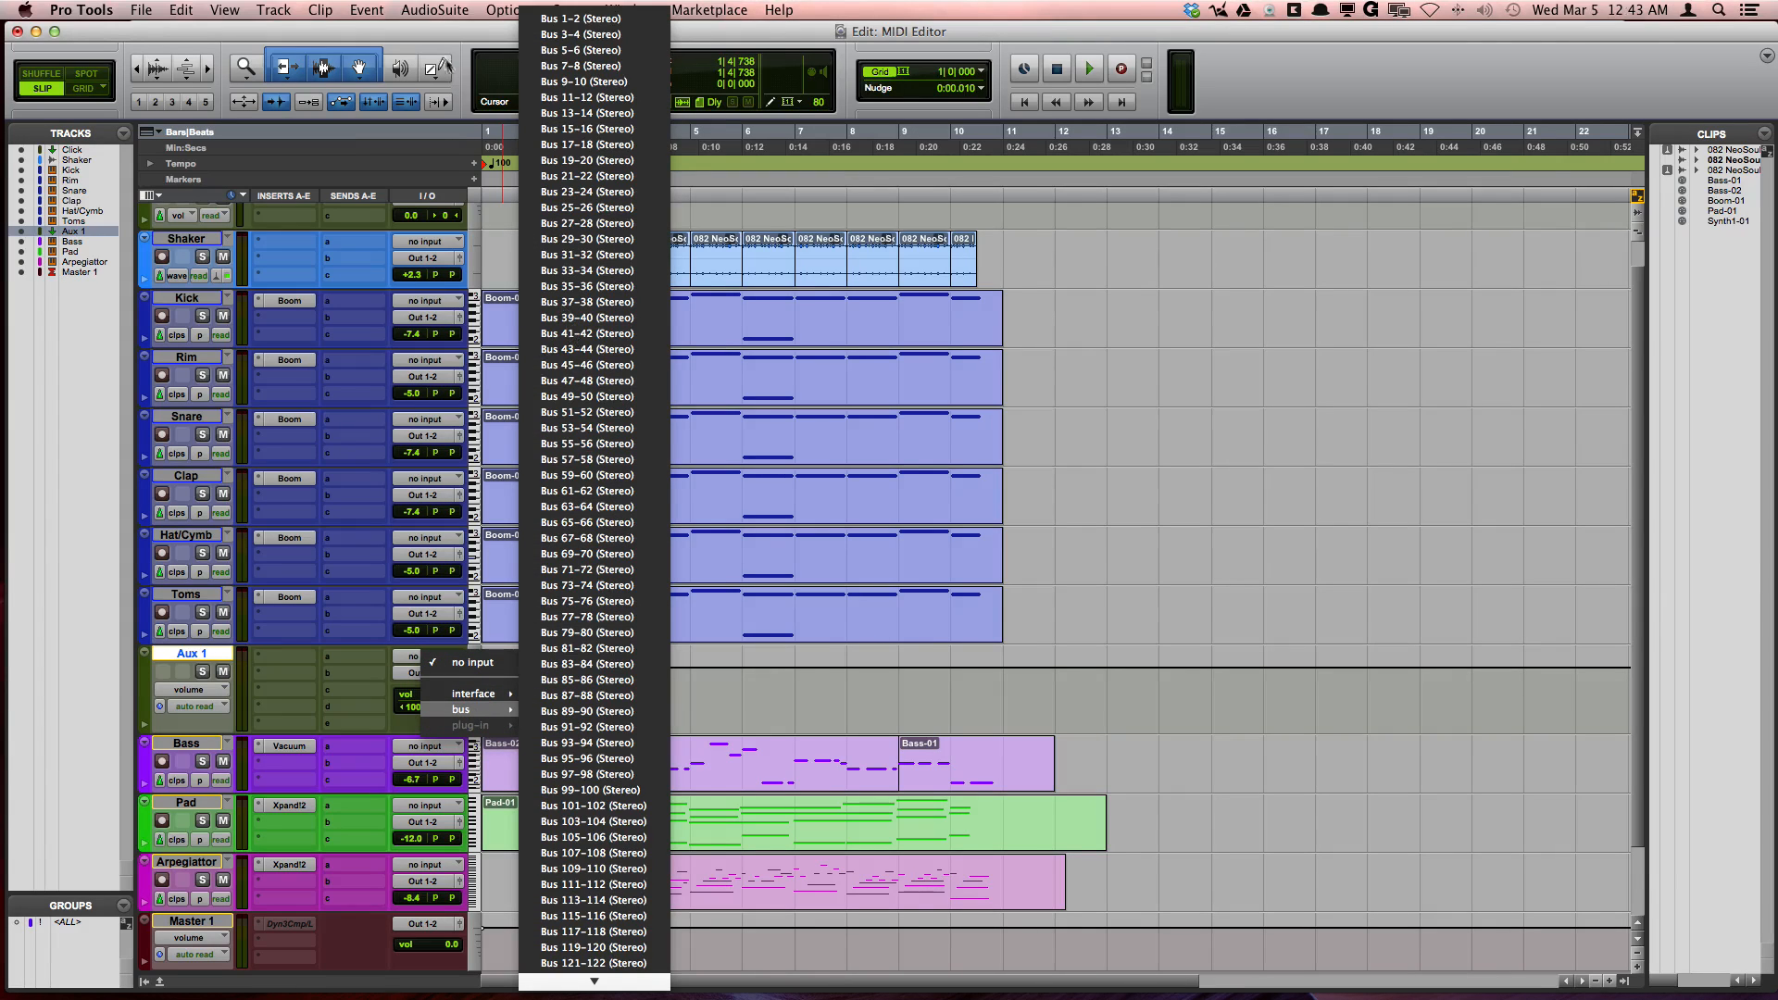
{"action": "mouse_move", "coordinate": [578, 18]}
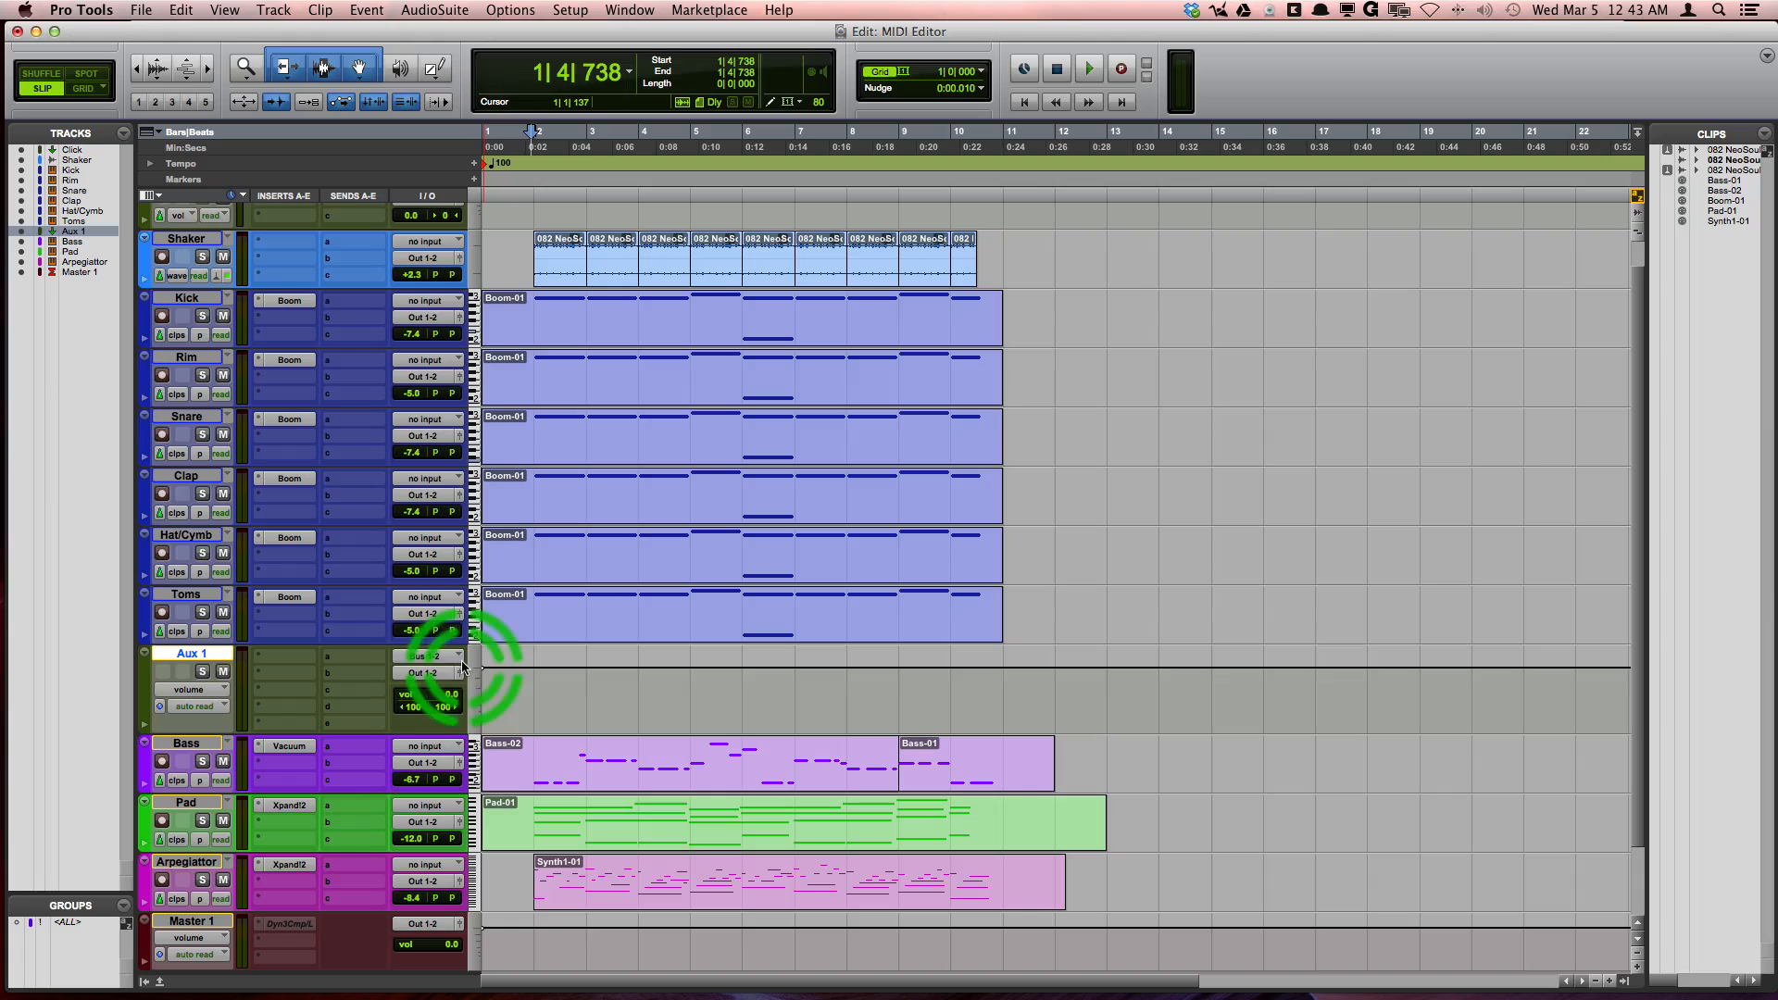
{"action": "left_click", "coordinate": [429, 656]}
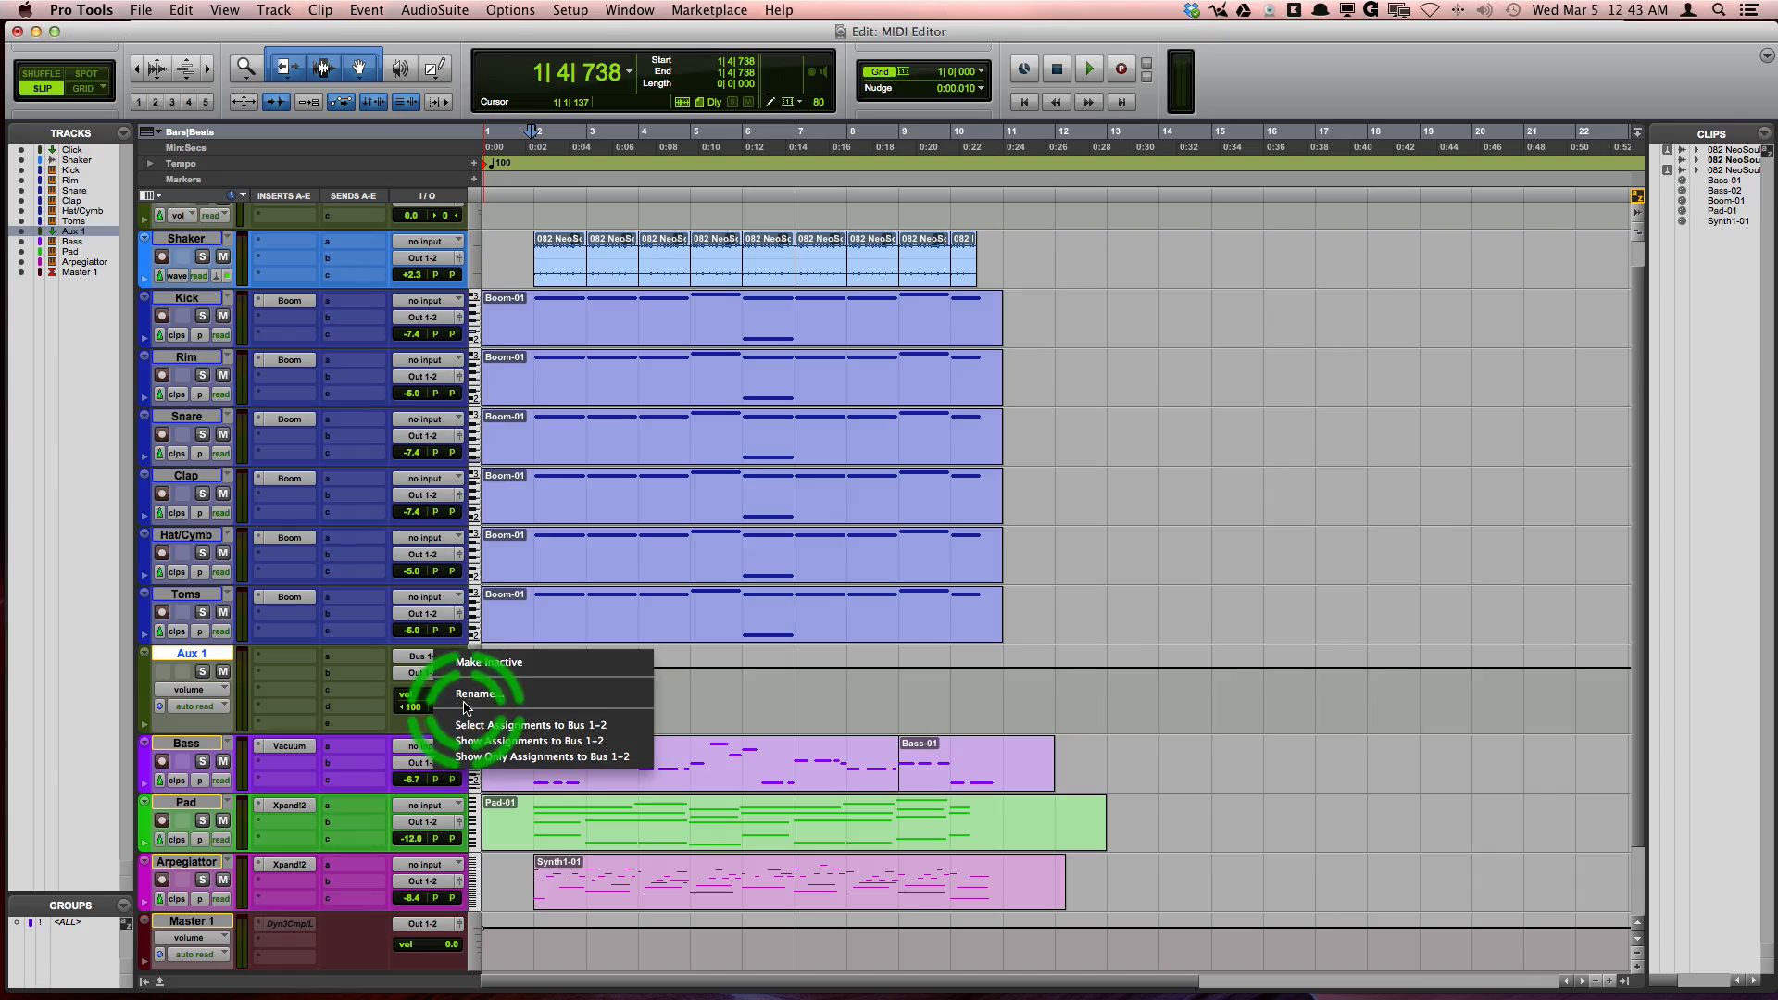
{"action": "left_click", "coordinate": [475, 693]}
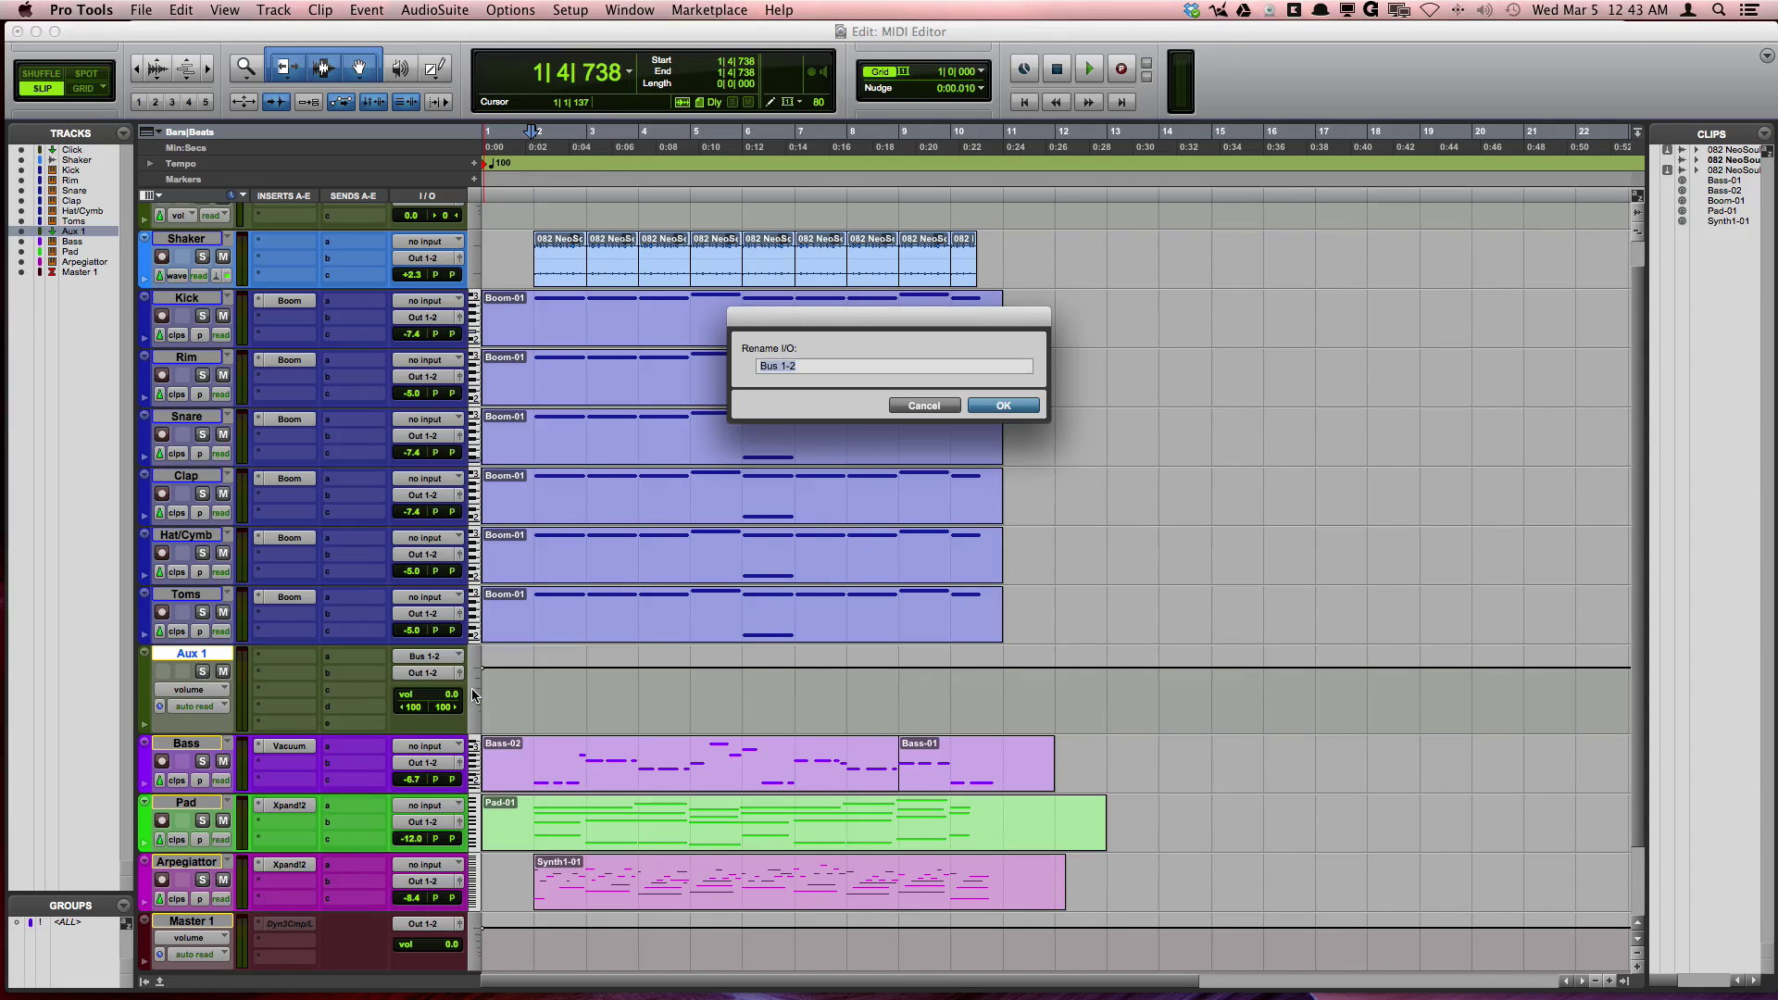
{"action": "type", "text": "Drums and Perc"}
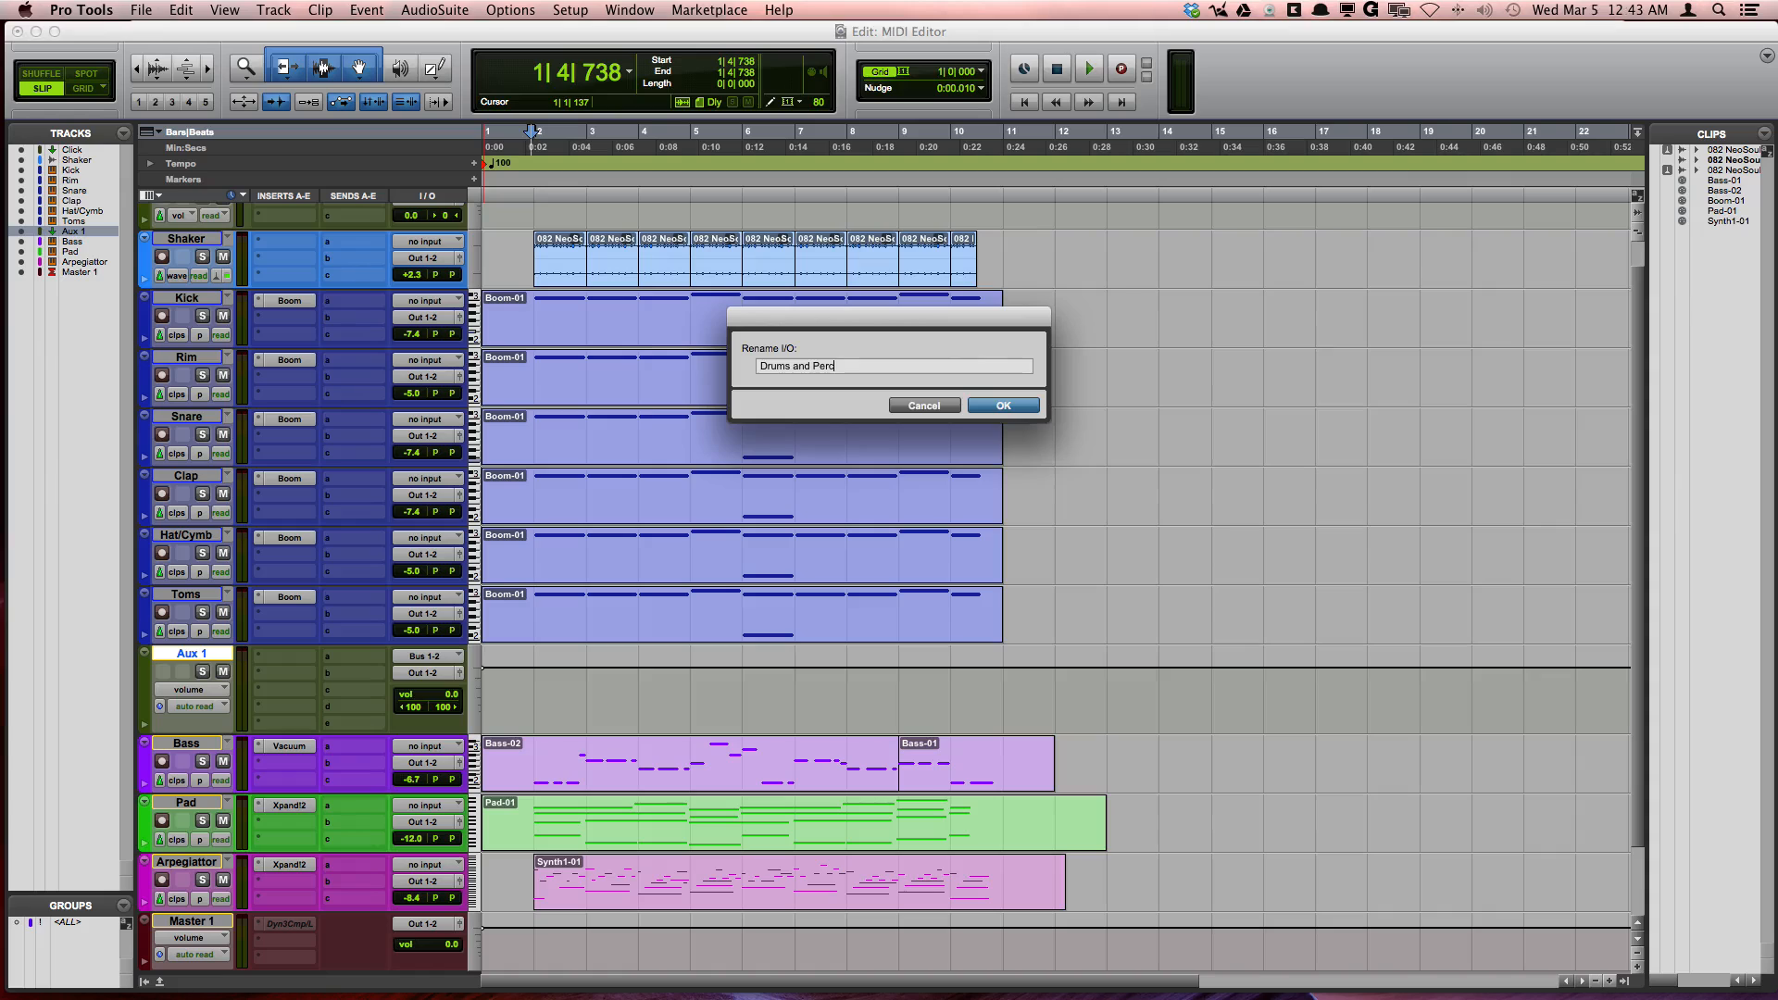
{"action": "left_click", "coordinate": [1001, 405]}
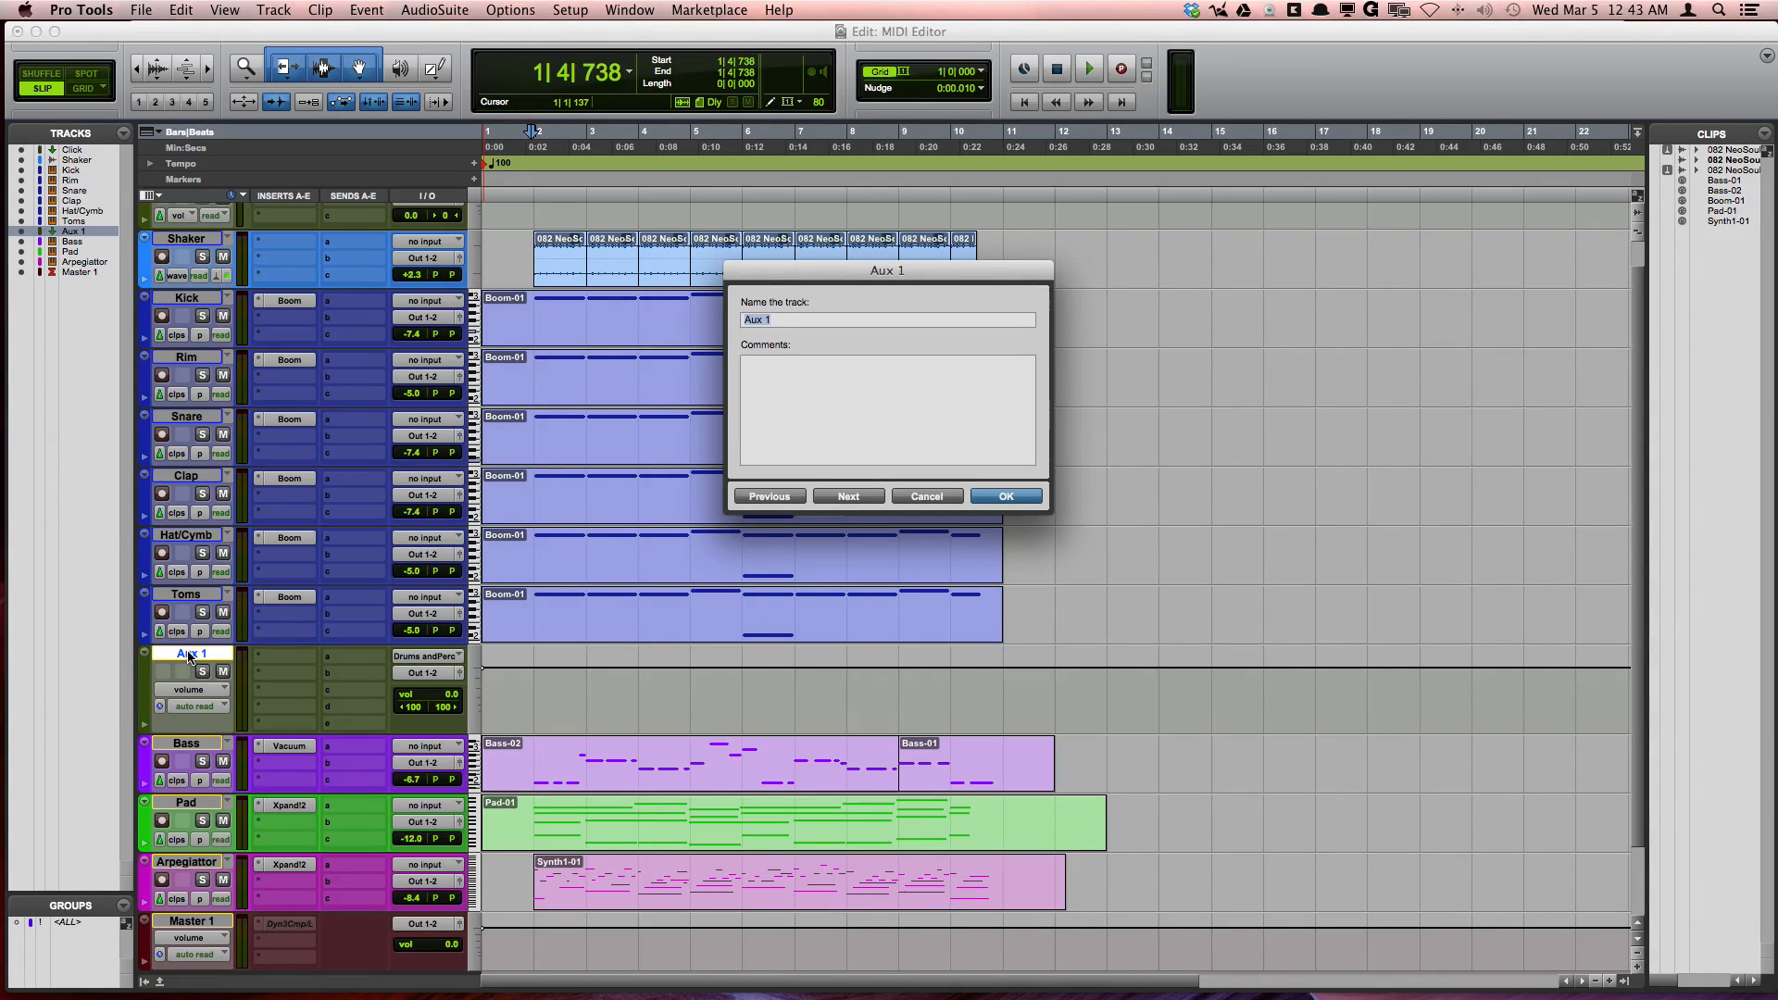
Rename the Aux 1 track to 'Drums and Perc'
{"action": "type", "text": "Drums and ("}
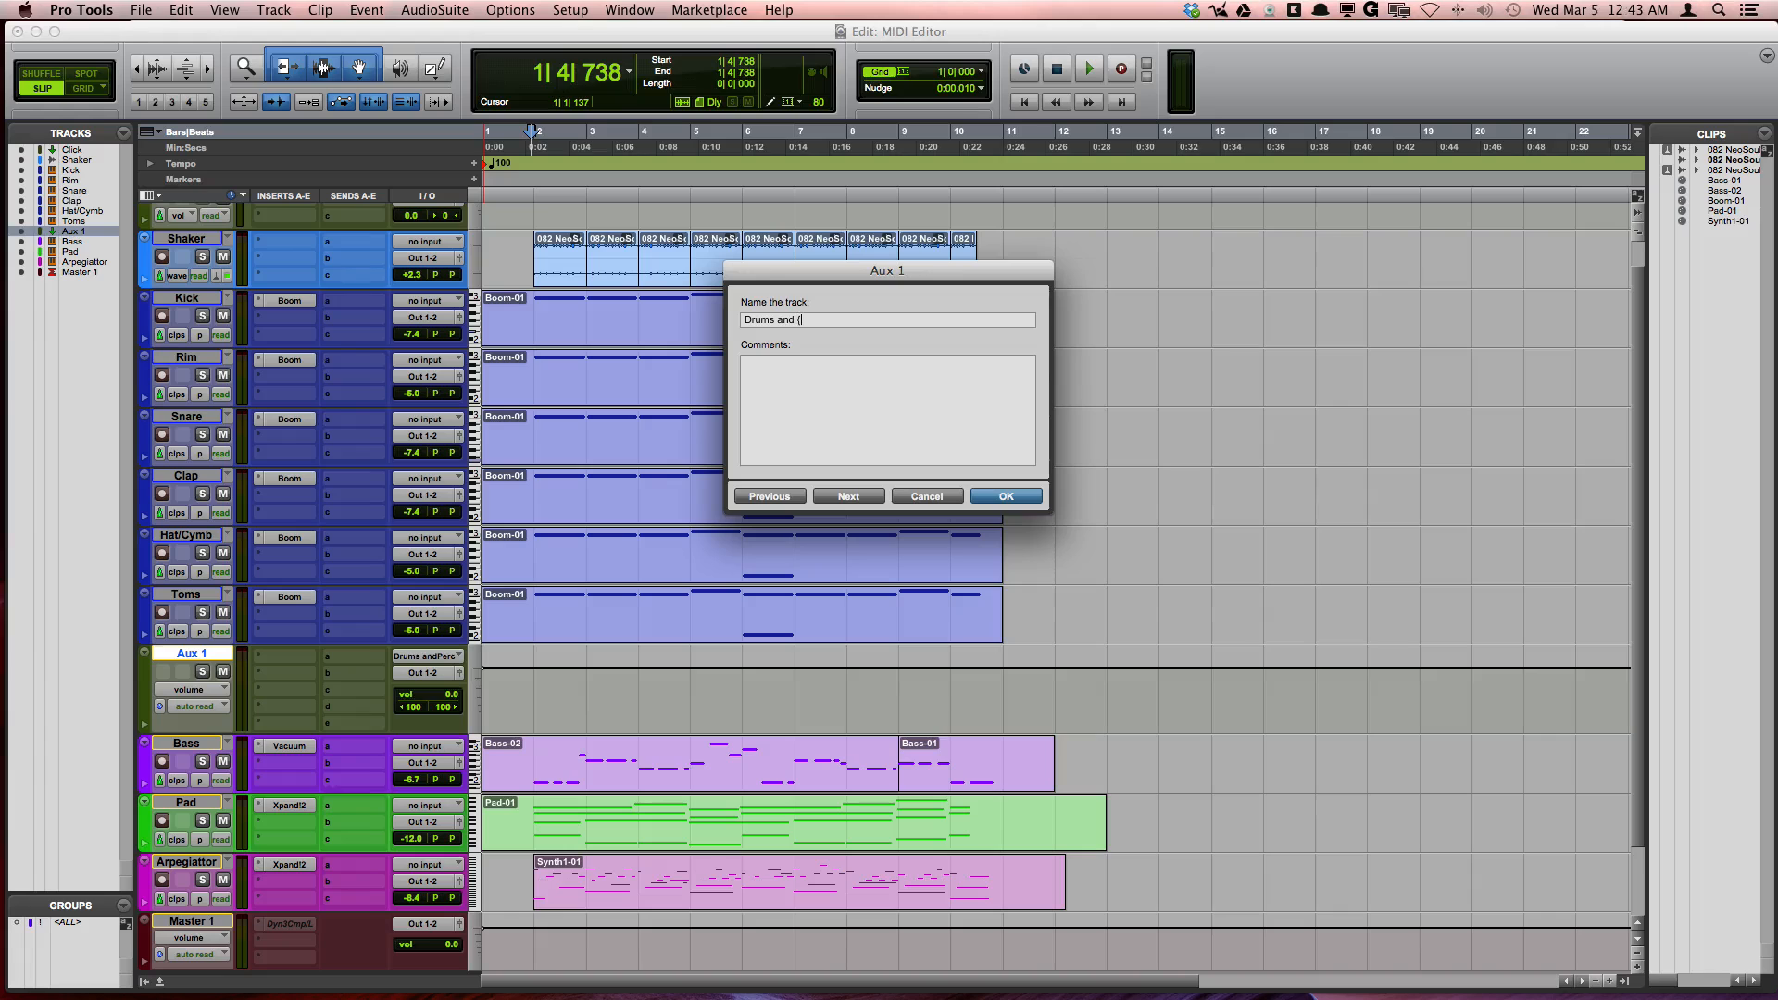
{"action": "left_click", "coordinate": [1004, 495]}
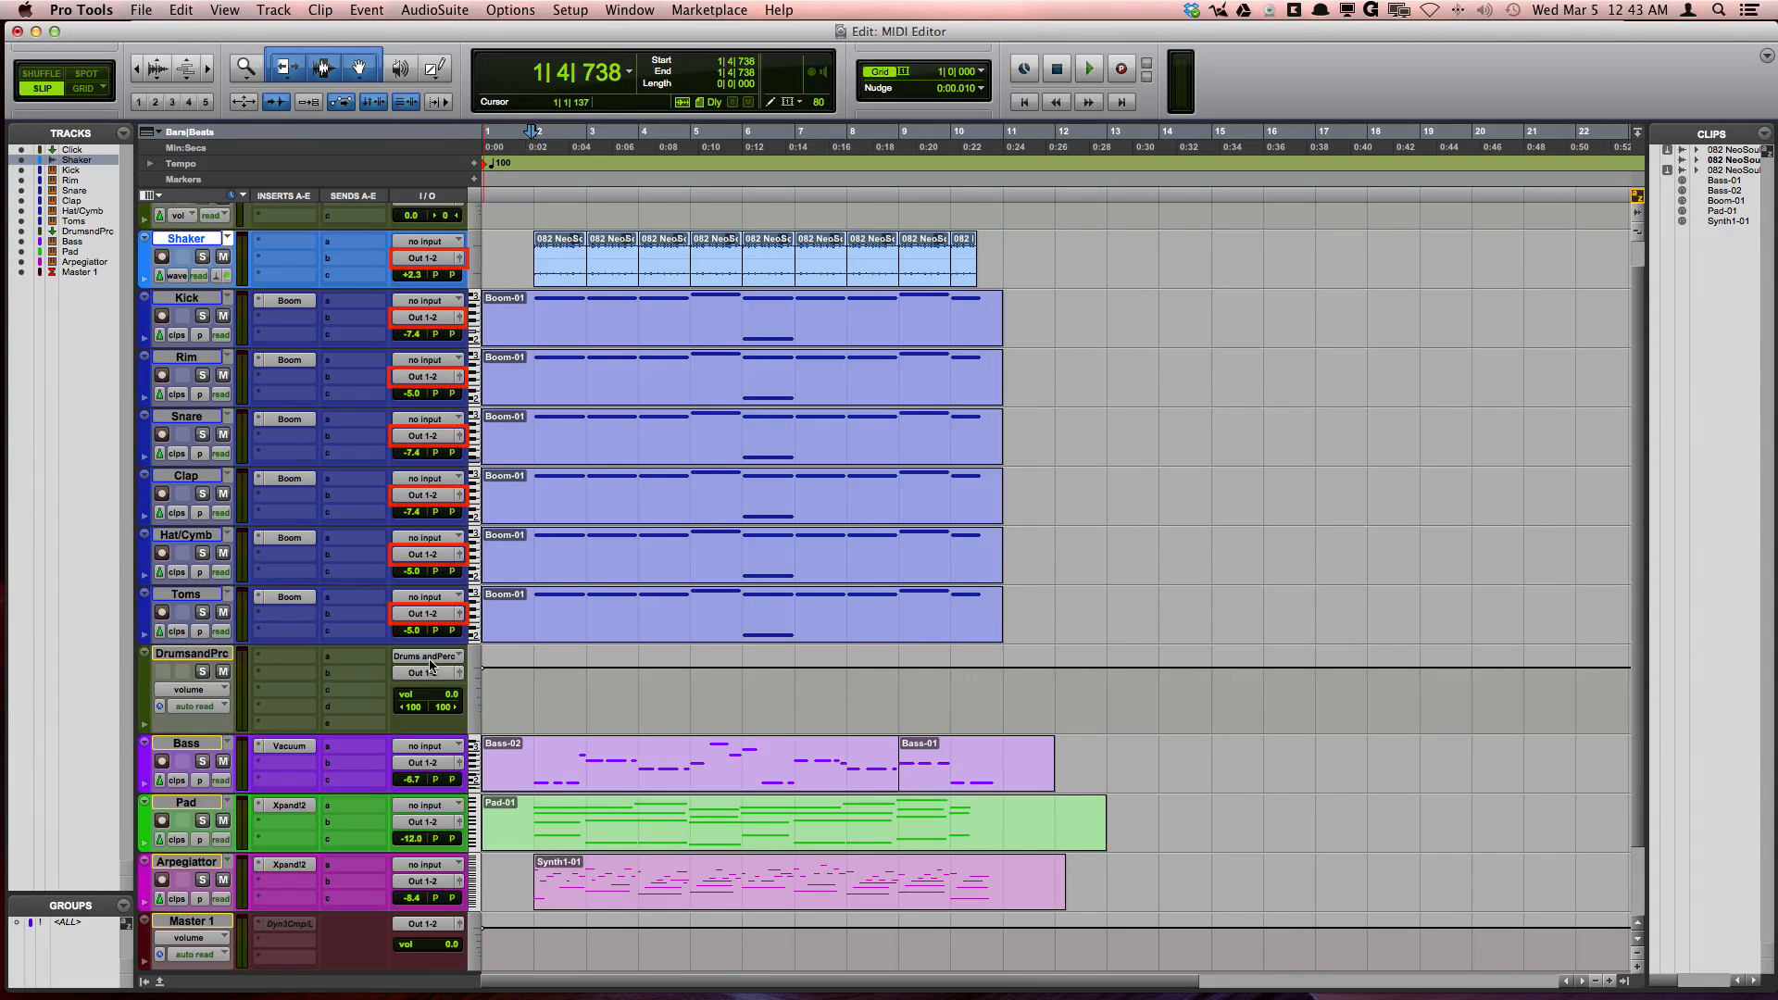
{"action": "mouse_move", "coordinate": [428, 656]}
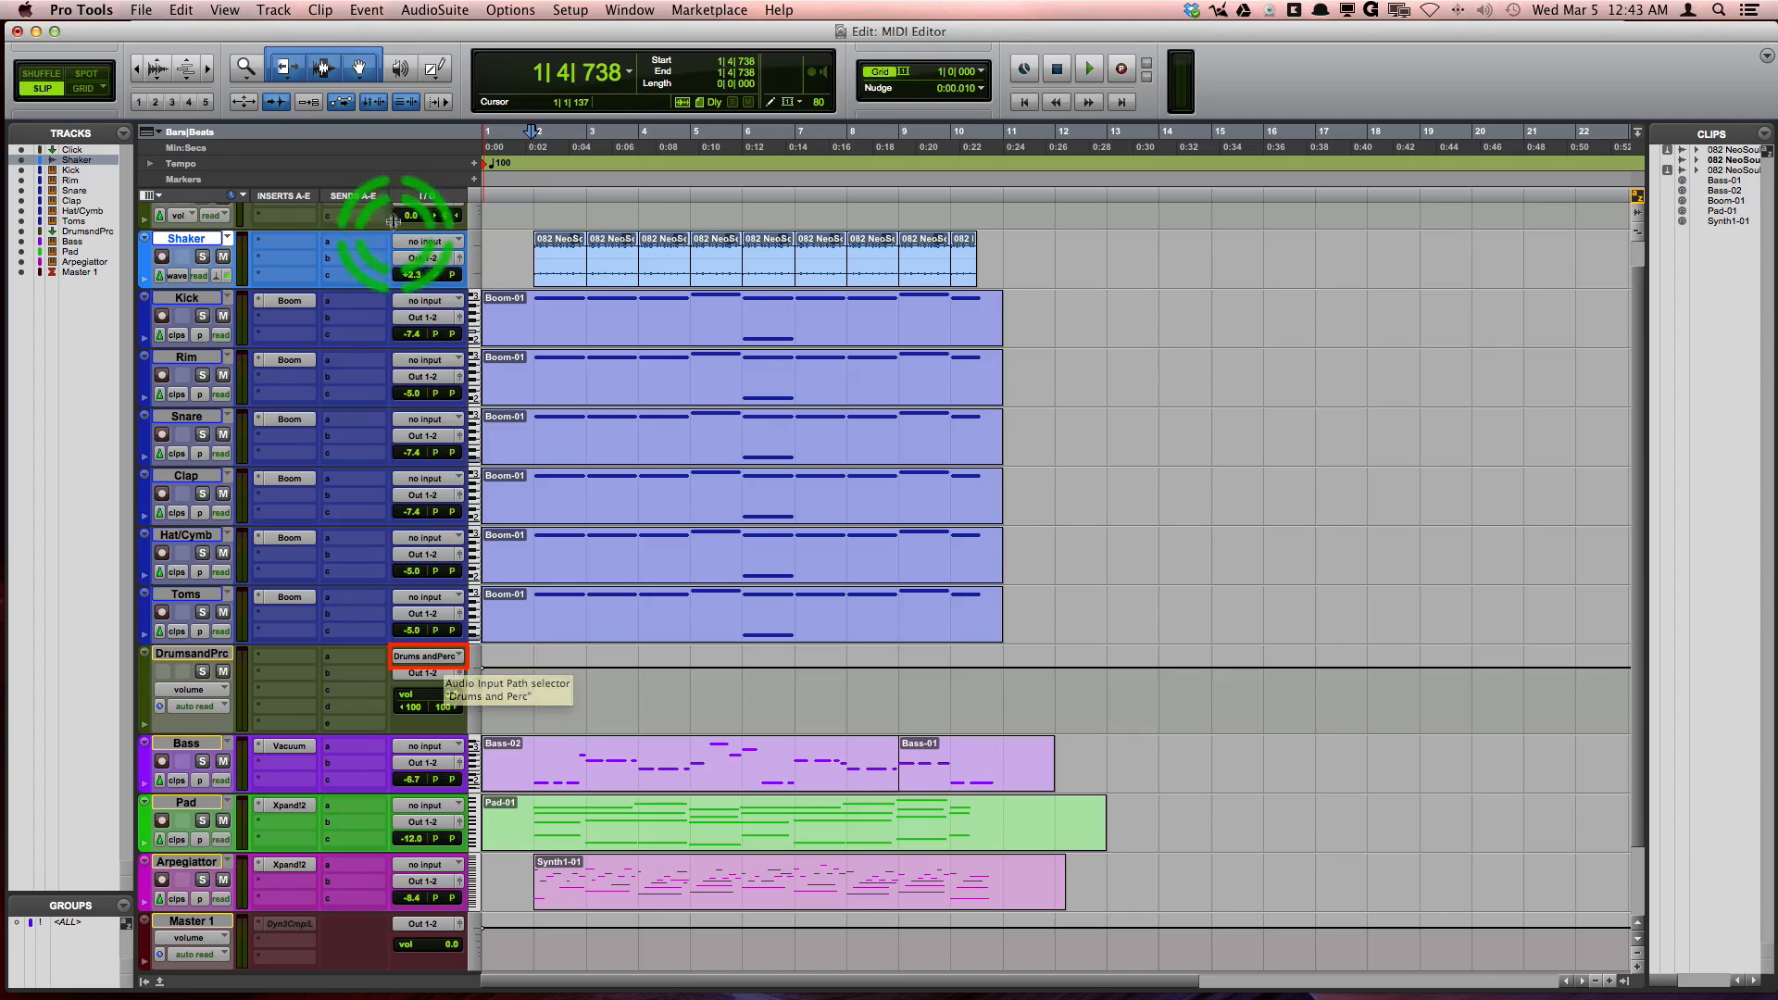
Route the Shaker track's output to the Drums and Perc (Stereo) bus
{"action": "left_click", "coordinate": [429, 257]}
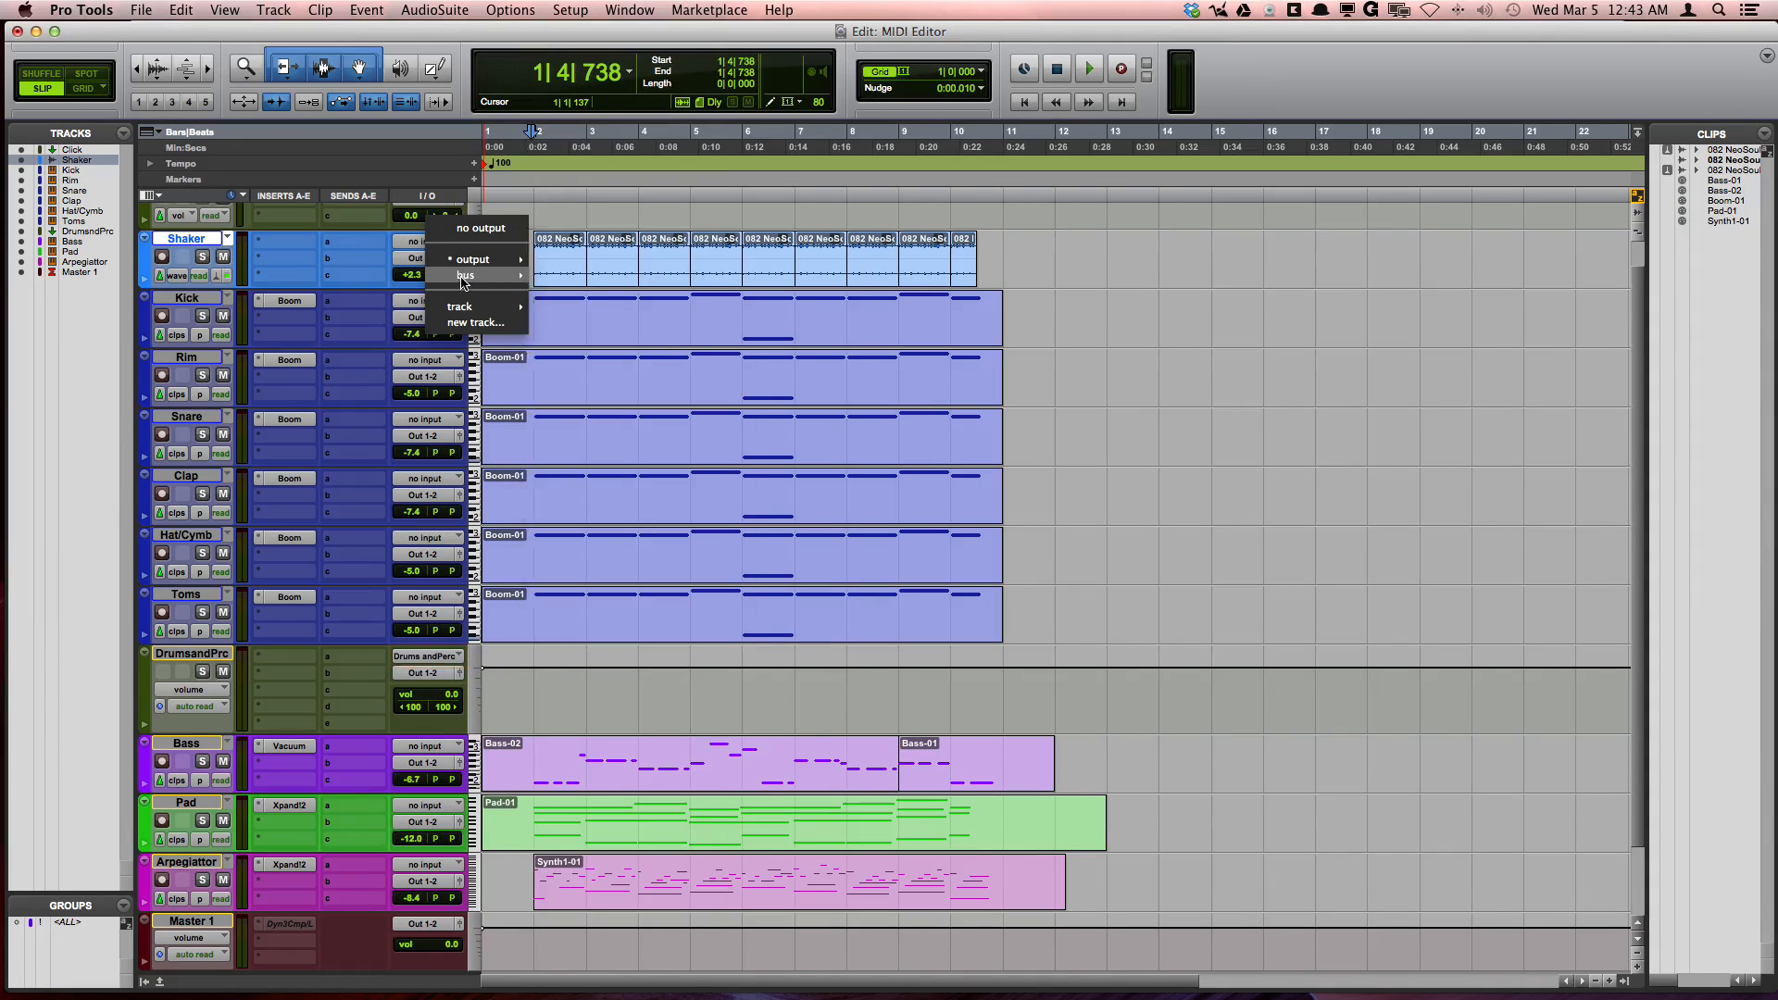
{"action": "left_click", "coordinate": [428, 257]}
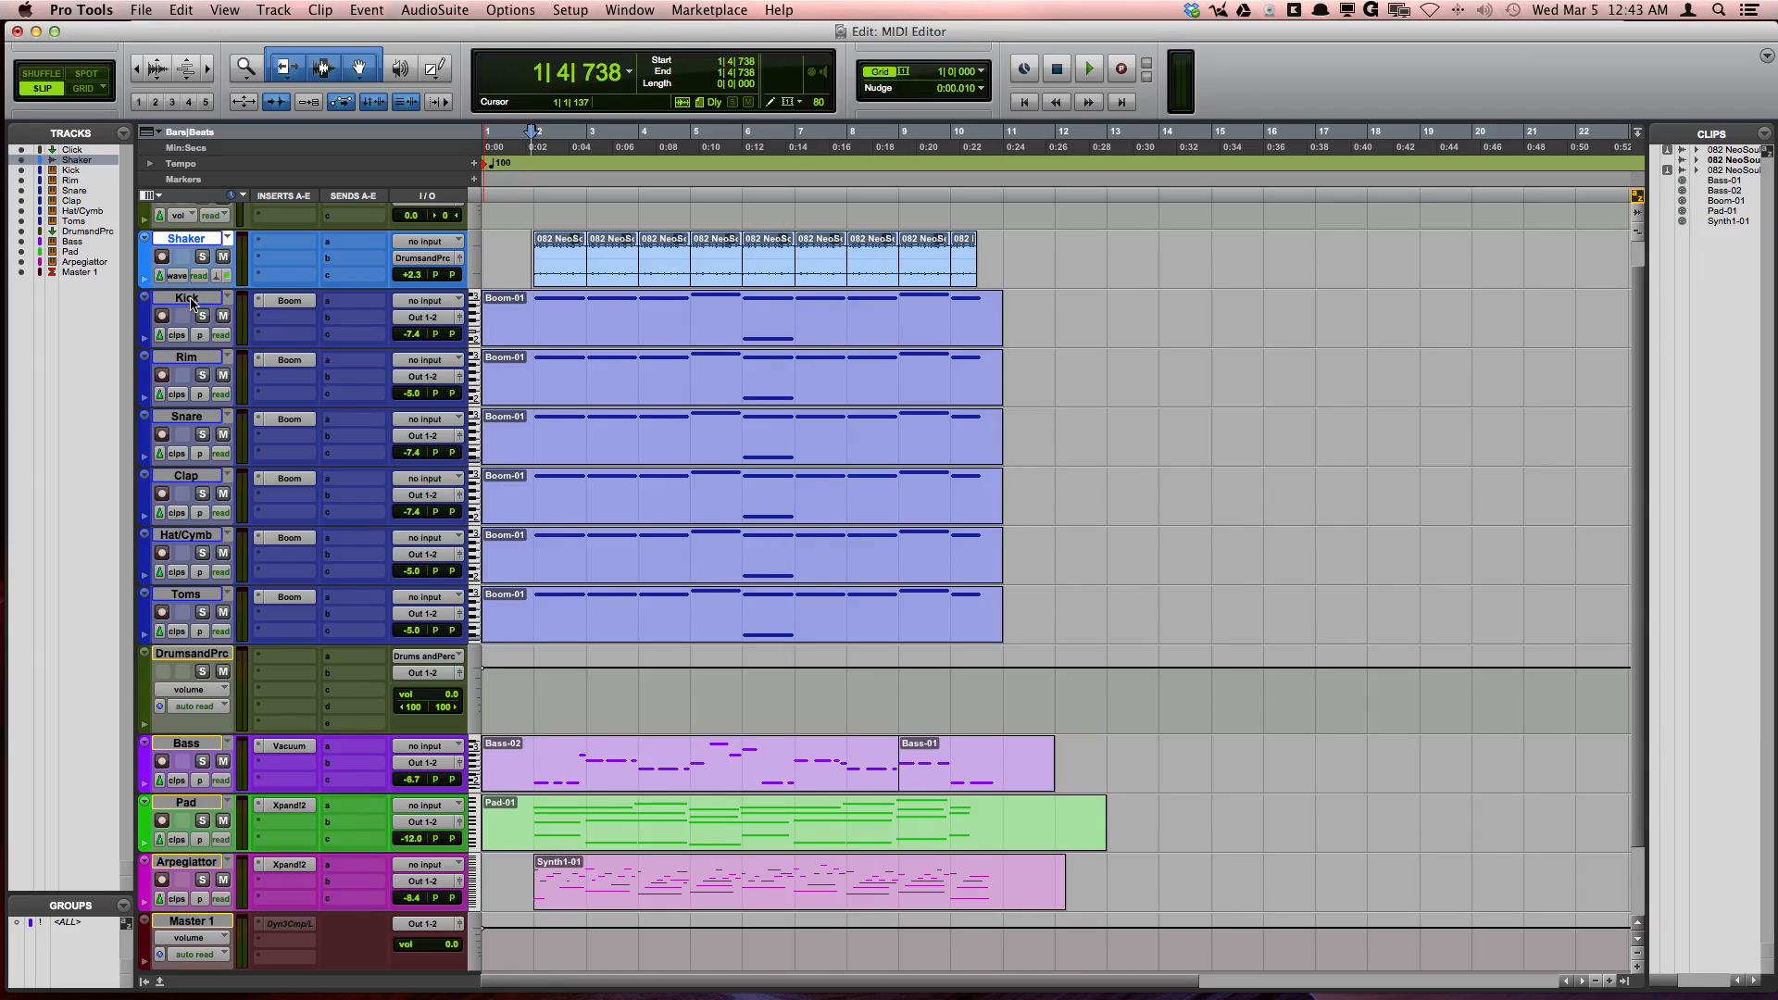
{"action": "mouse_move", "coordinate": [190, 299]}
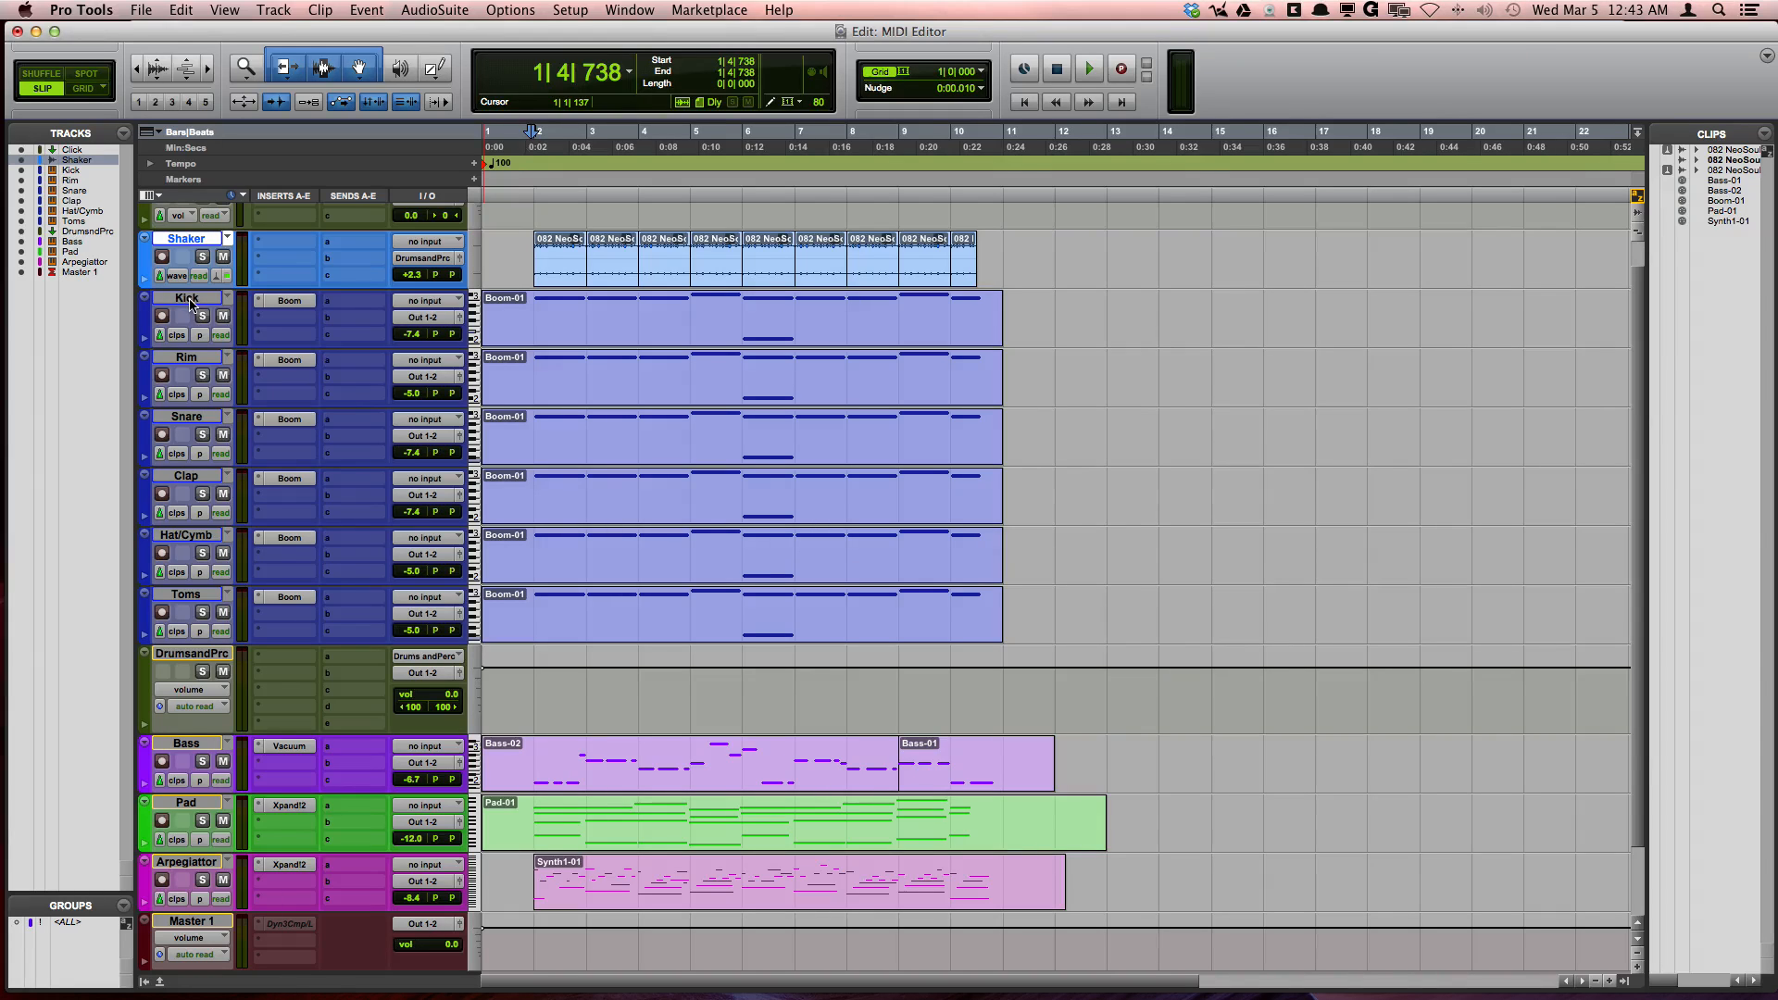
Select Kick through Toms and set all their outputs to the Drums and Perc bus
{"action": "double_click", "coordinate": [185, 297]}
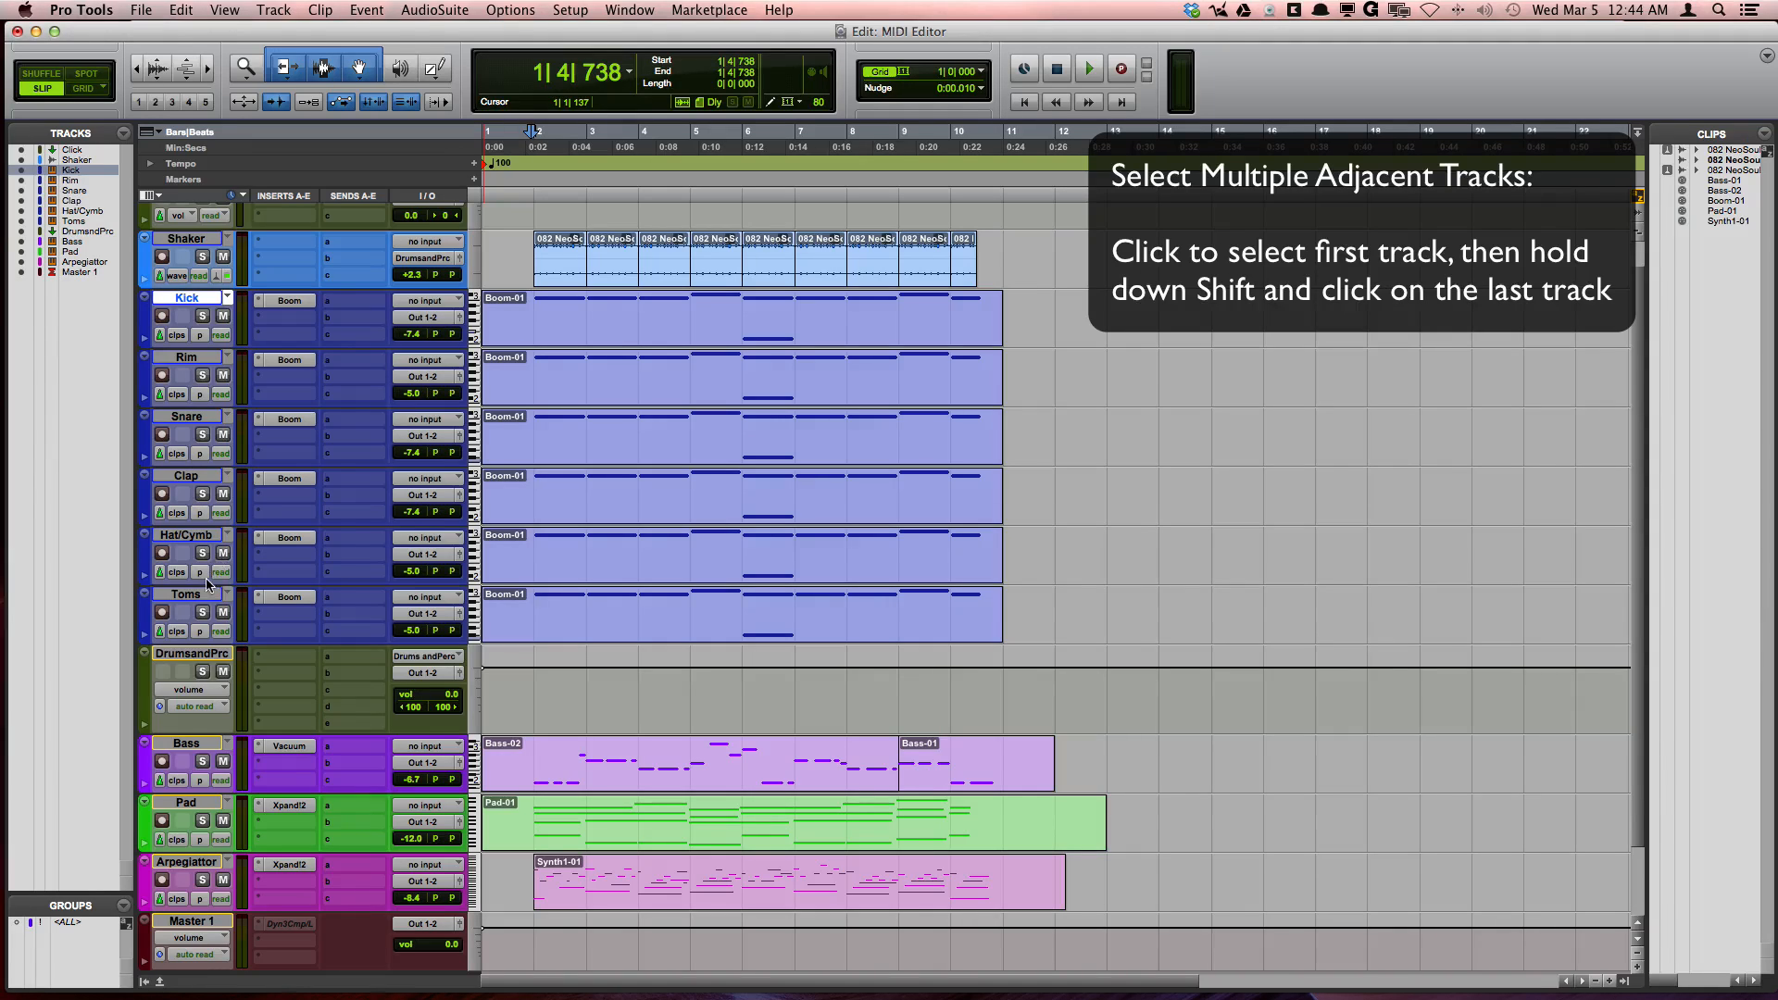
{"action": "mouse_move", "coordinate": [198, 596]}
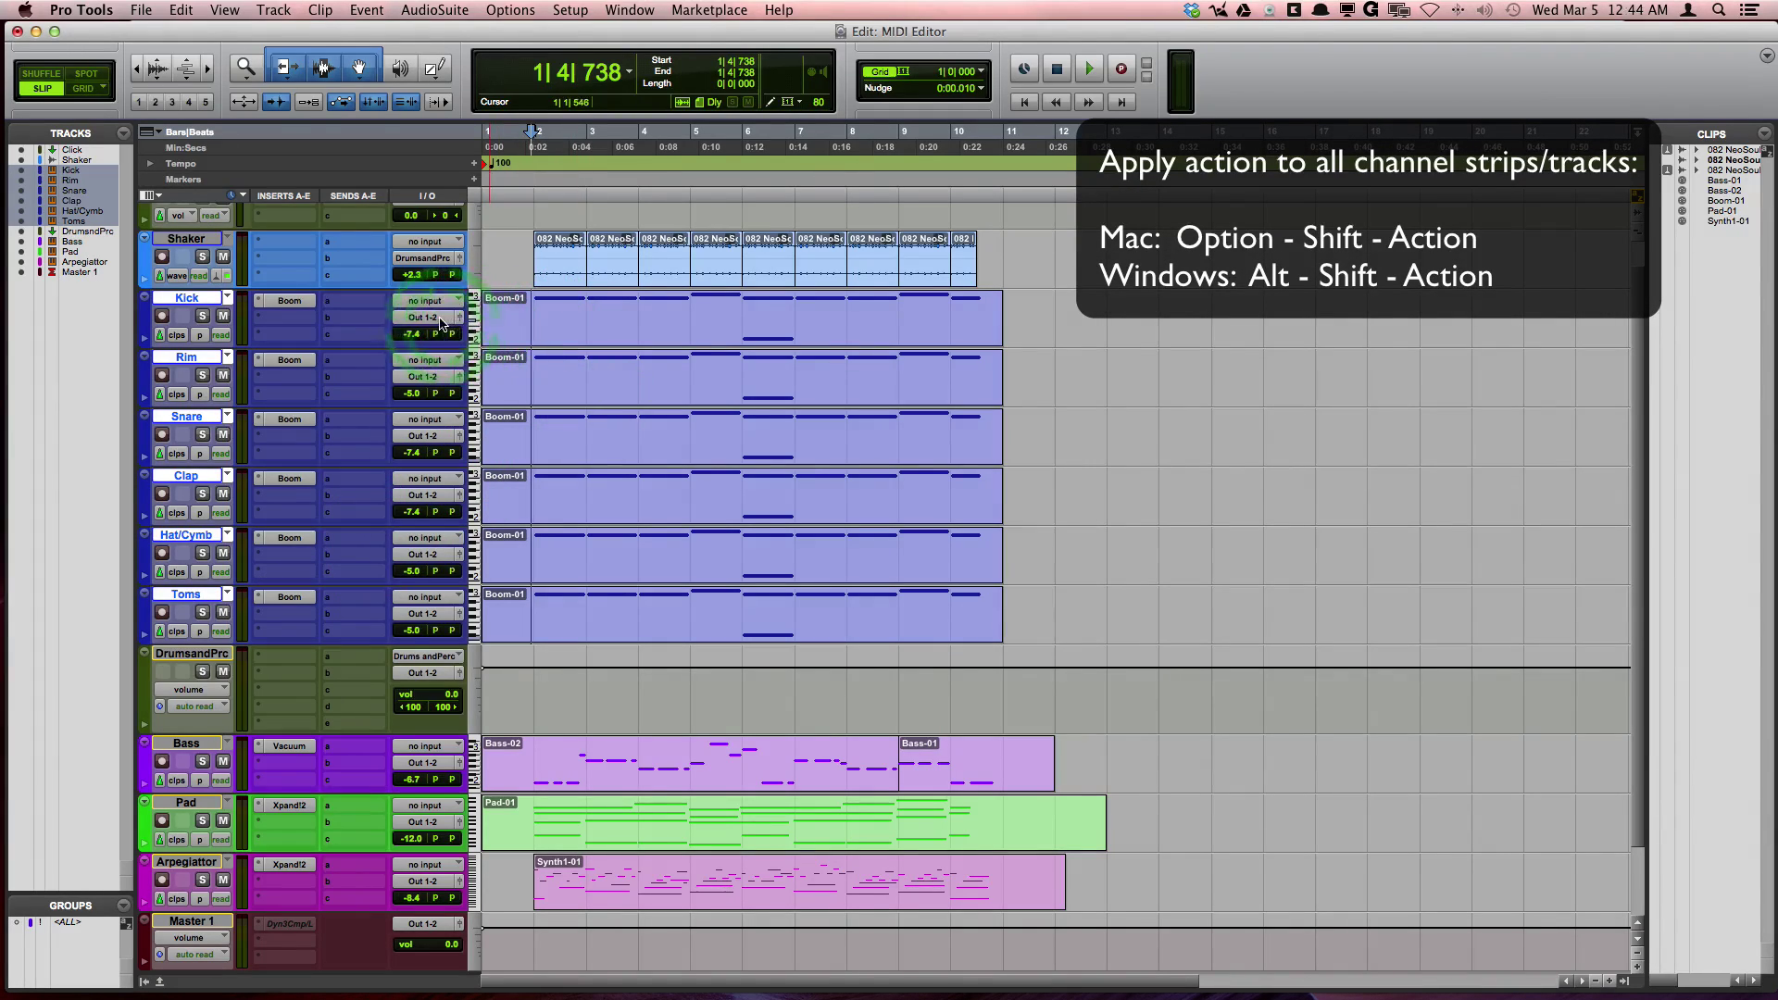
{"action": "left_click", "coordinate": [429, 317]}
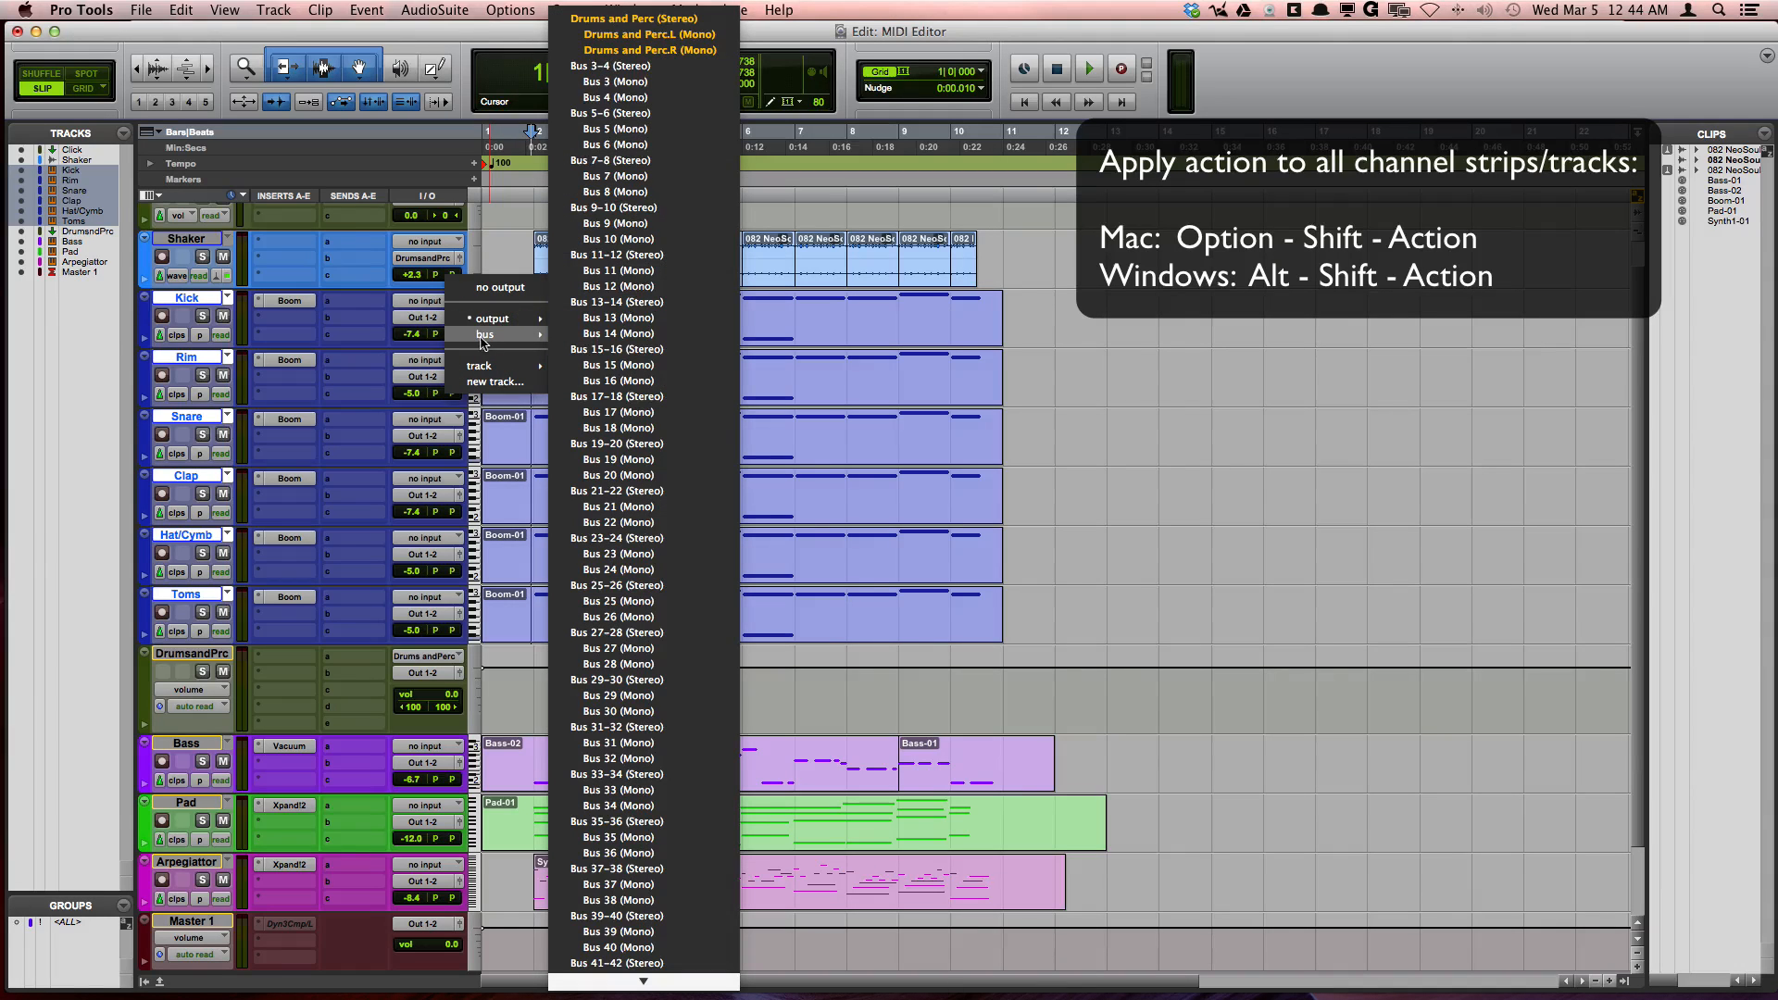
{"action": "mouse_move", "coordinate": [633, 19]}
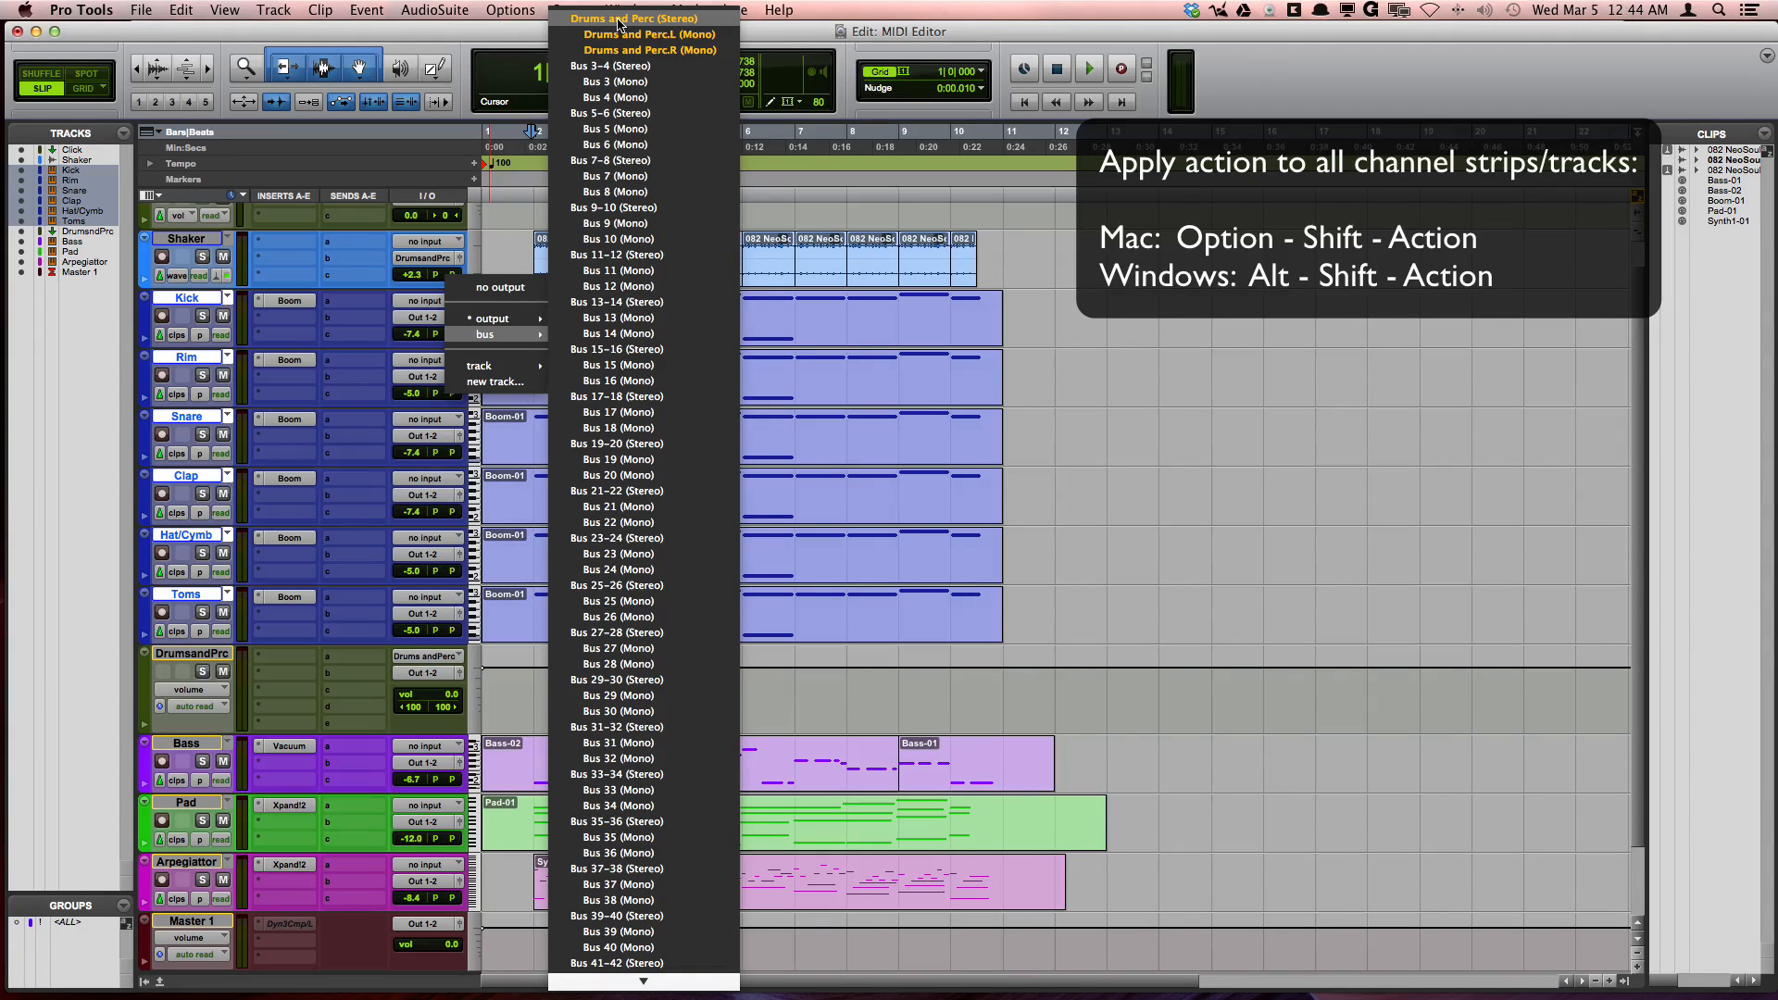
{"action": "left_click", "coordinate": [633, 18]}
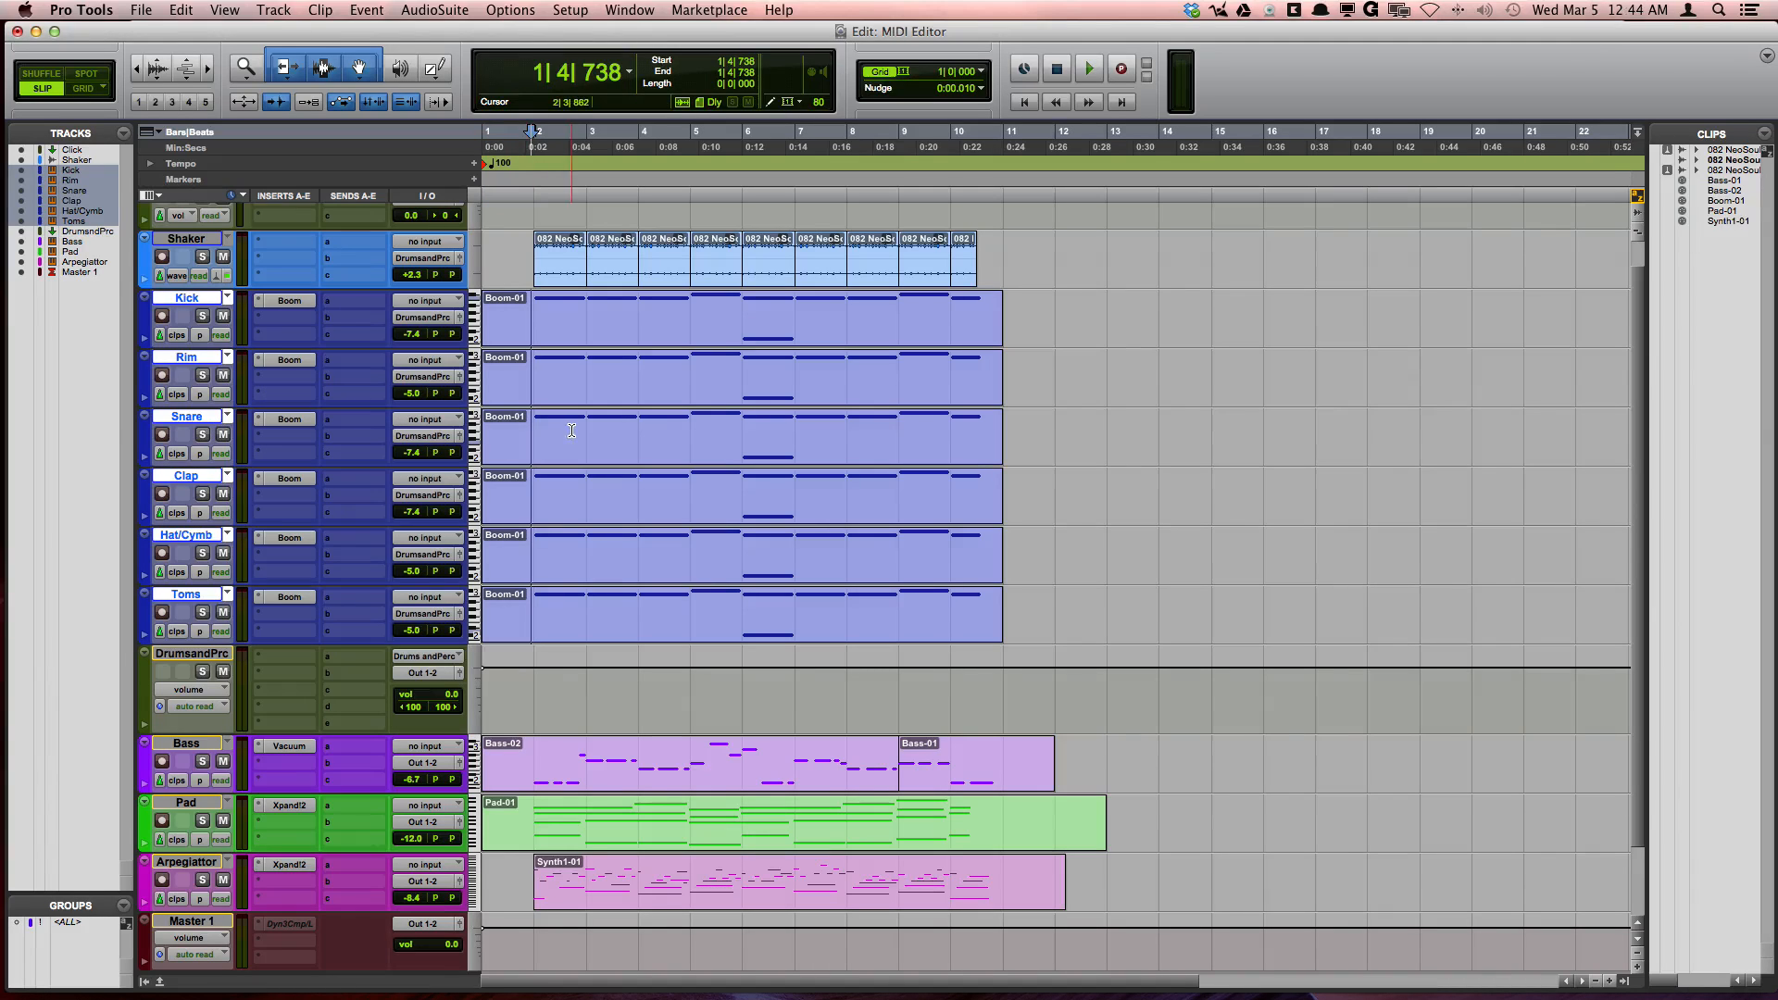
During playback, raise the DrumsandPrc fader to +4.8 dB, then solo Kick
{"action": "left_click", "coordinate": [1085, 70]}
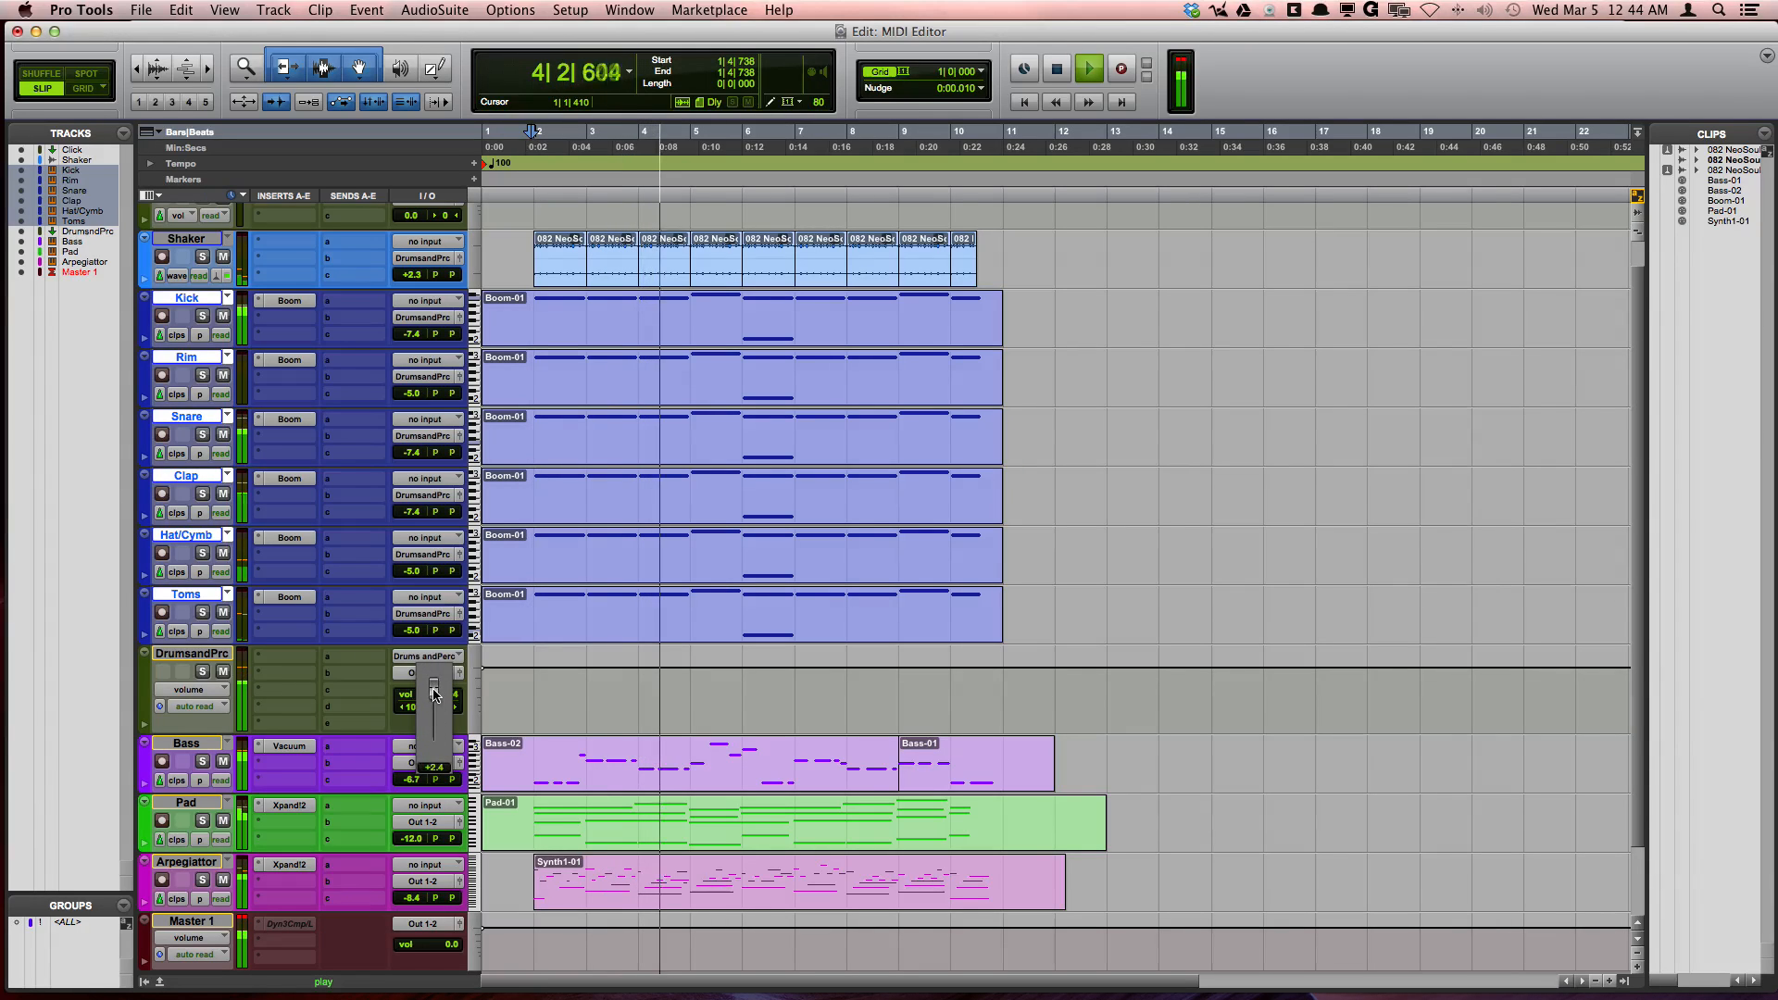
{"action": "left_click", "coordinate": [1055, 69]}
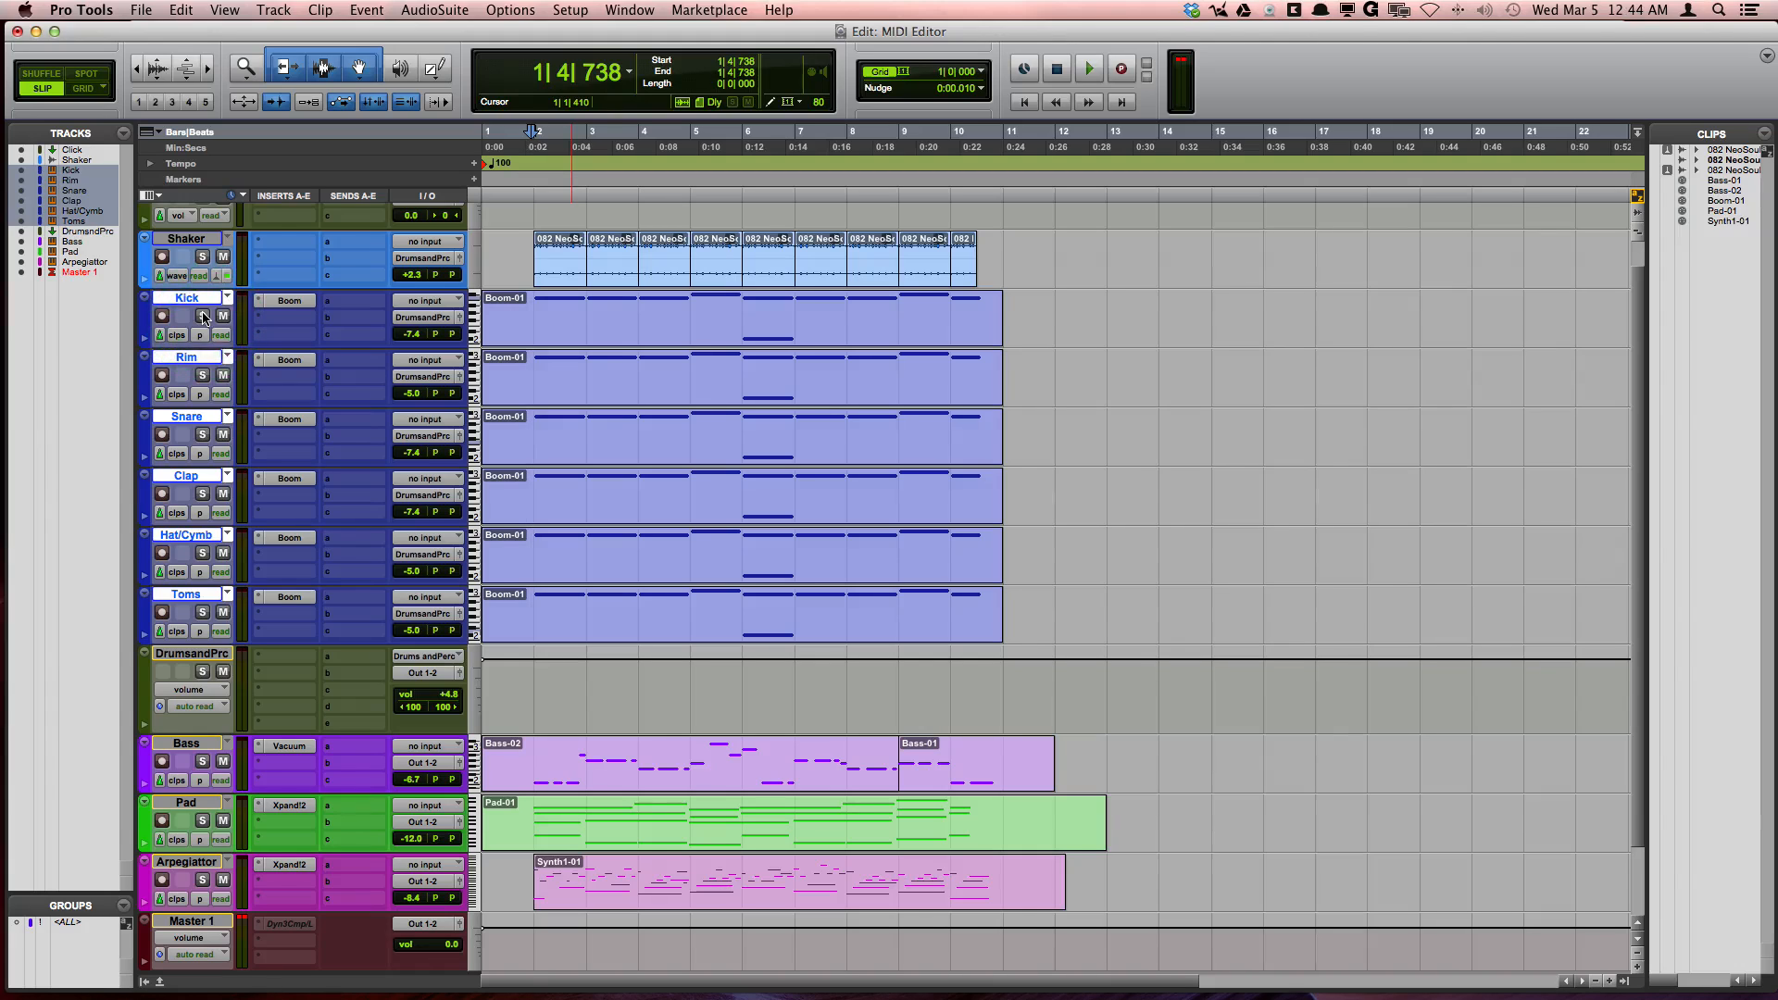
{"action": "left_click", "coordinate": [1087, 69]}
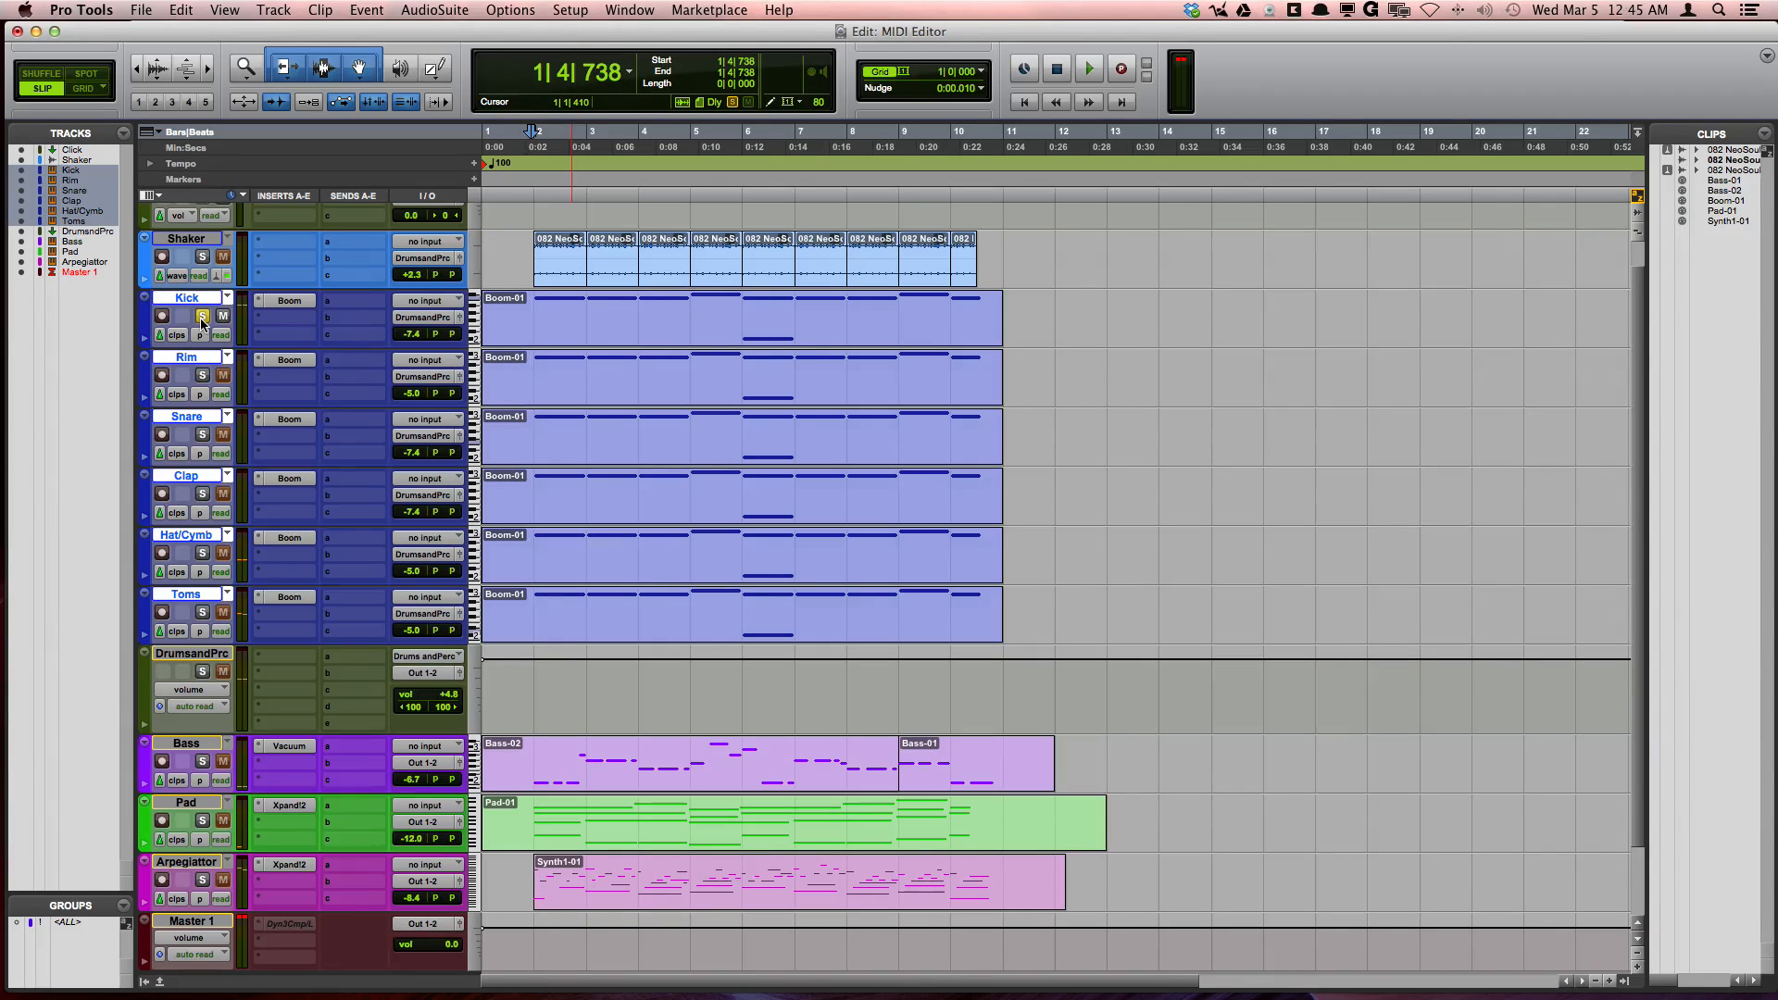
{"action": "left_click", "coordinate": [202, 319]}
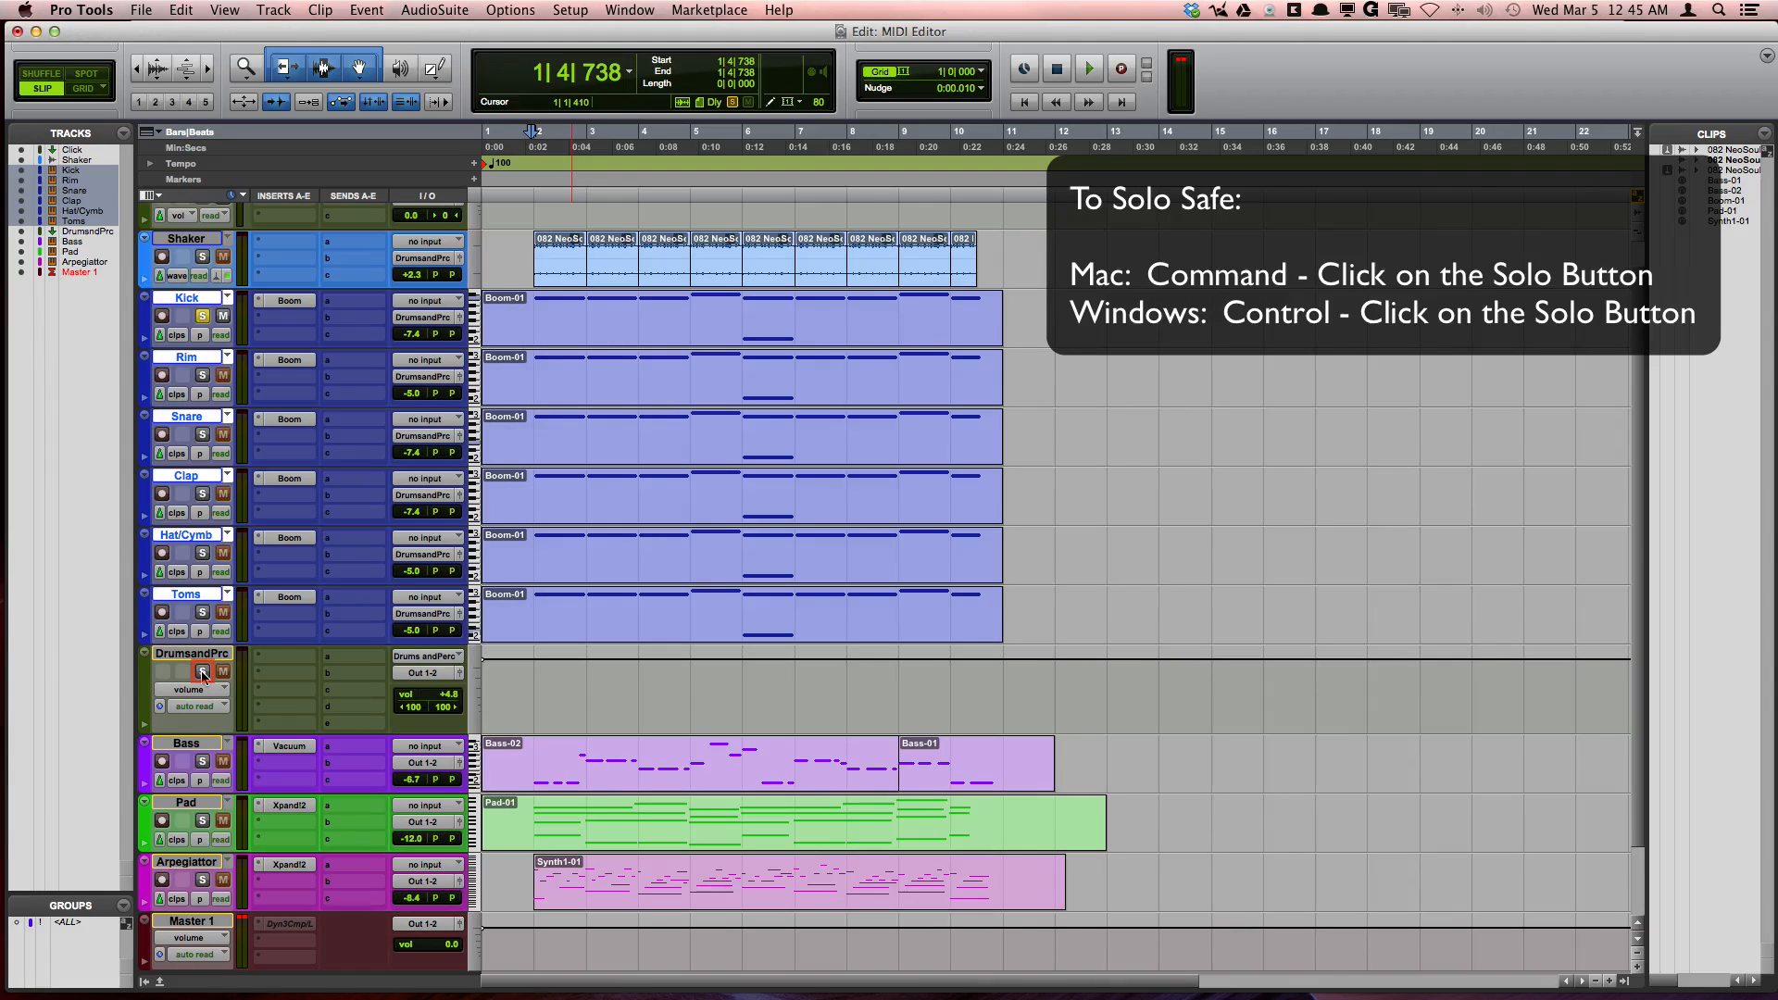
Solo-safe the DrumsandPrc aux, then play and stop to hear the soloed Kick
{"action": "left_click", "coordinate": [203, 671]}
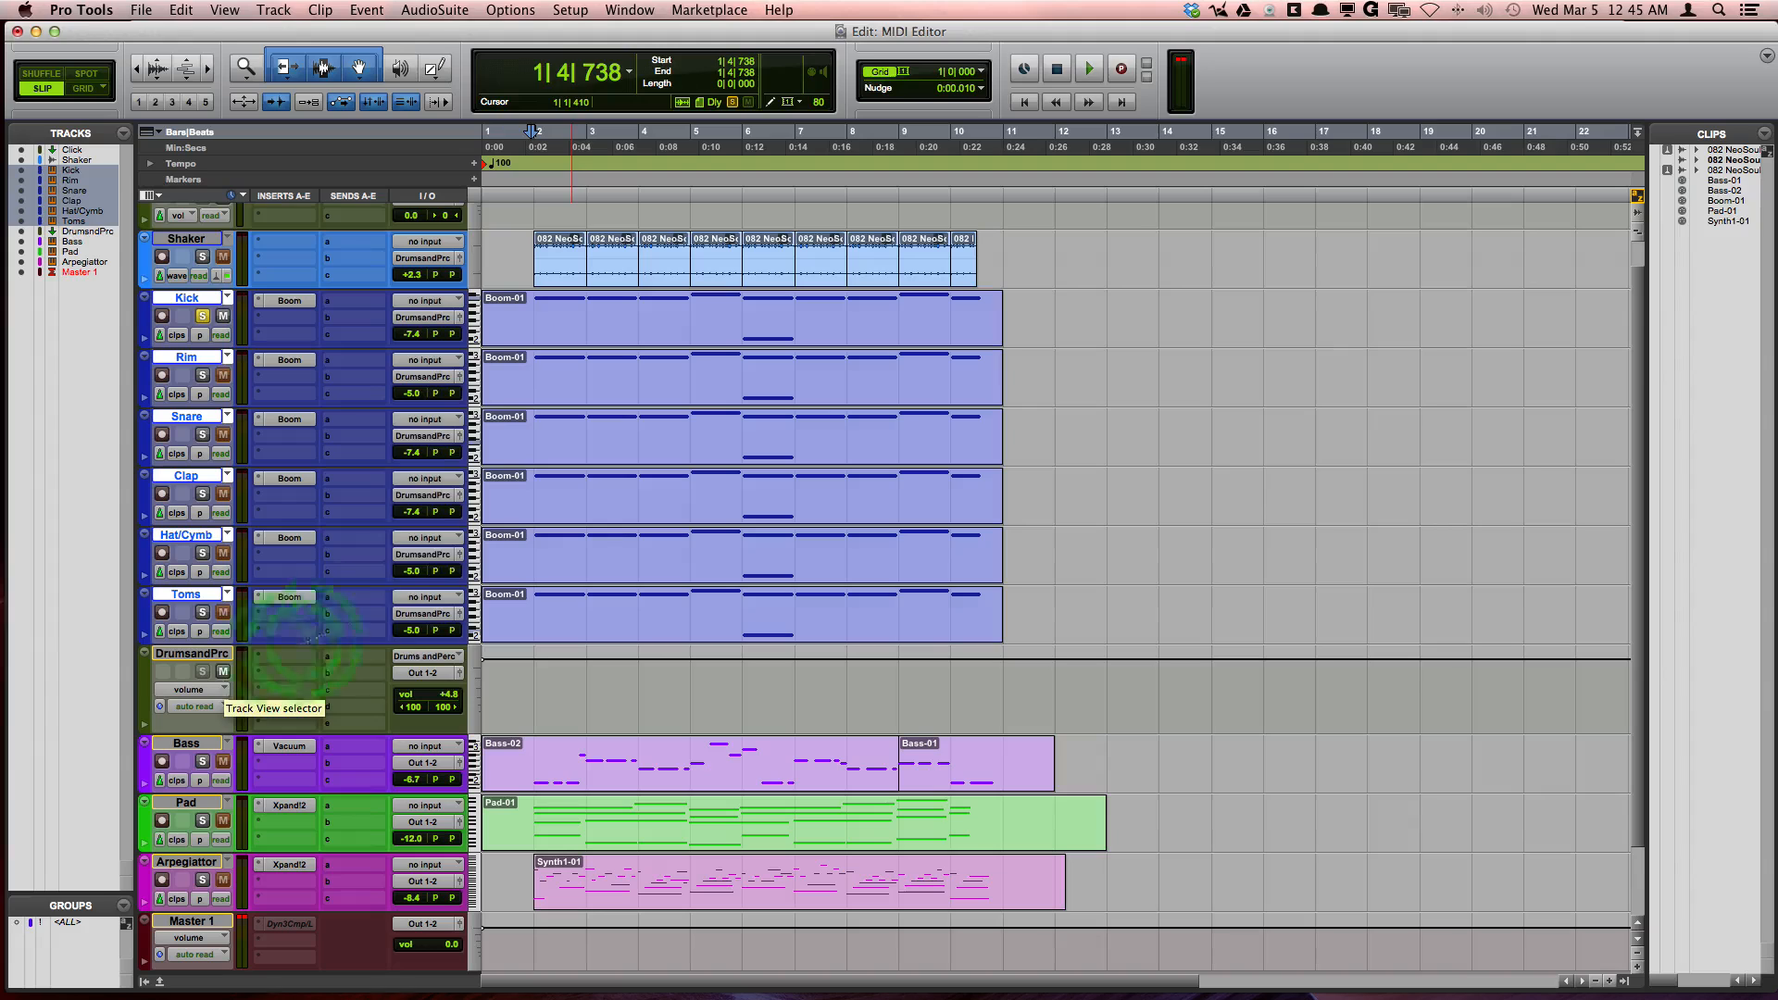
{"action": "left_click", "coordinate": [1087, 69]}
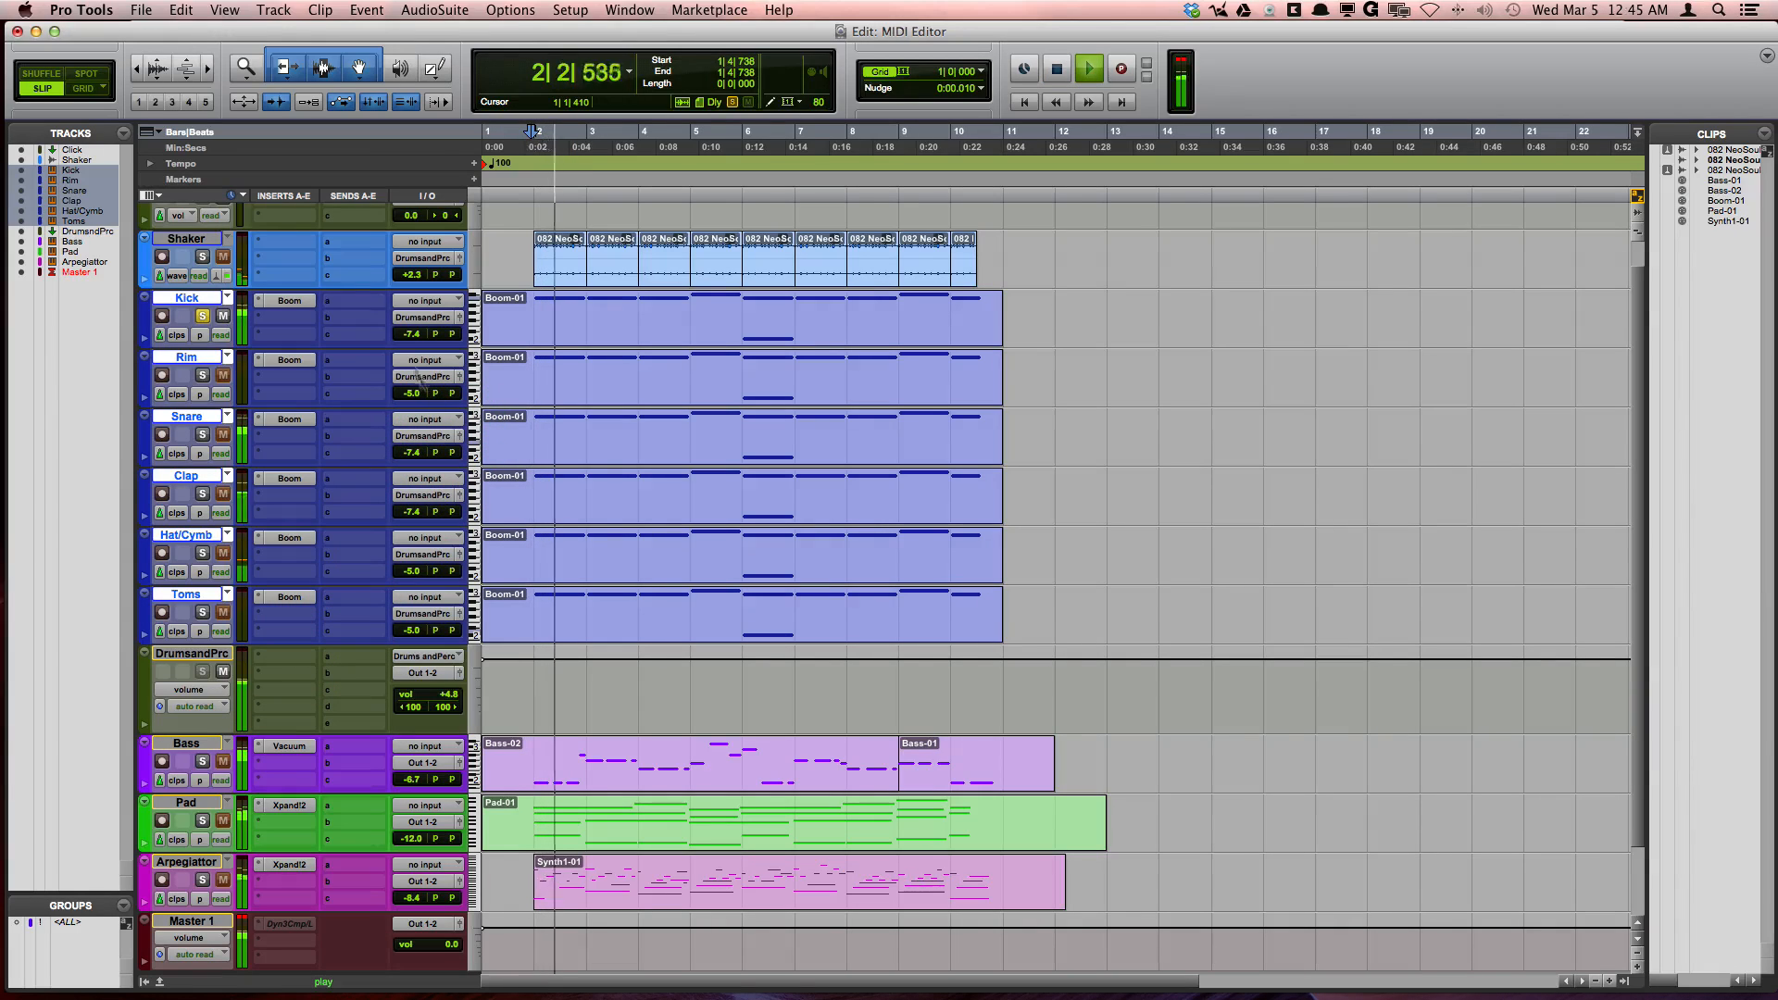
{"action": "left_click", "coordinate": [1055, 70]}
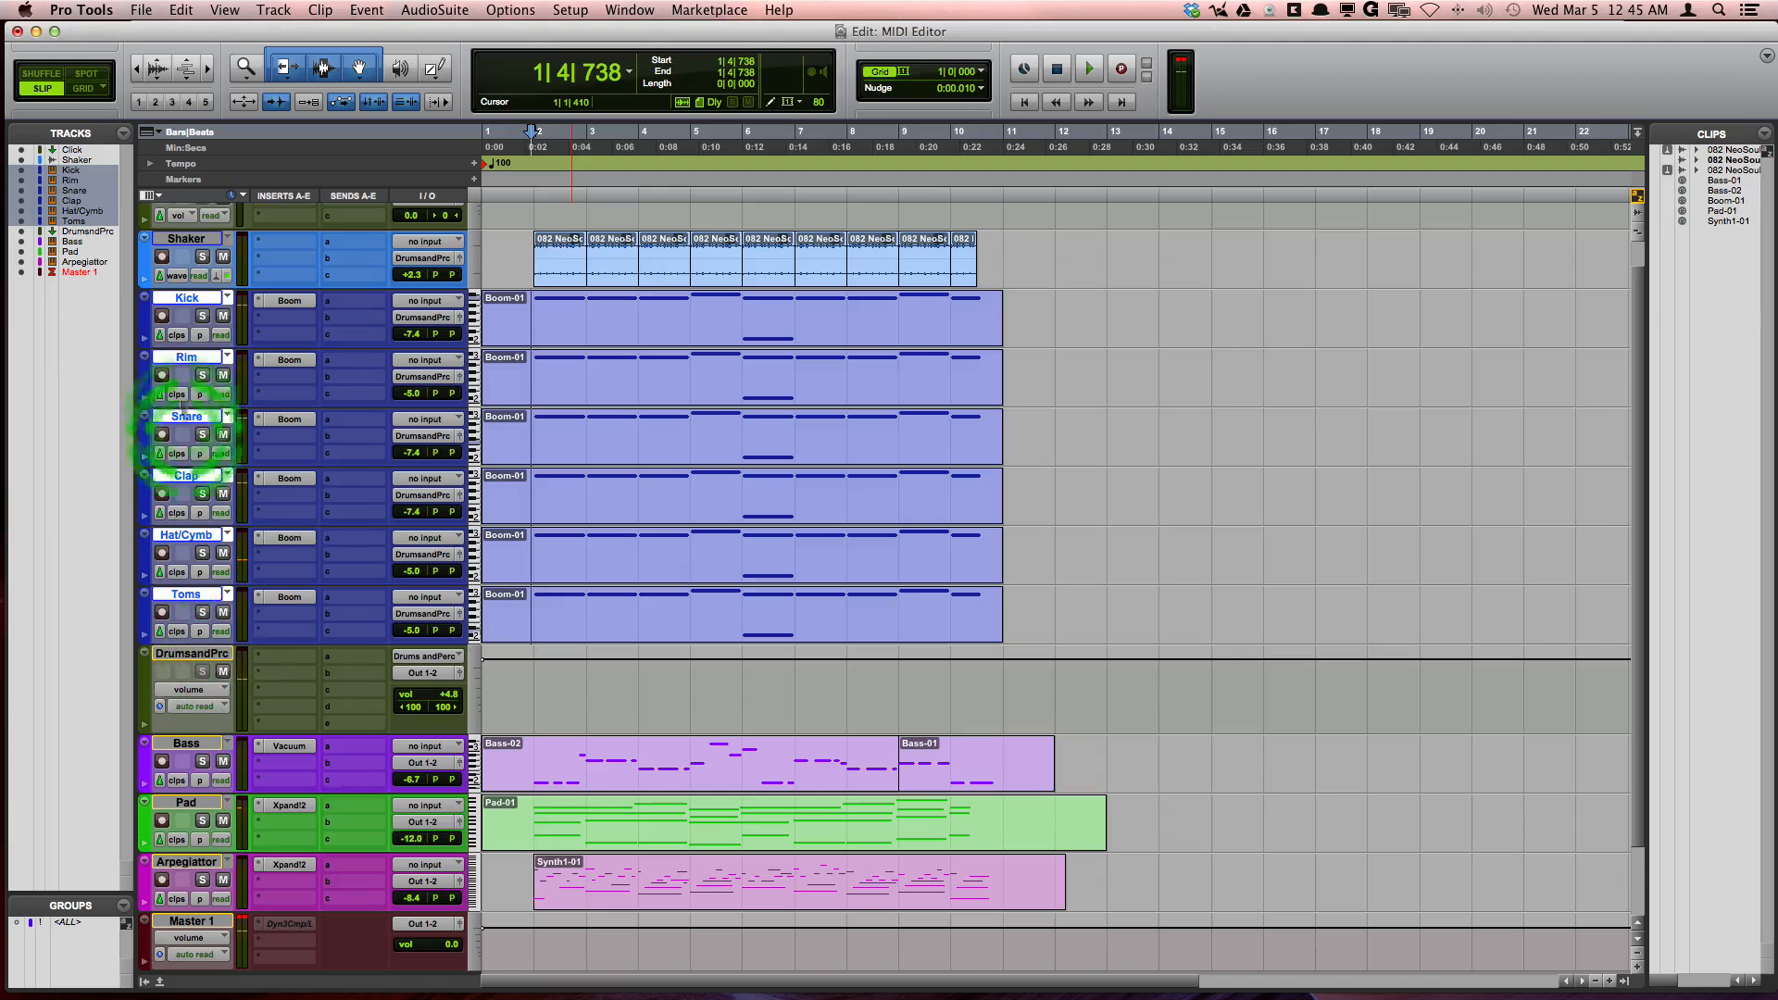
Play and stop, then insert Dyn3 Compressor/Limiter on the DrumsandPrc aux
{"action": "left_click", "coordinate": [1085, 69]}
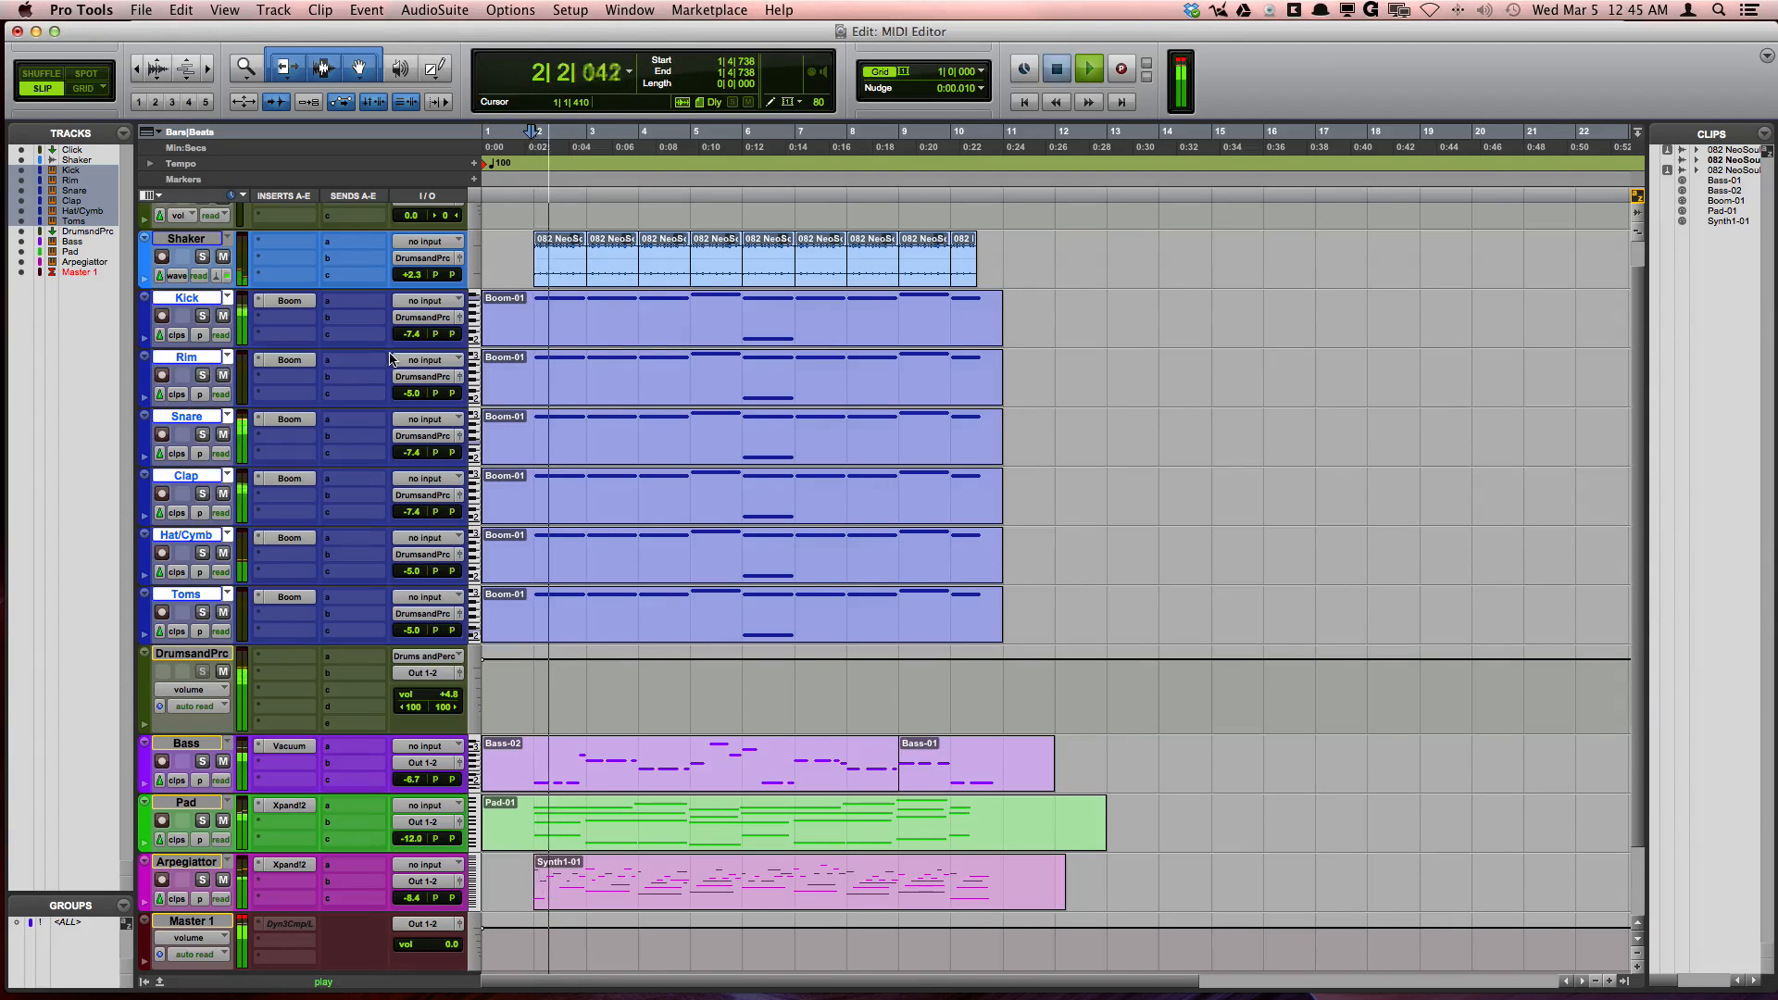
{"action": "left_click", "coordinate": [1085, 70]}
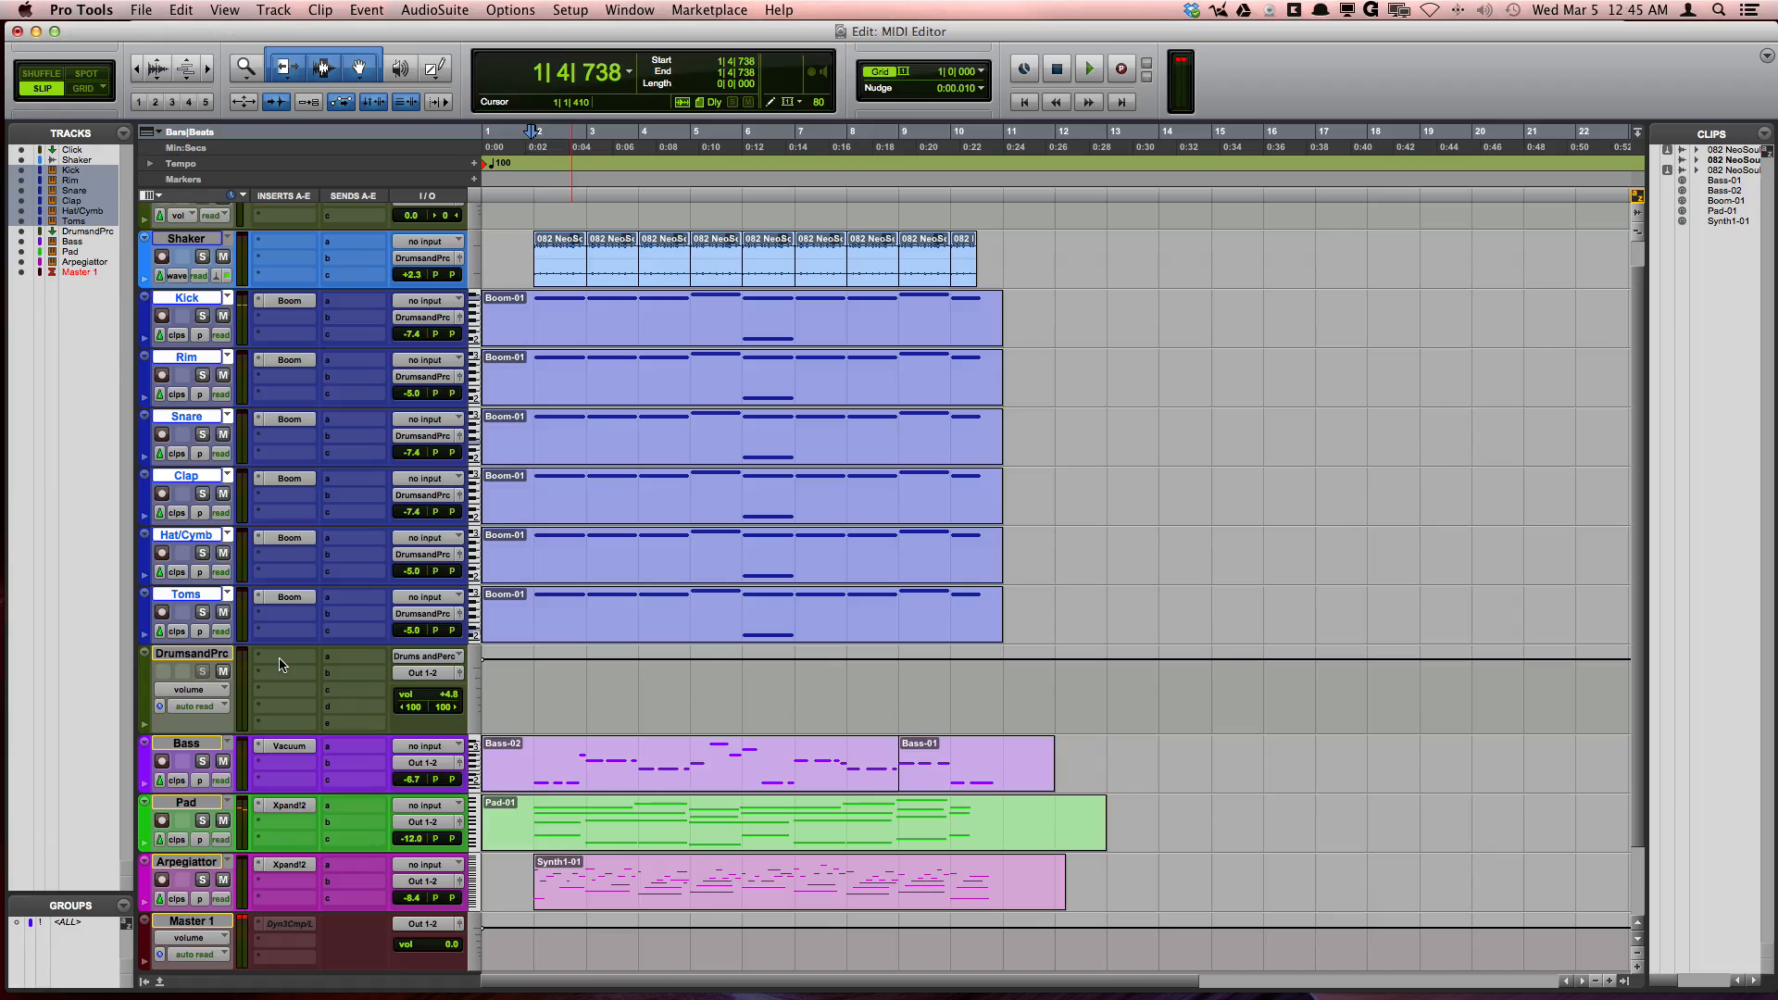
{"action": "left_click", "coordinate": [282, 656]}
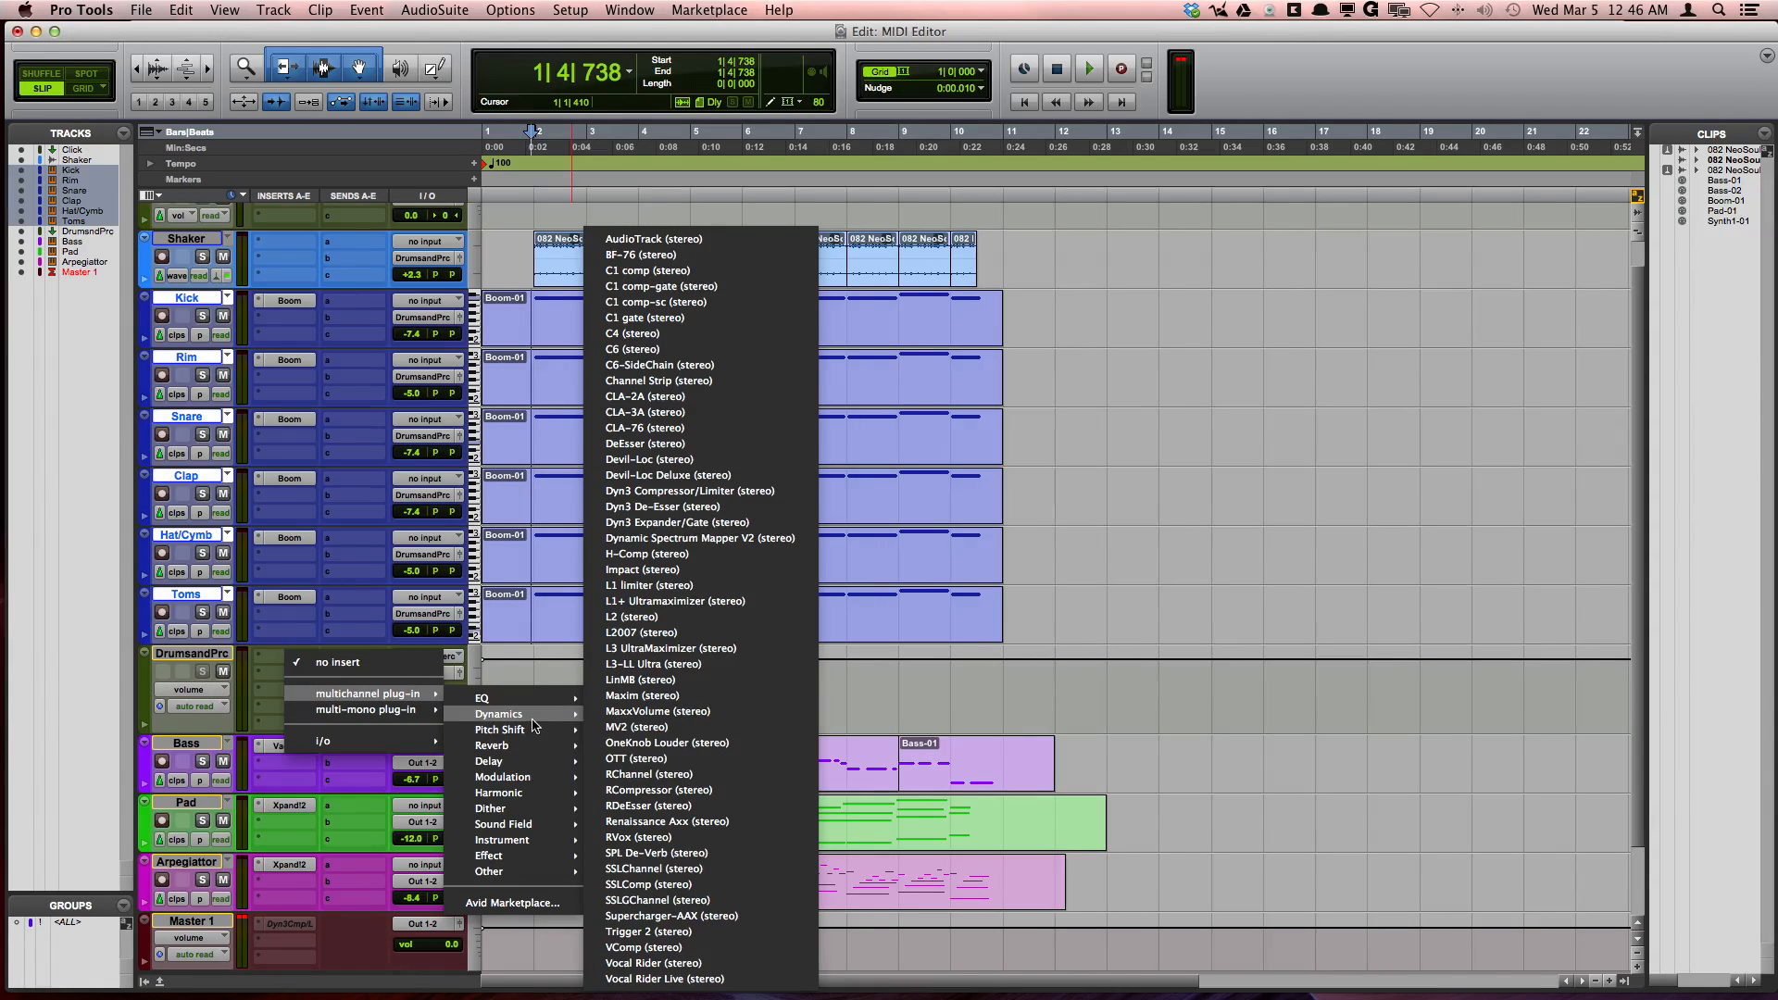
{"action": "mouse_move", "coordinate": [677, 522]}
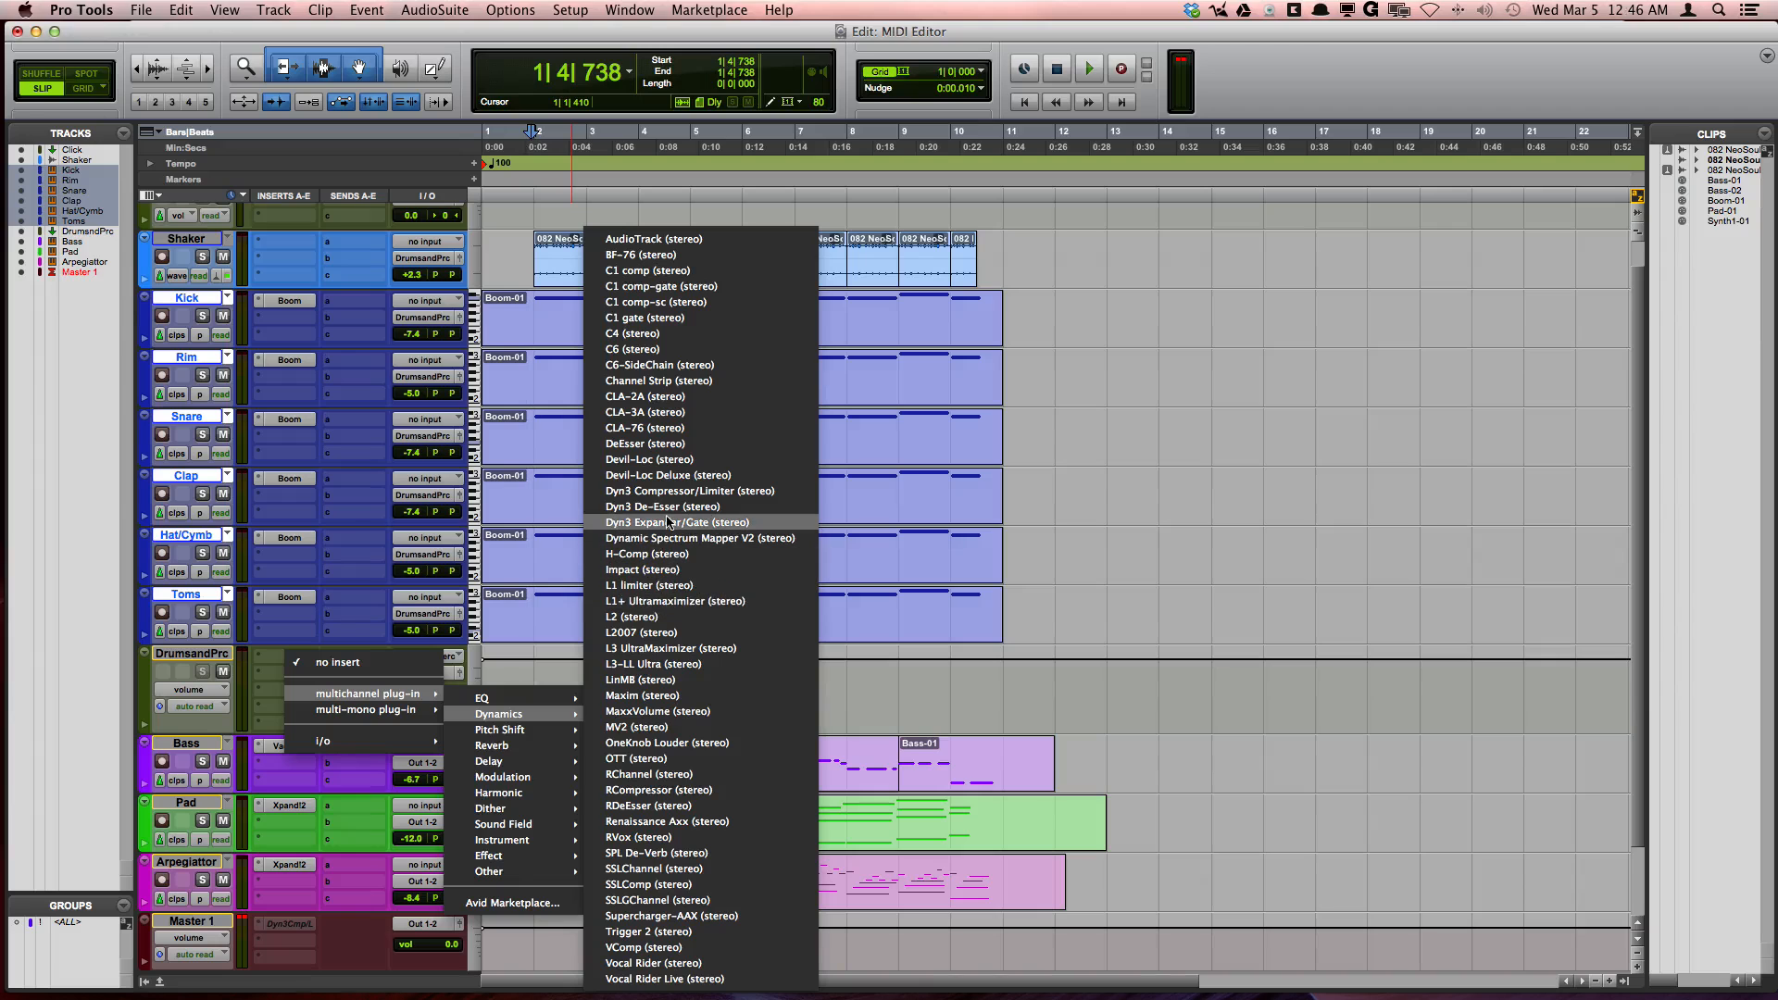
{"action": "mouse_move", "coordinate": [681, 490]}
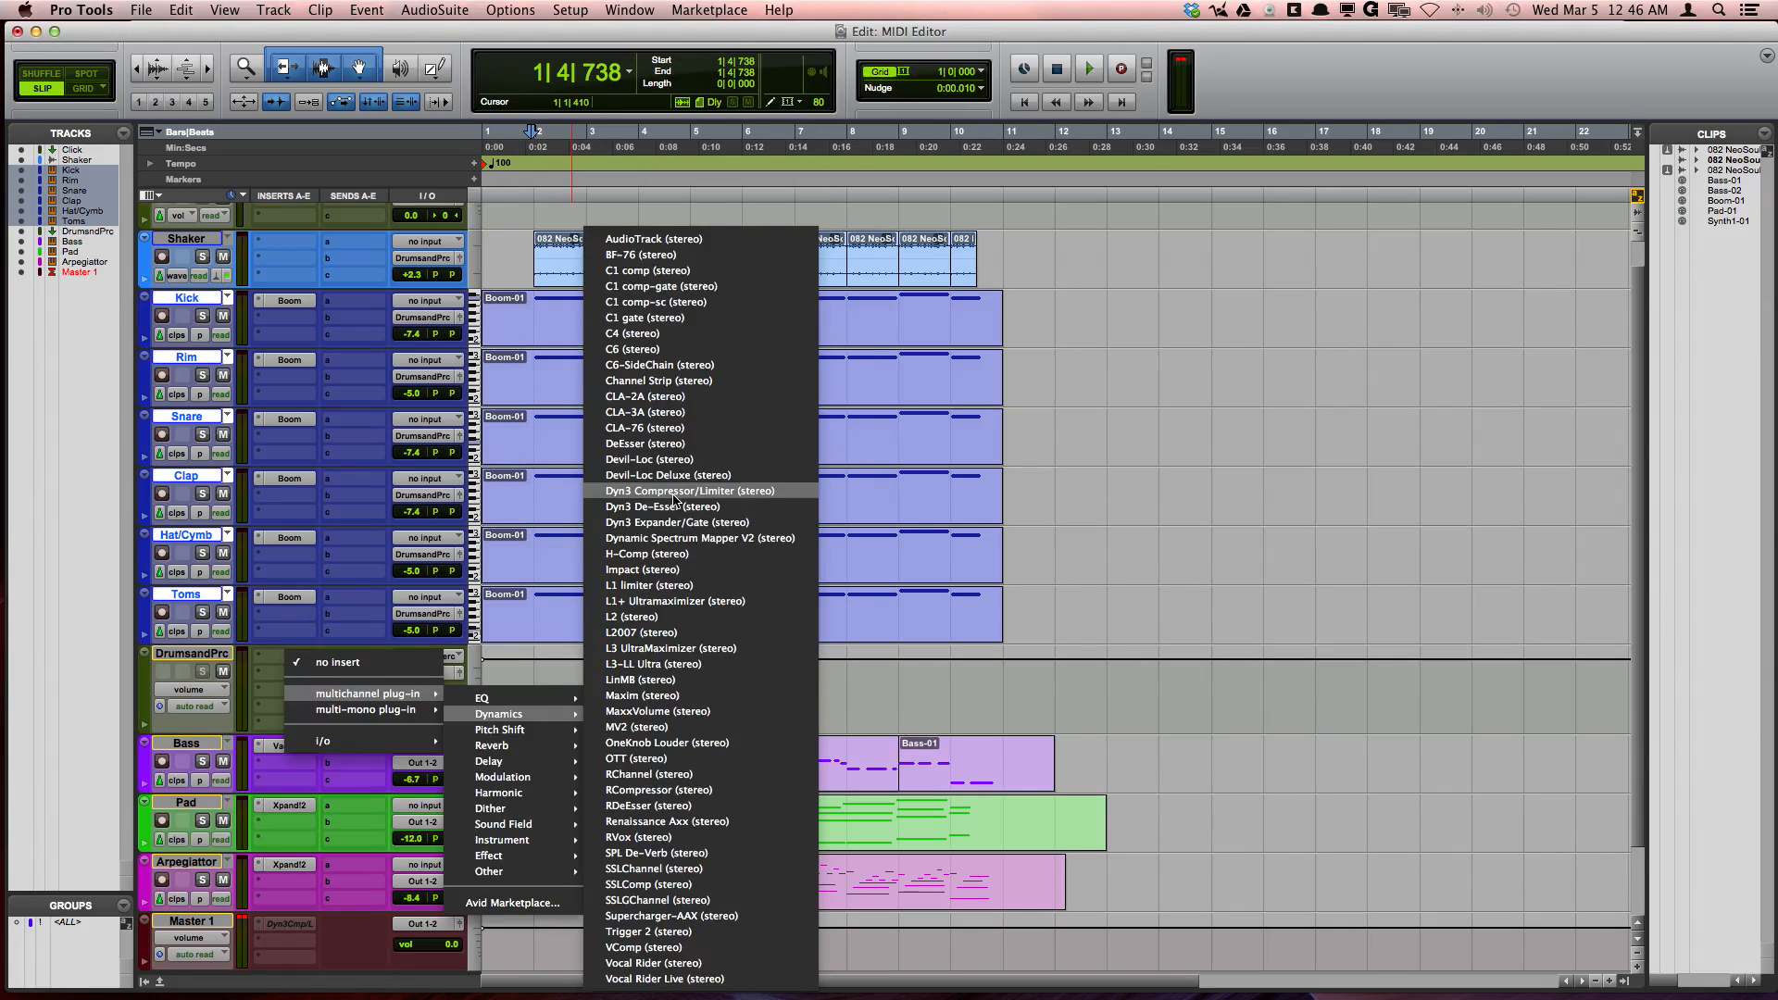
{"action": "left_click", "coordinate": [687, 490]}
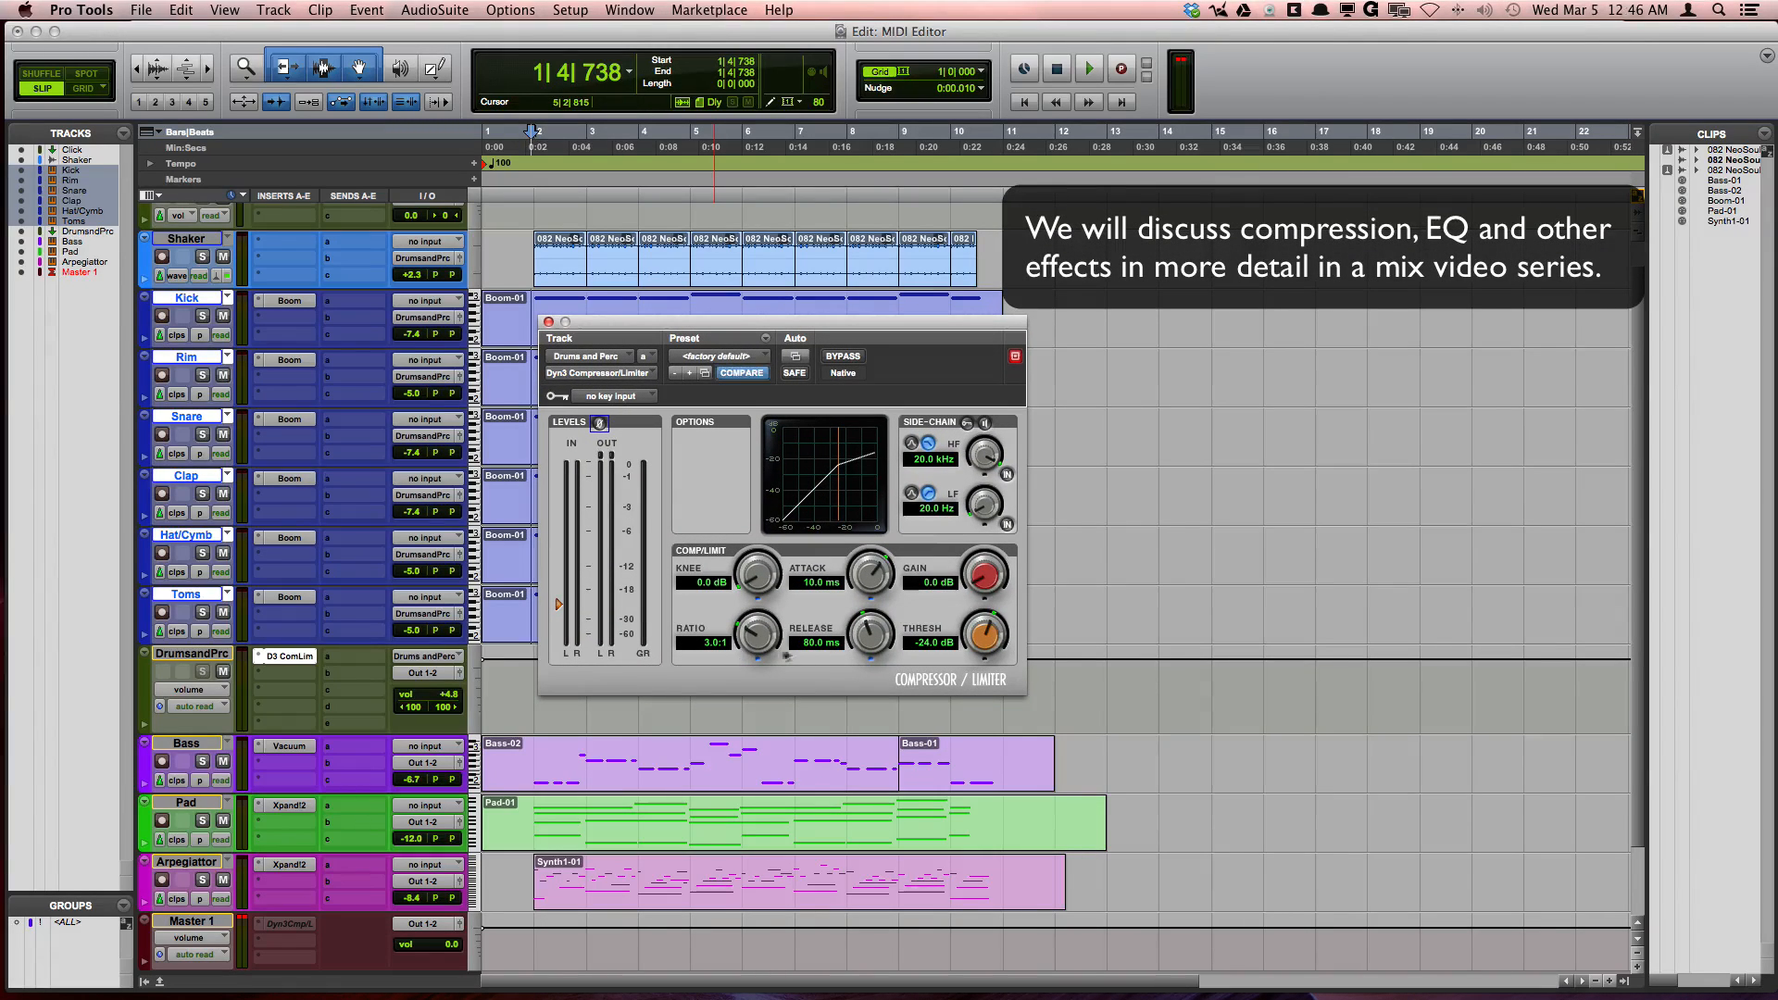
Set compressor attack 11.7 ms, release 23.2 ms, threshold -26.5 dB, and audition it
{"action": "left_click", "coordinate": [1087, 70]}
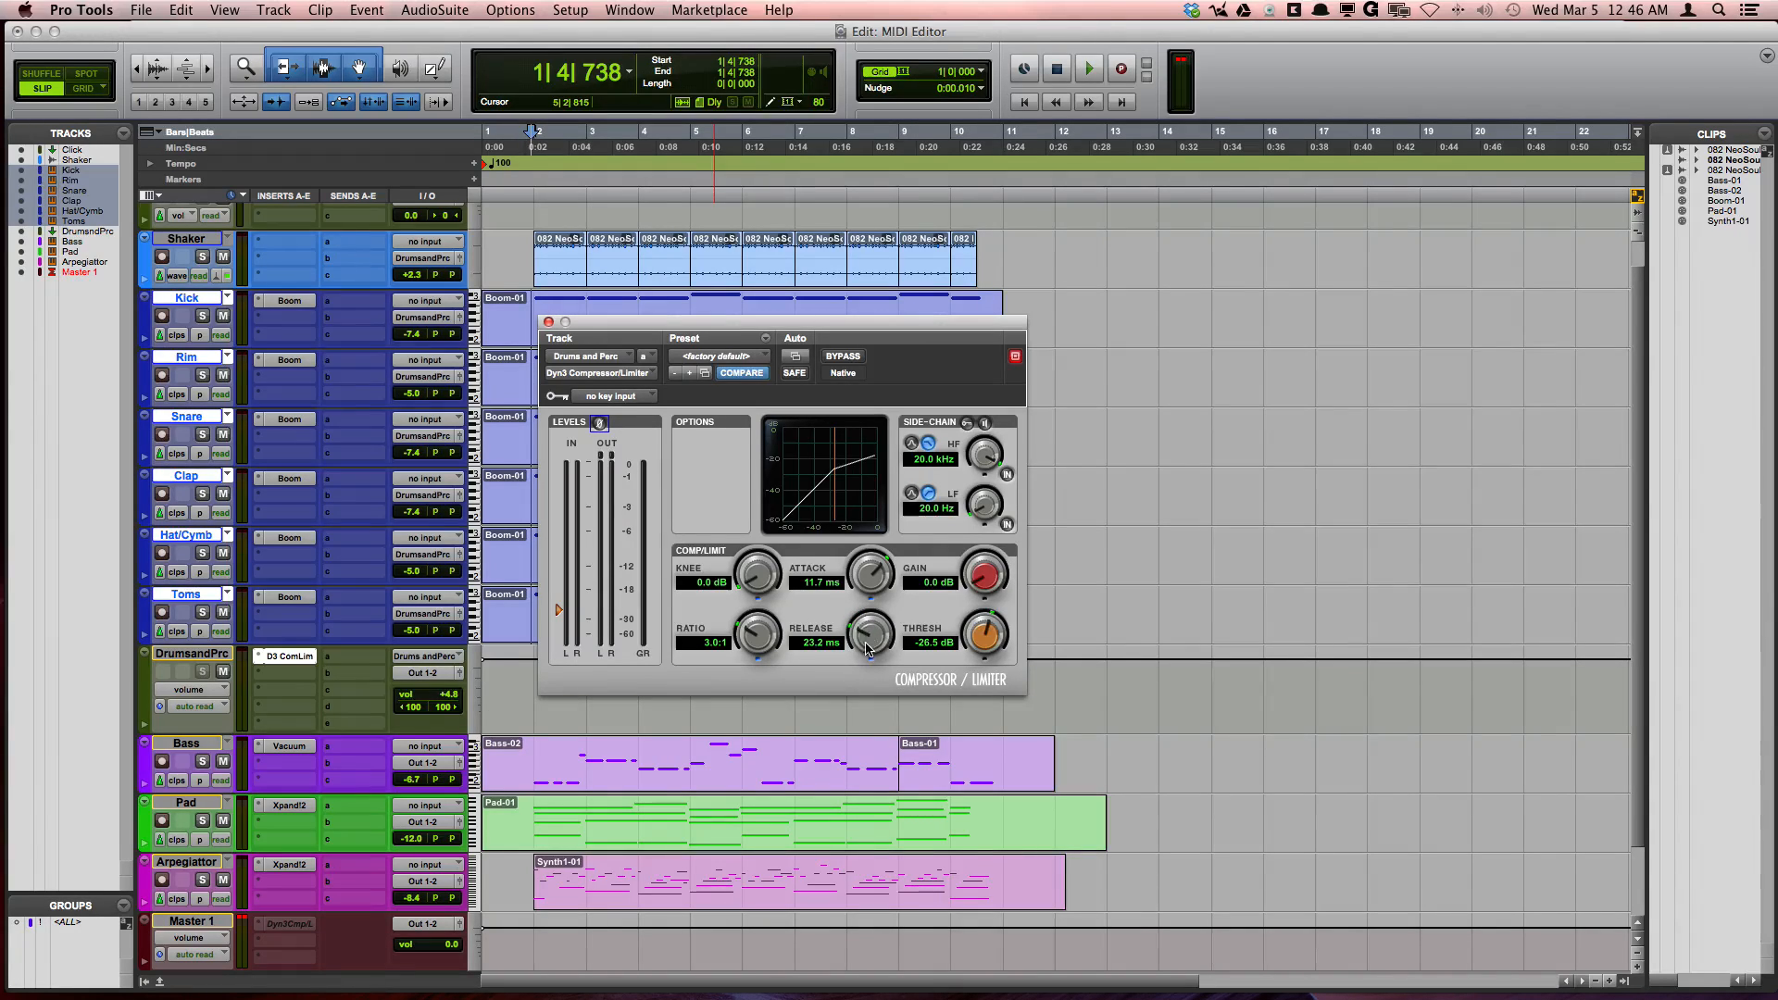
{"action": "left_click", "coordinate": [1086, 70]}
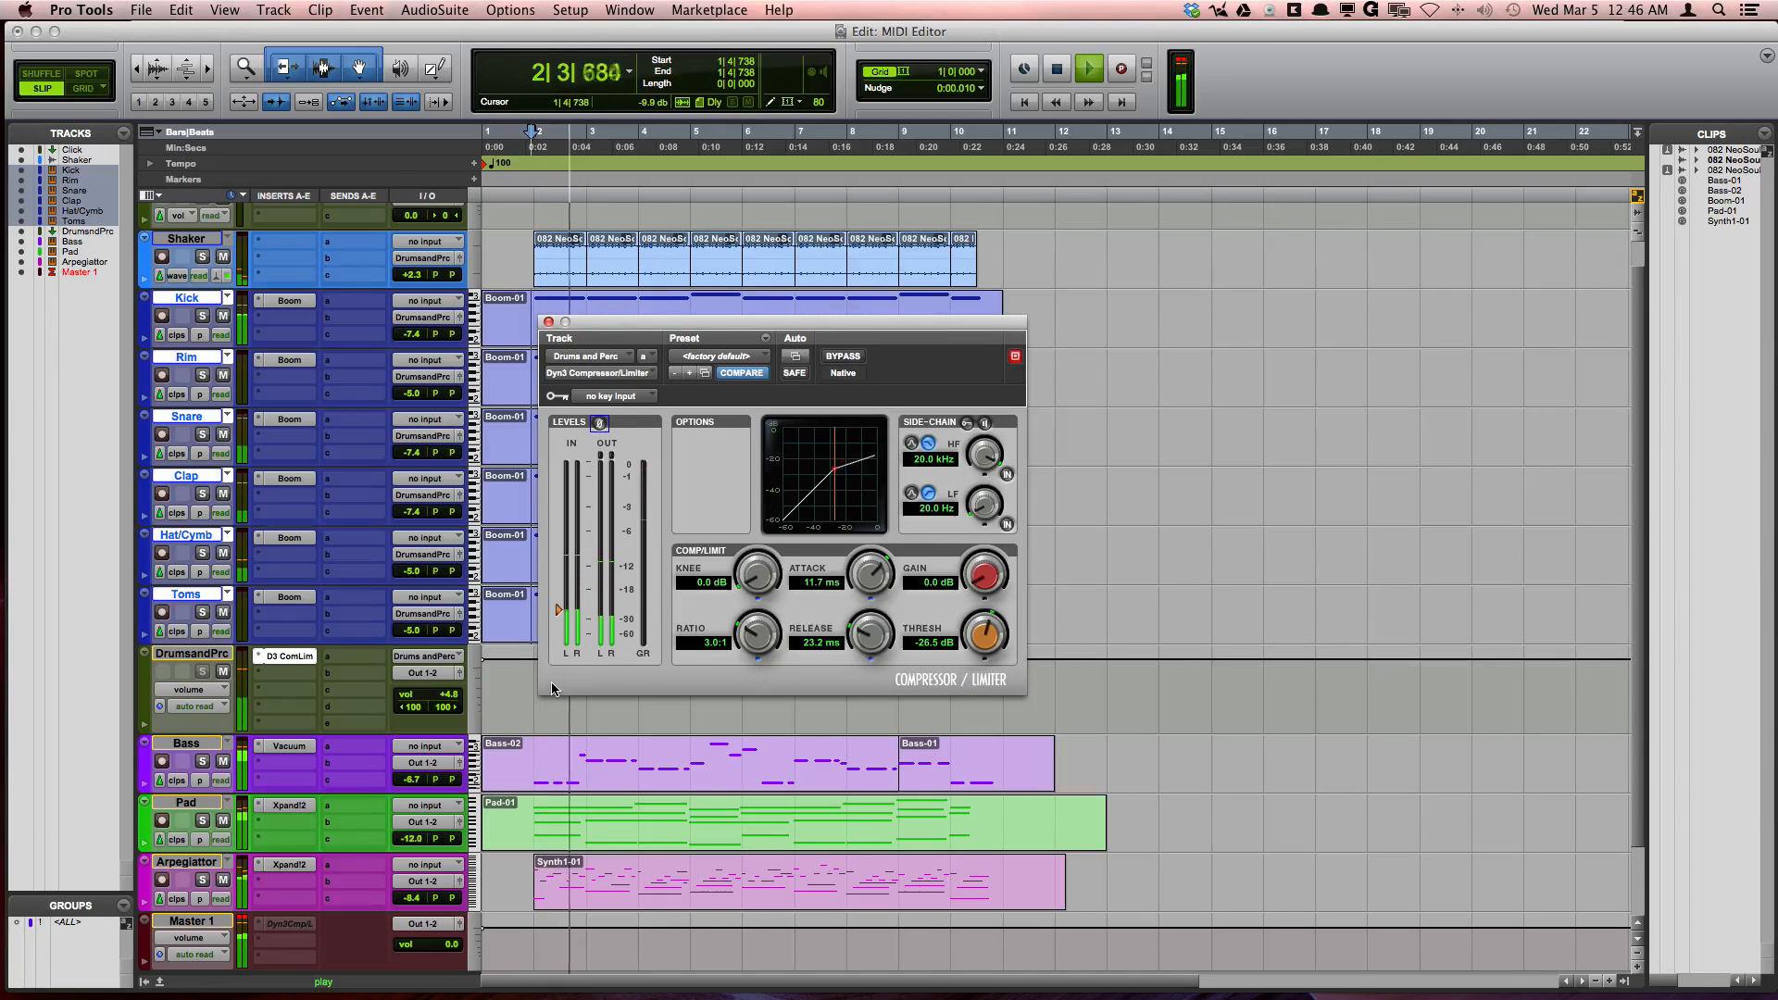
{"action": "left_click", "coordinate": [1056, 69]}
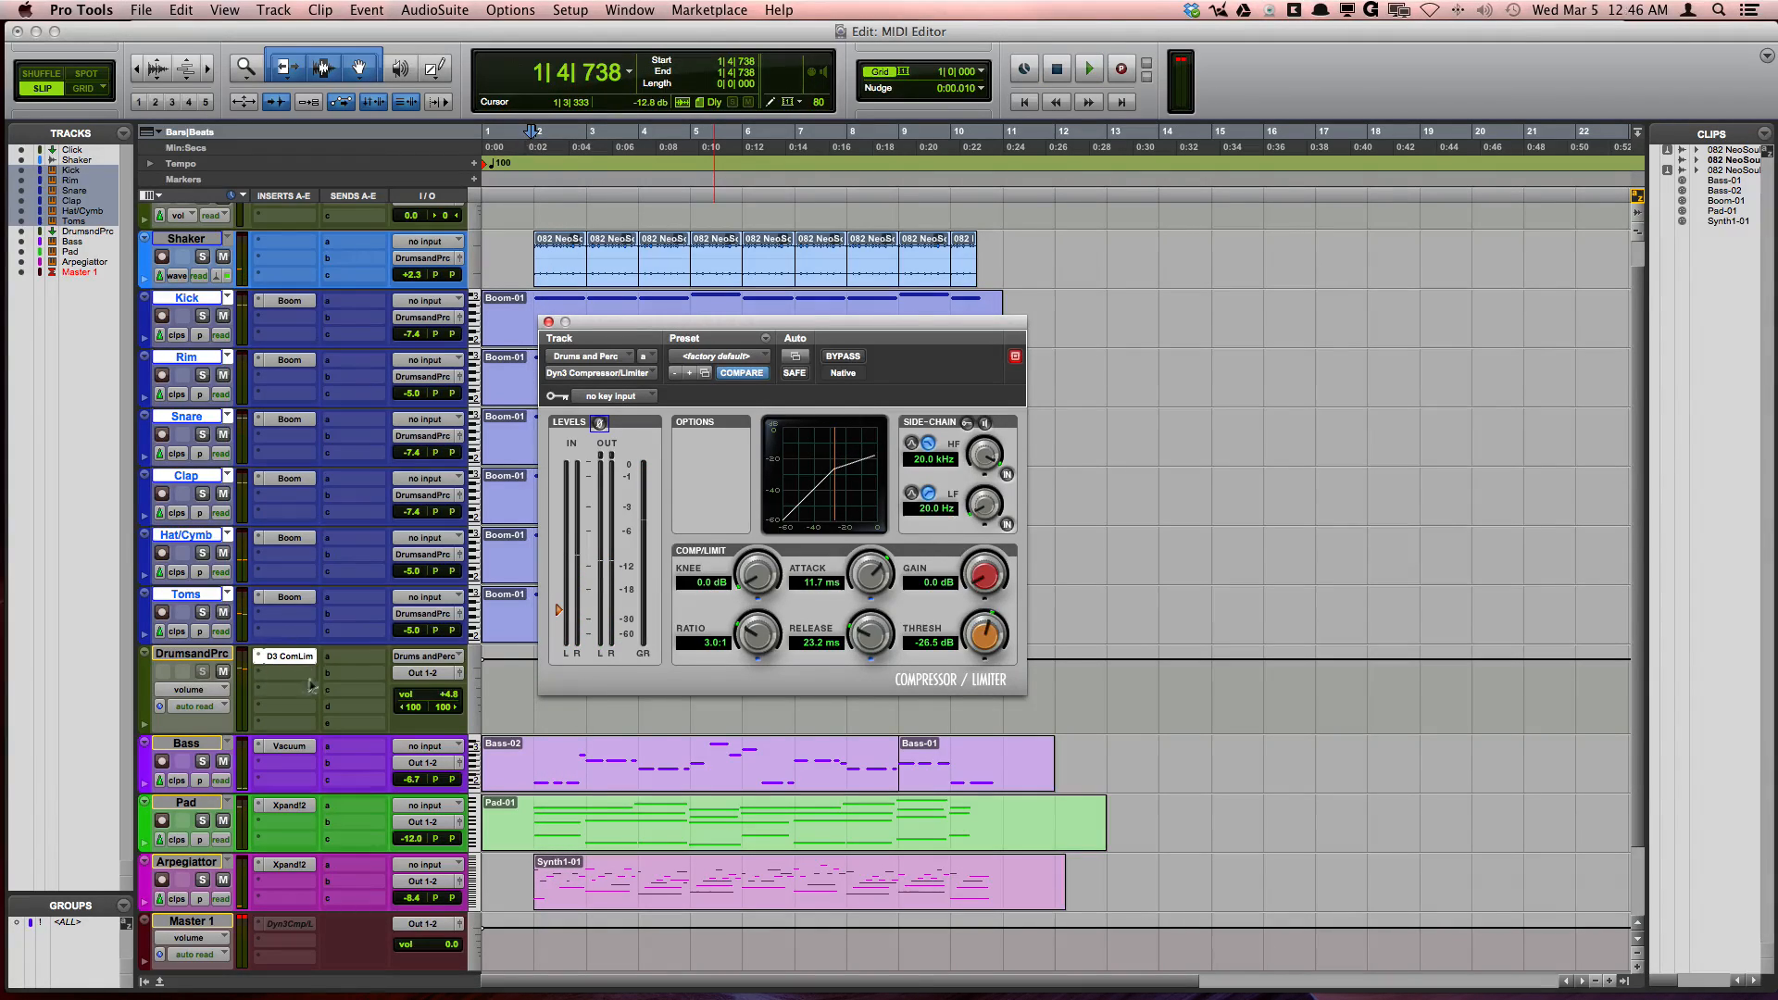
{"action": "mouse_move", "coordinate": [323, 789]}
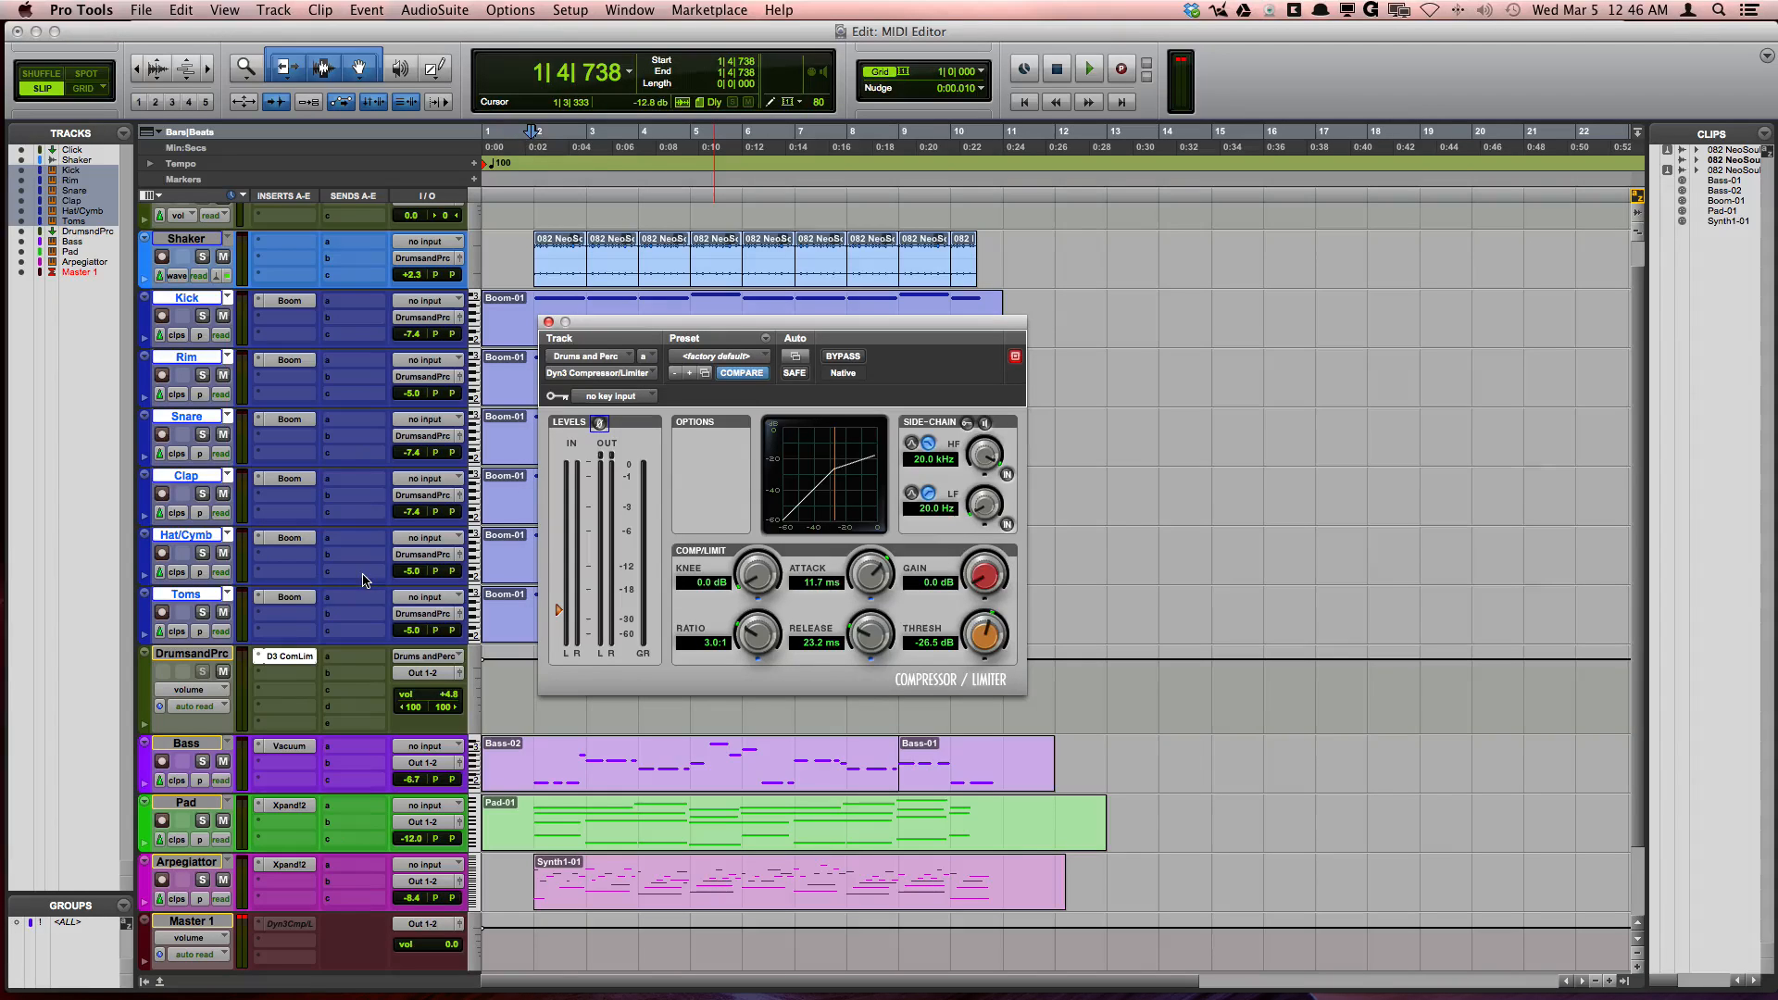
Scroll the Edit window up by 3
{"action": "scroll", "scroll_direction": "up", "scroll_amount": 3}
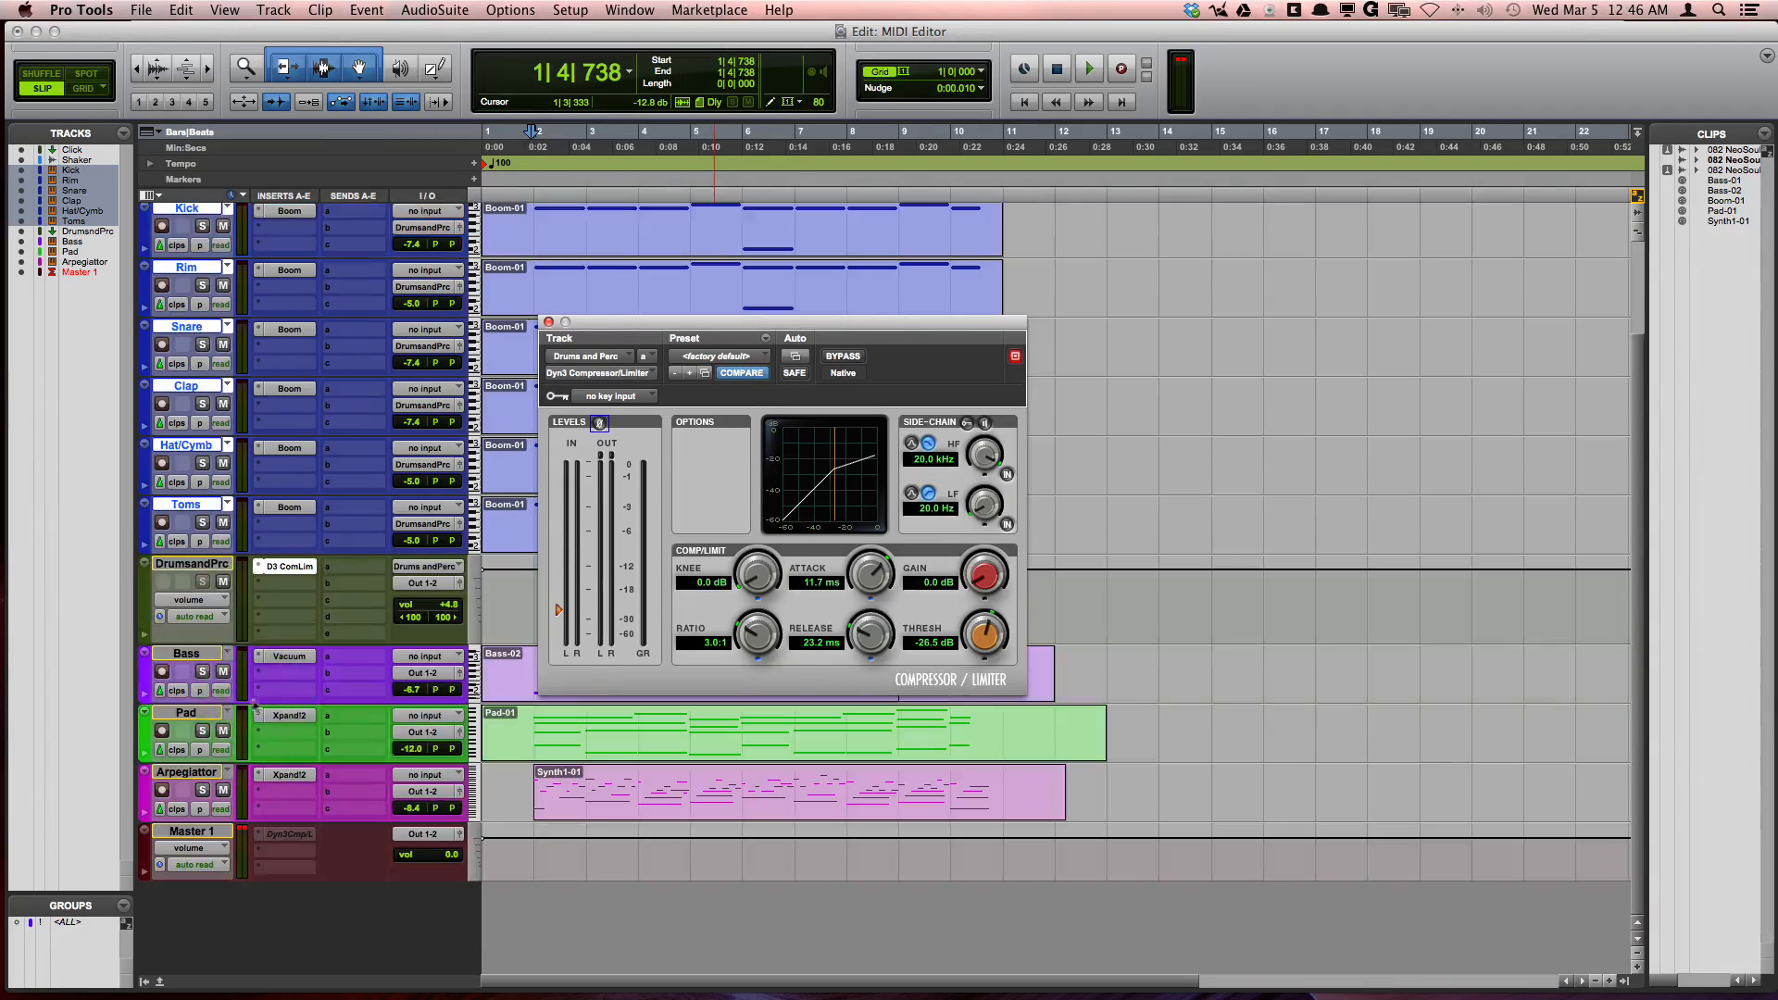
{"action": "mouse_move", "coordinate": [186, 712]}
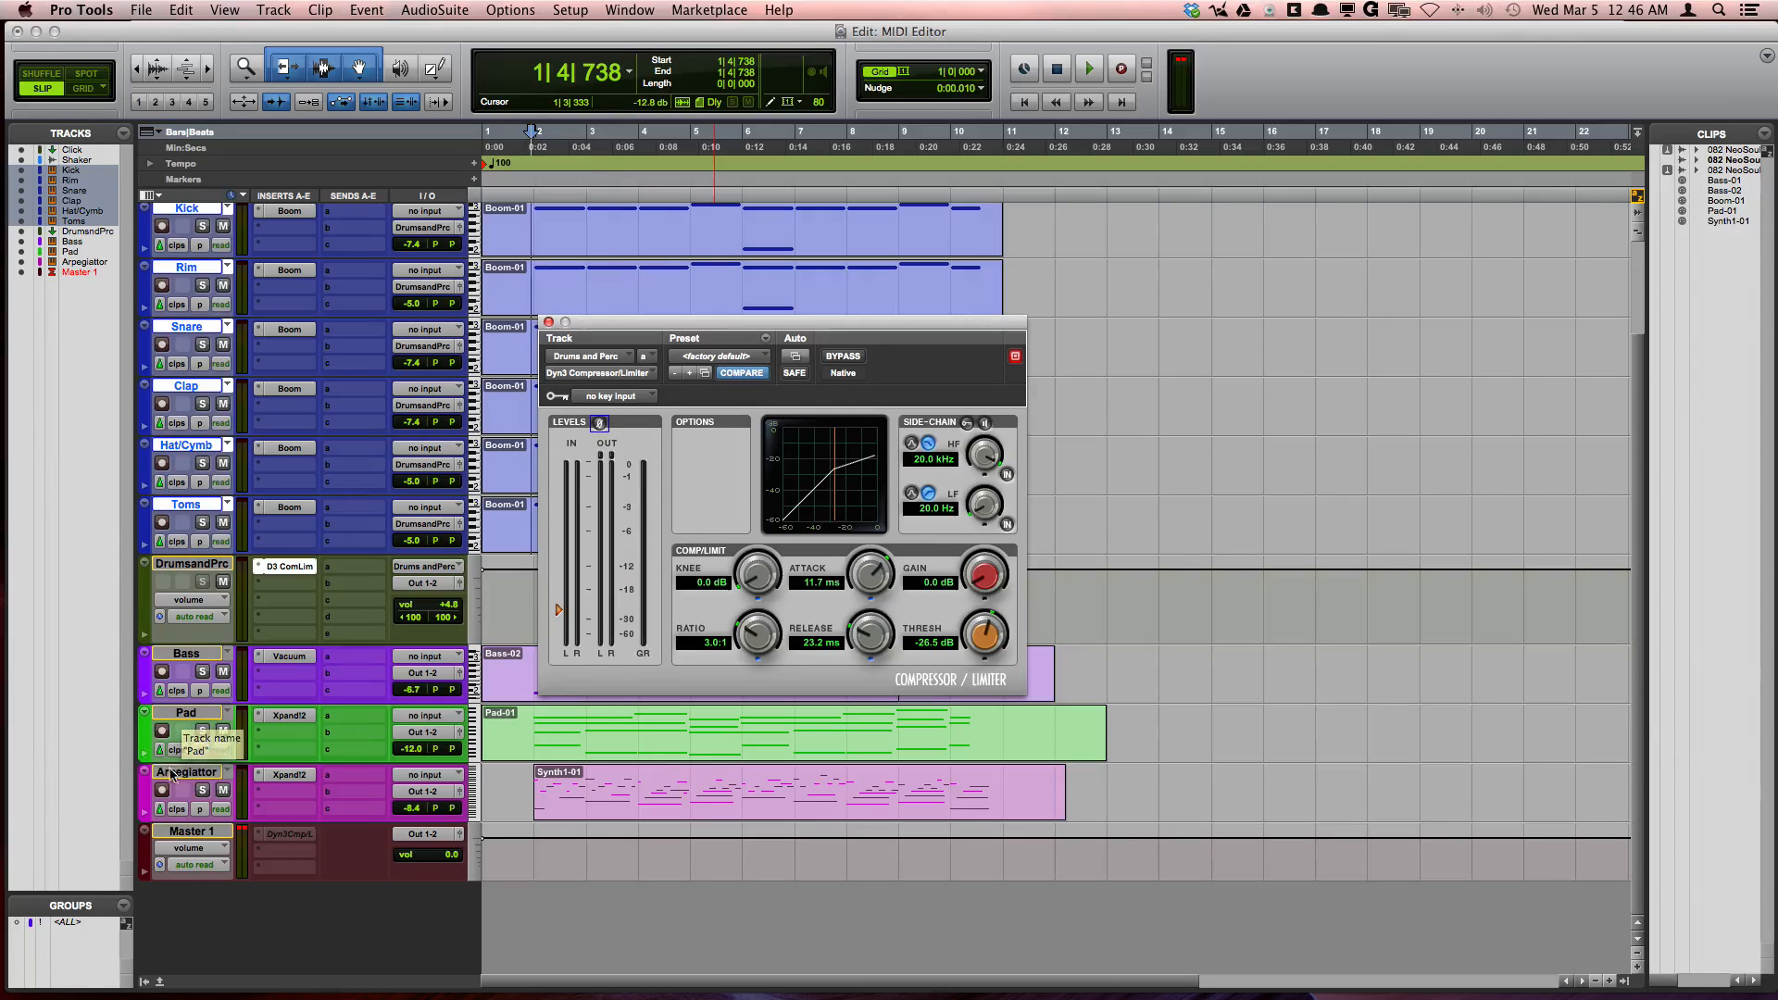
{"action": "mouse_move", "coordinate": [176, 779]}
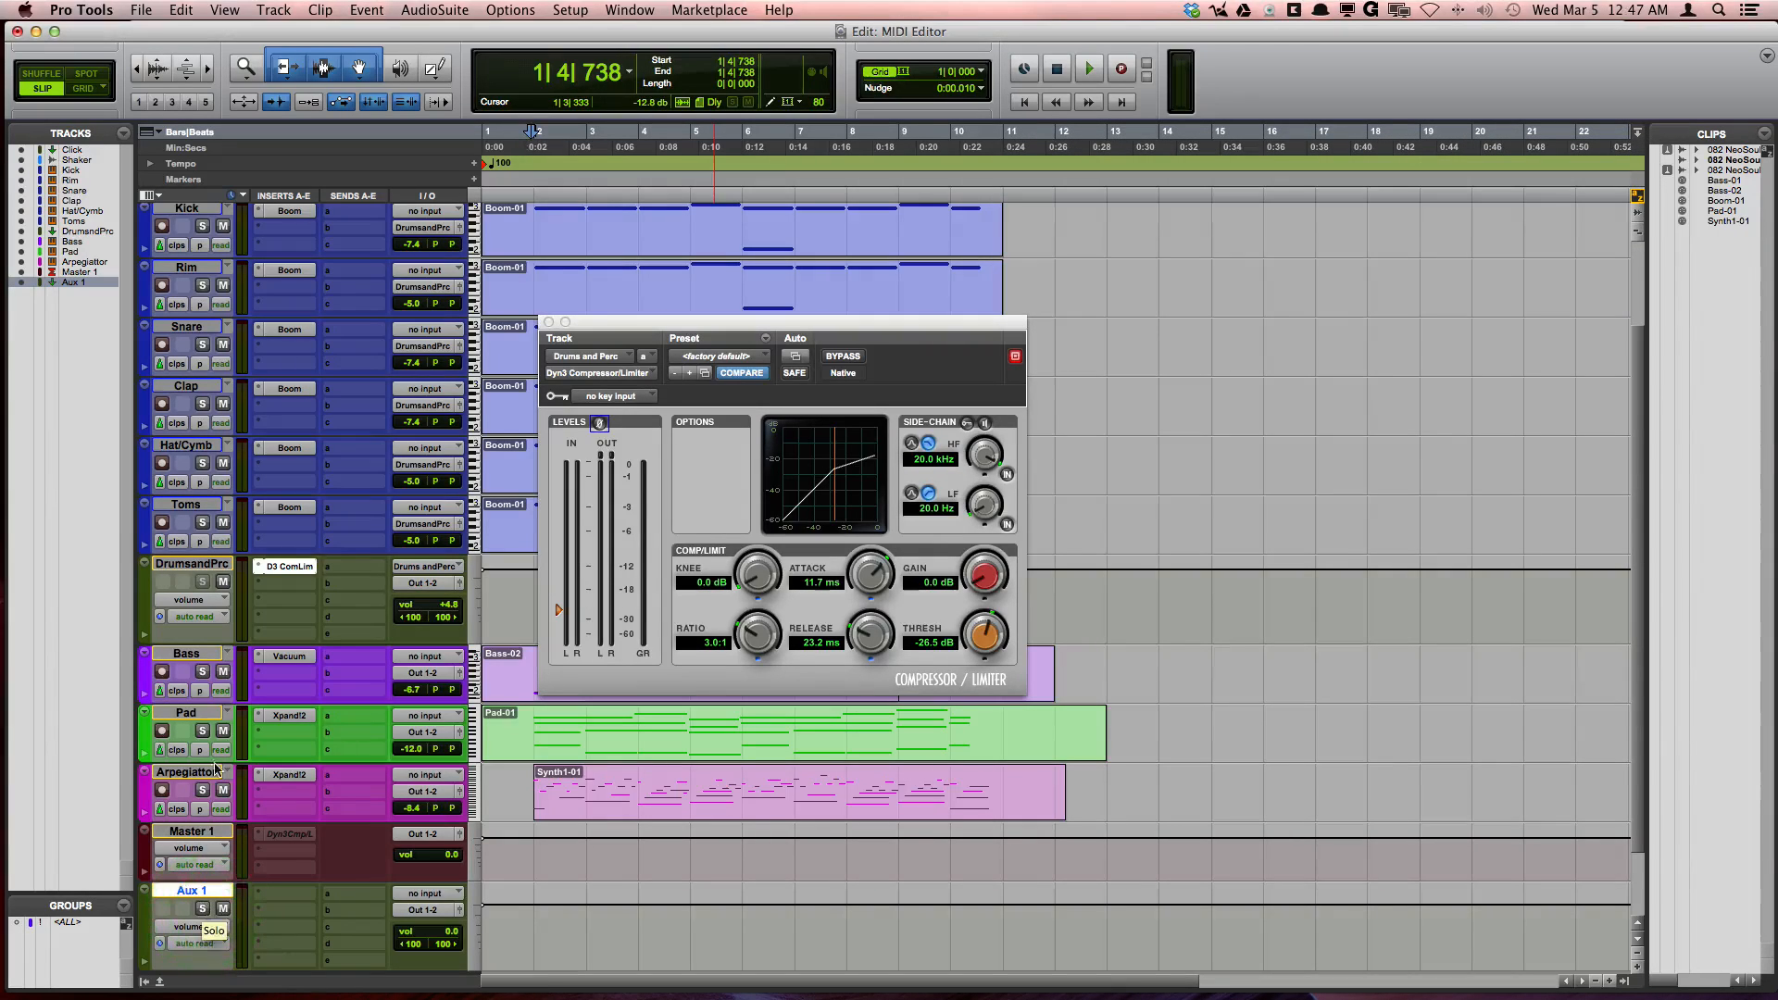
Set the Aux 1 input to the internal stereo bus Bus 3-4
{"action": "left_click", "coordinate": [429, 894]}
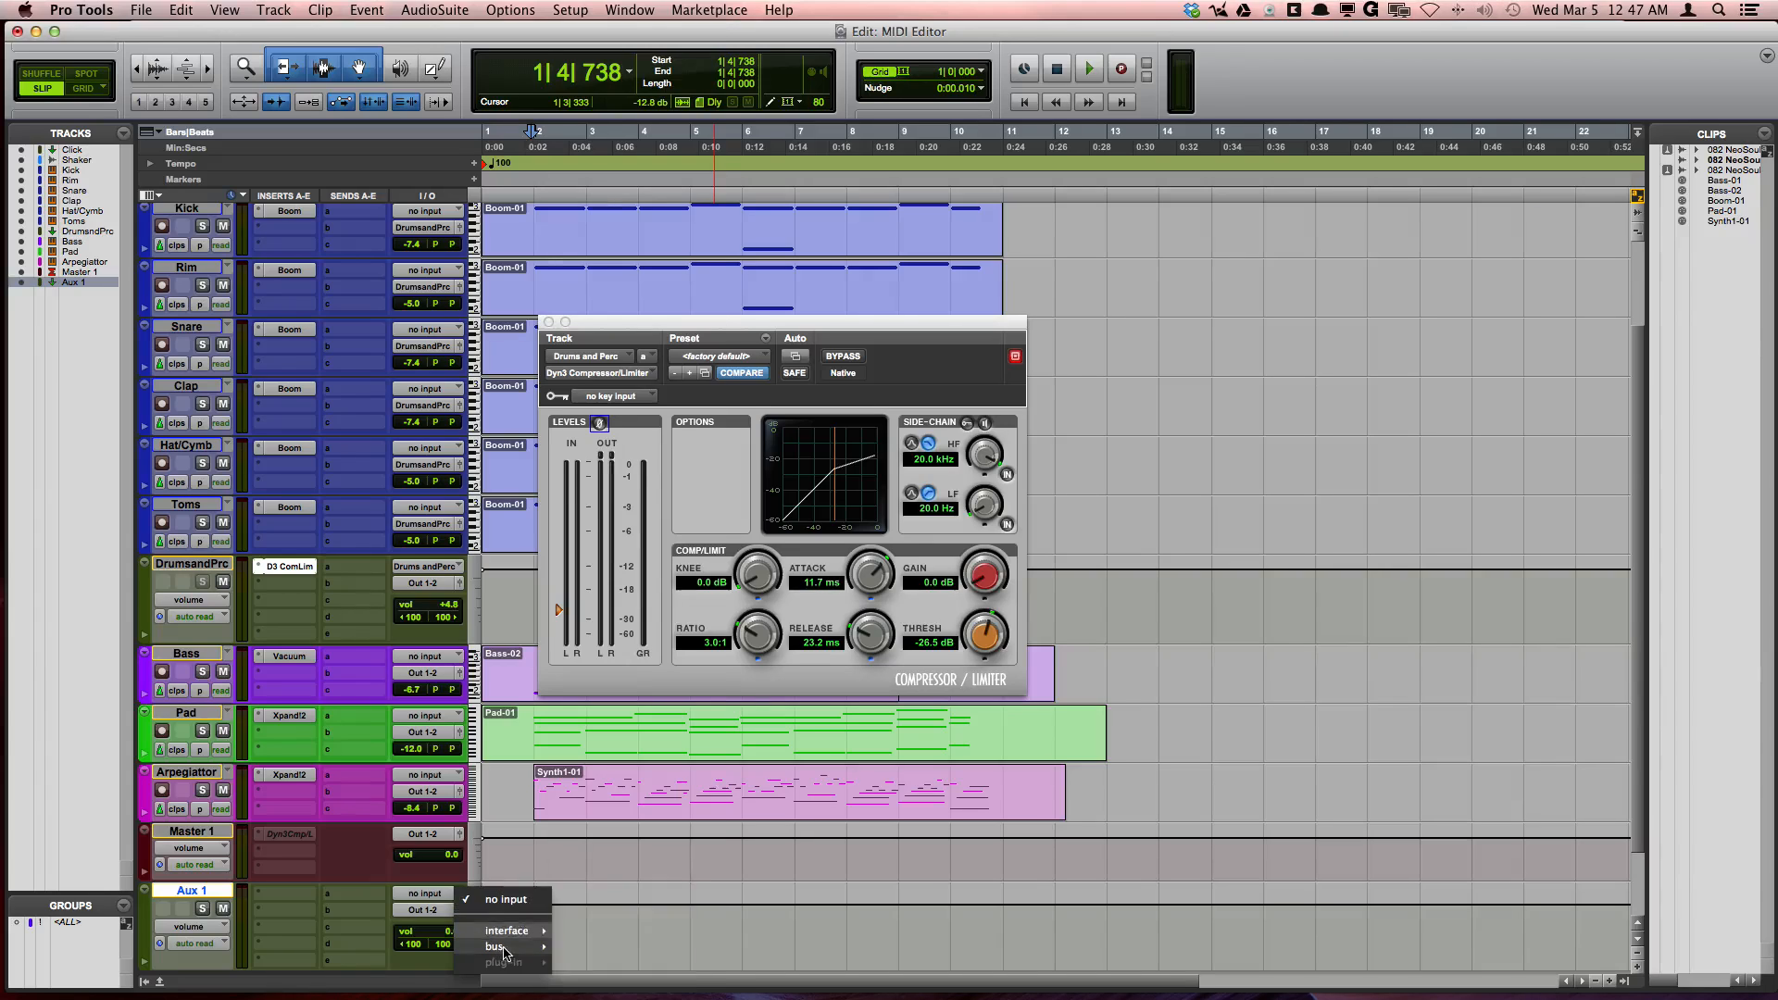
{"action": "left_click", "coordinate": [497, 947]}
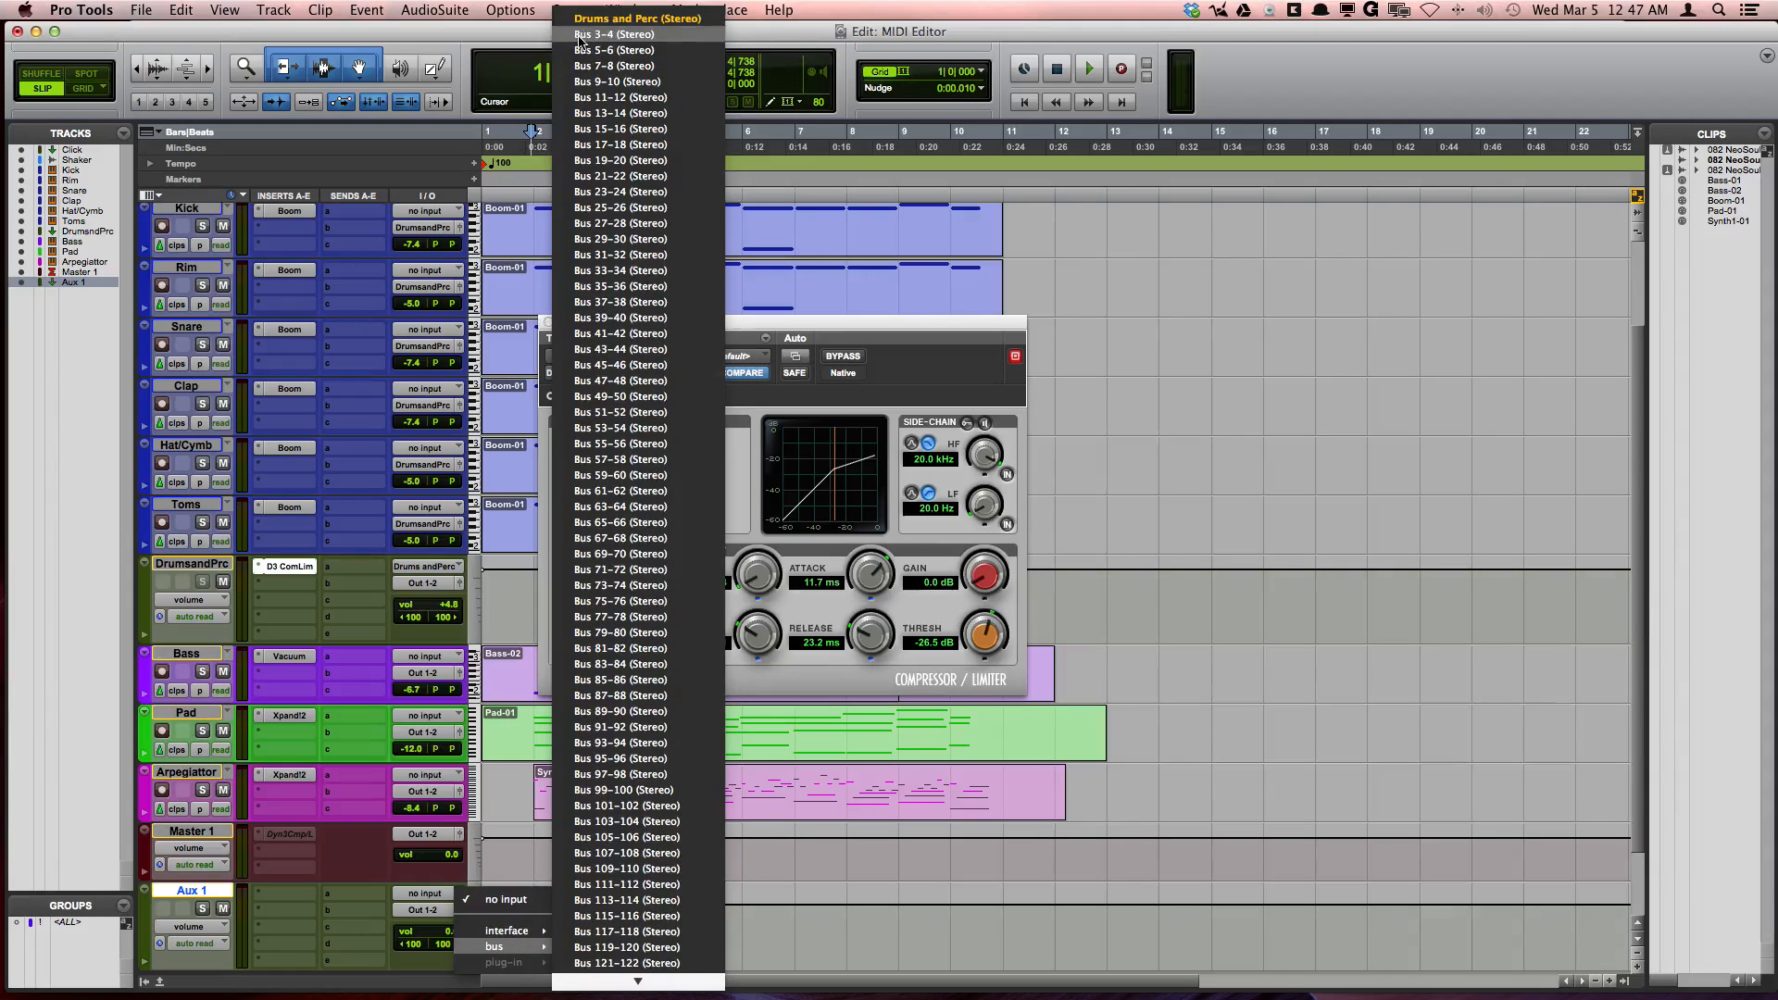
{"action": "left_click", "coordinate": [613, 34]}
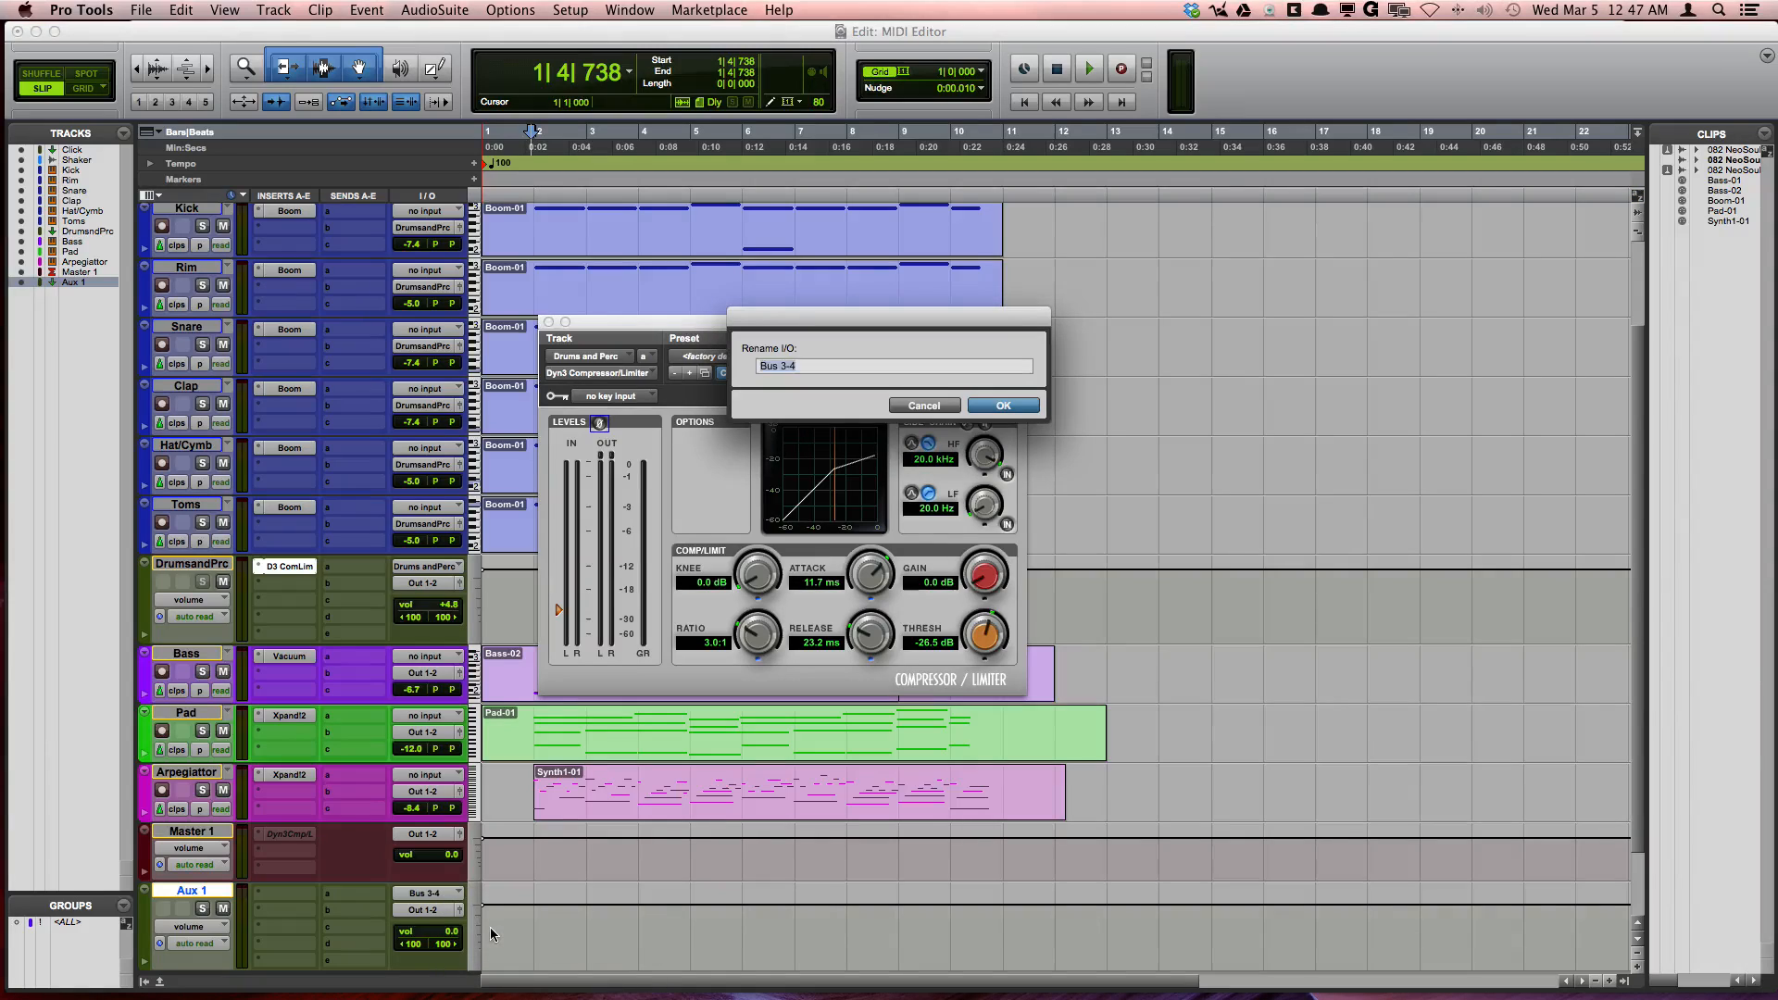
Name both the bus and the aux track 'Pad and Arp'
{"action": "type", "text": "Pad"}
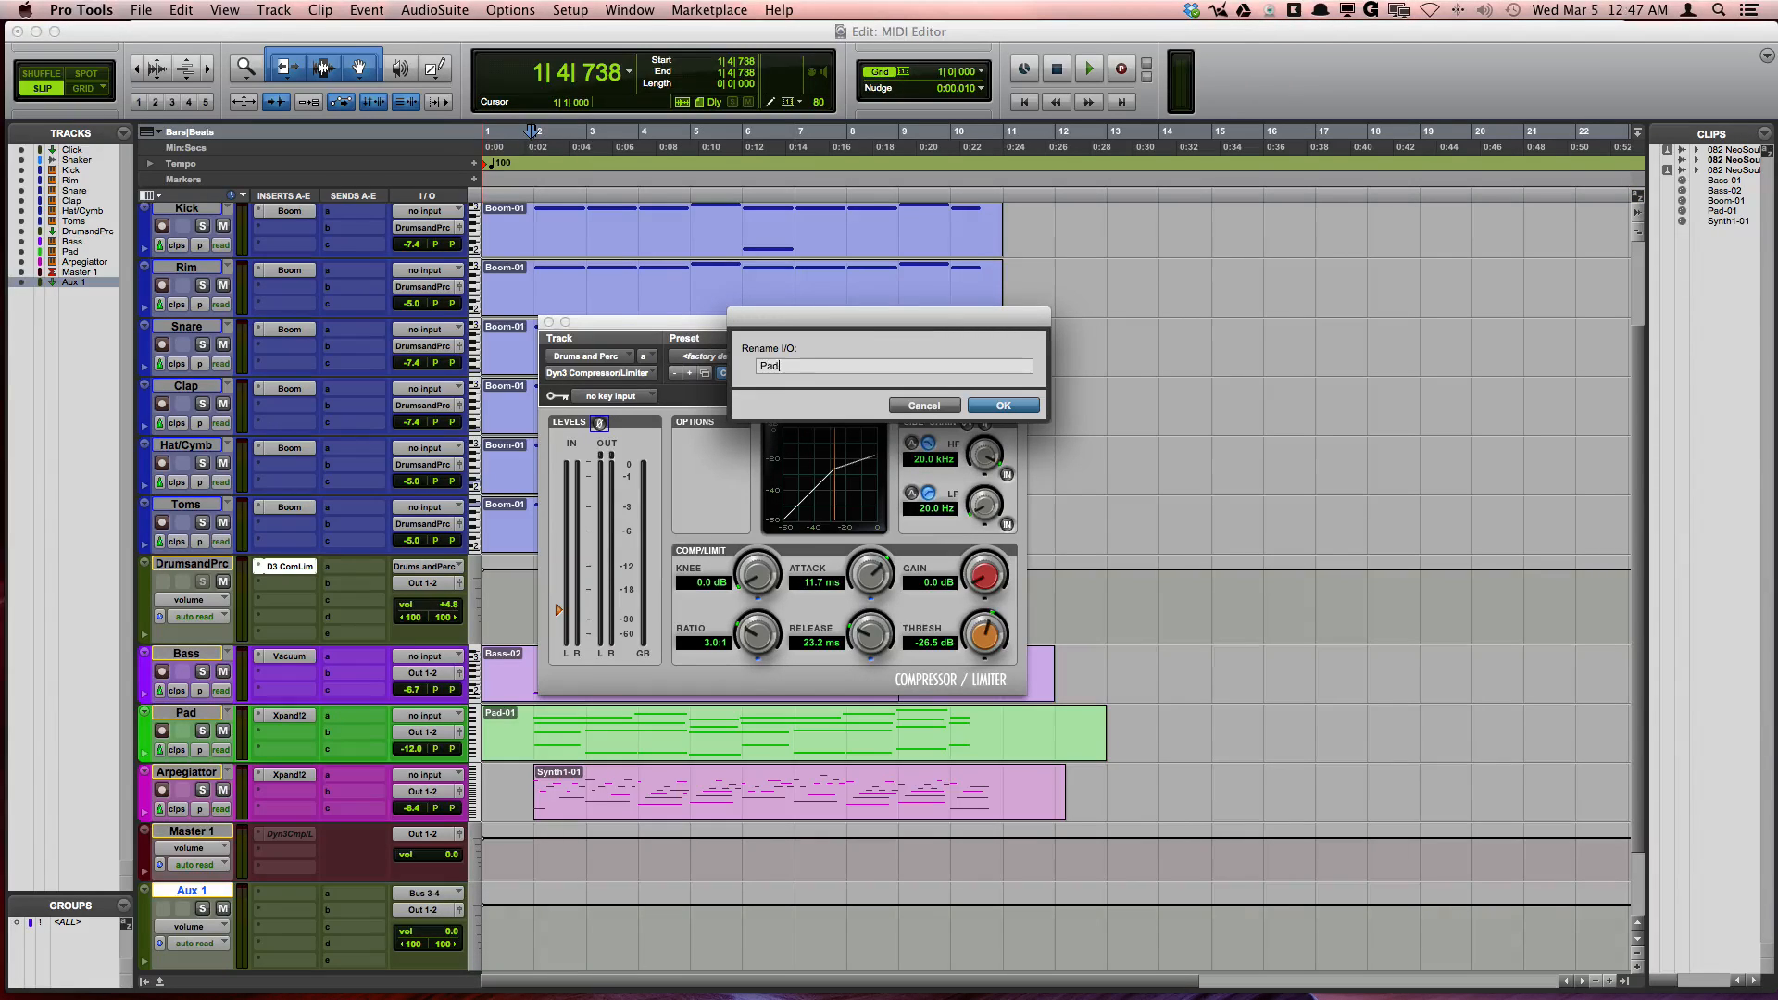
{"action": "type", "text": "and Arp"}
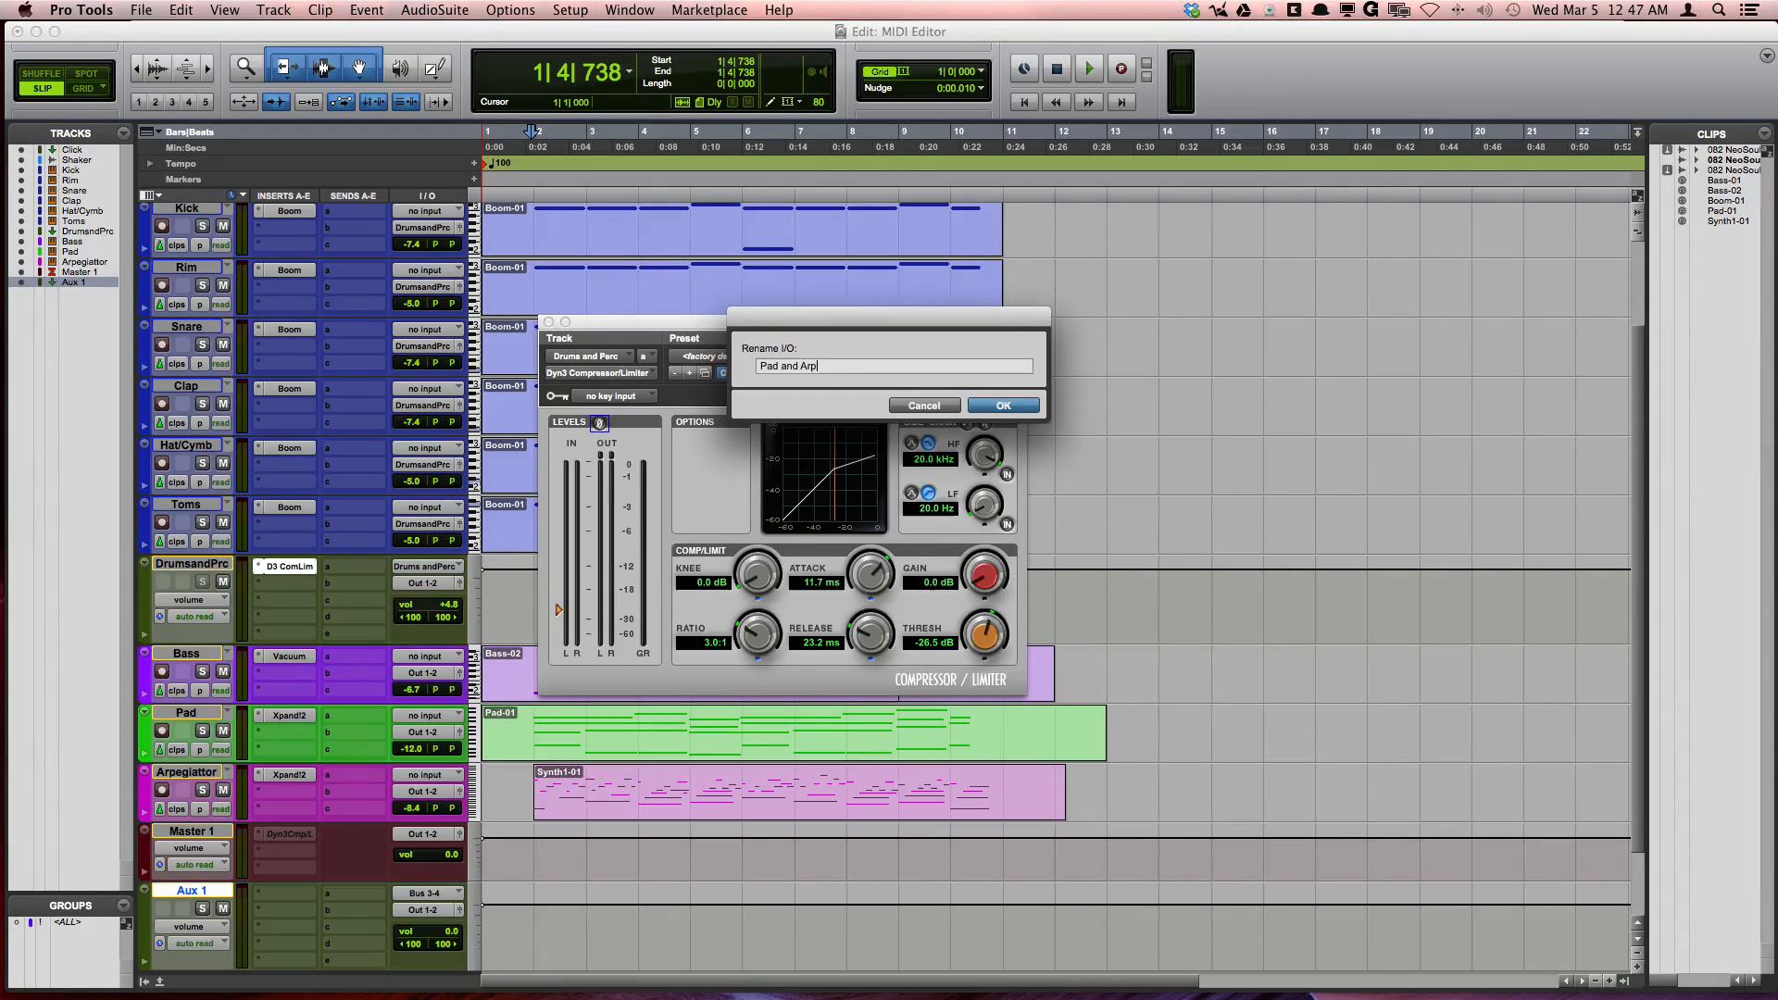
{"action": "left_click", "coordinate": [1001, 405]}
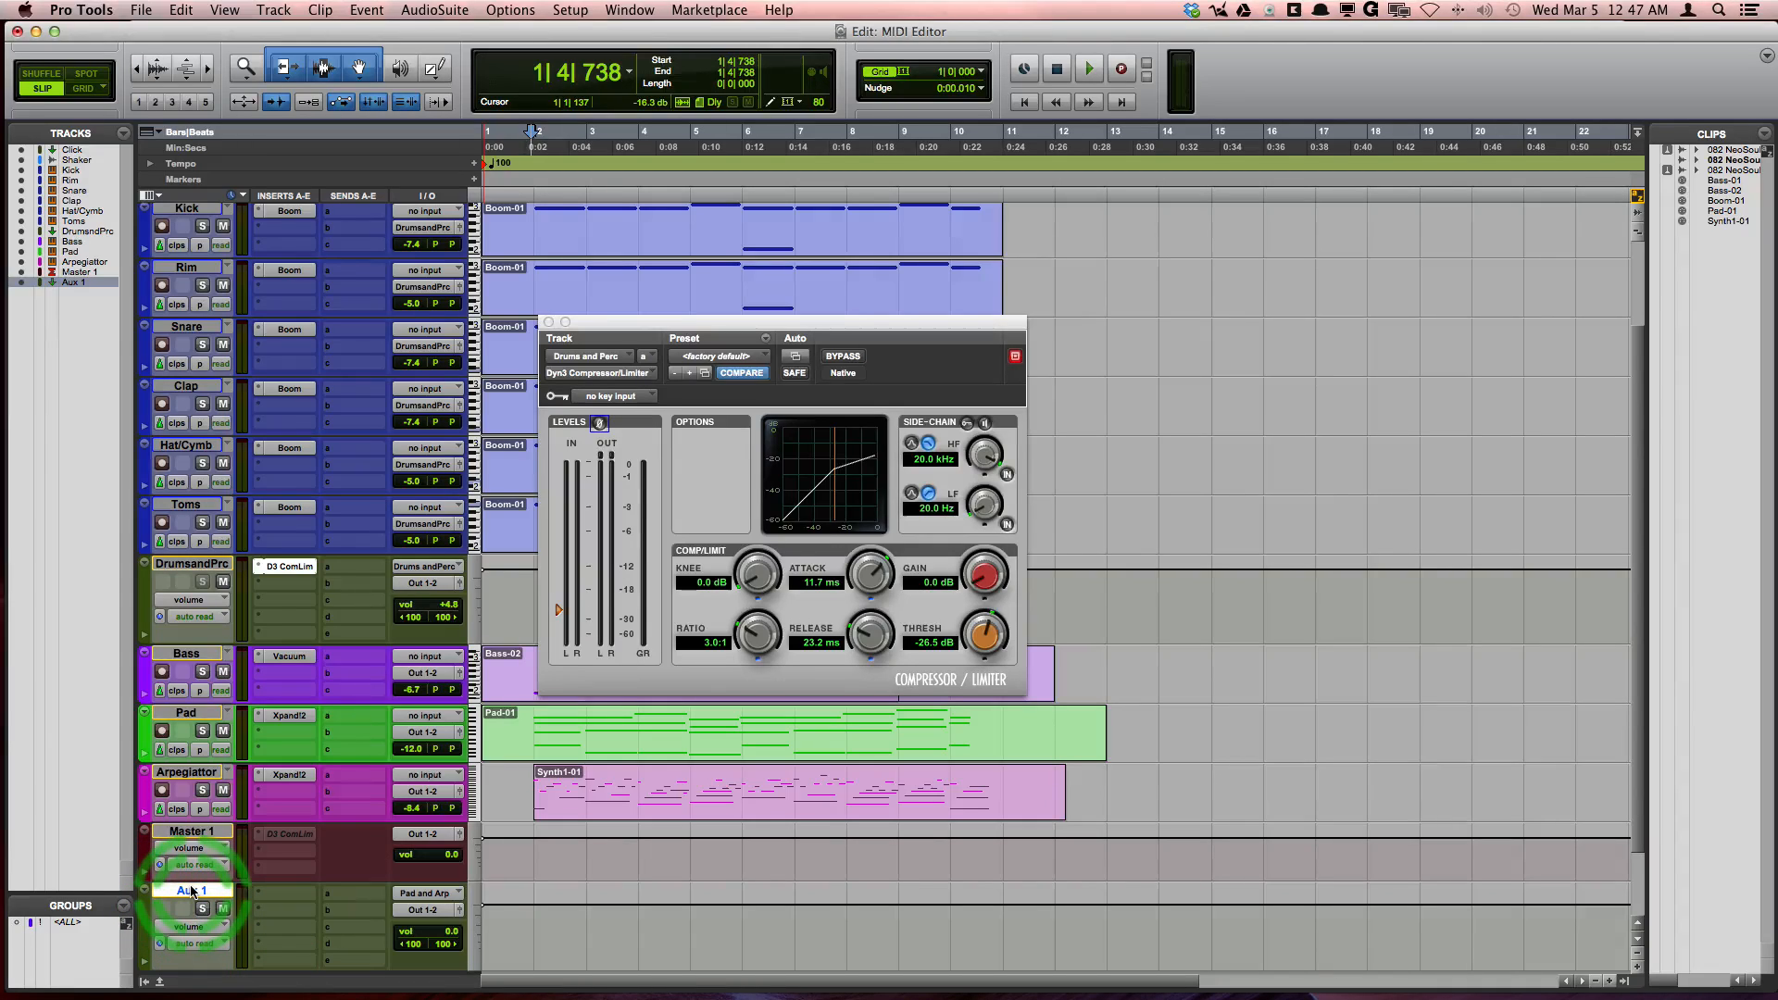
{"action": "double_click", "coordinate": [192, 890]}
{"action": "type", "text": "Pad"}
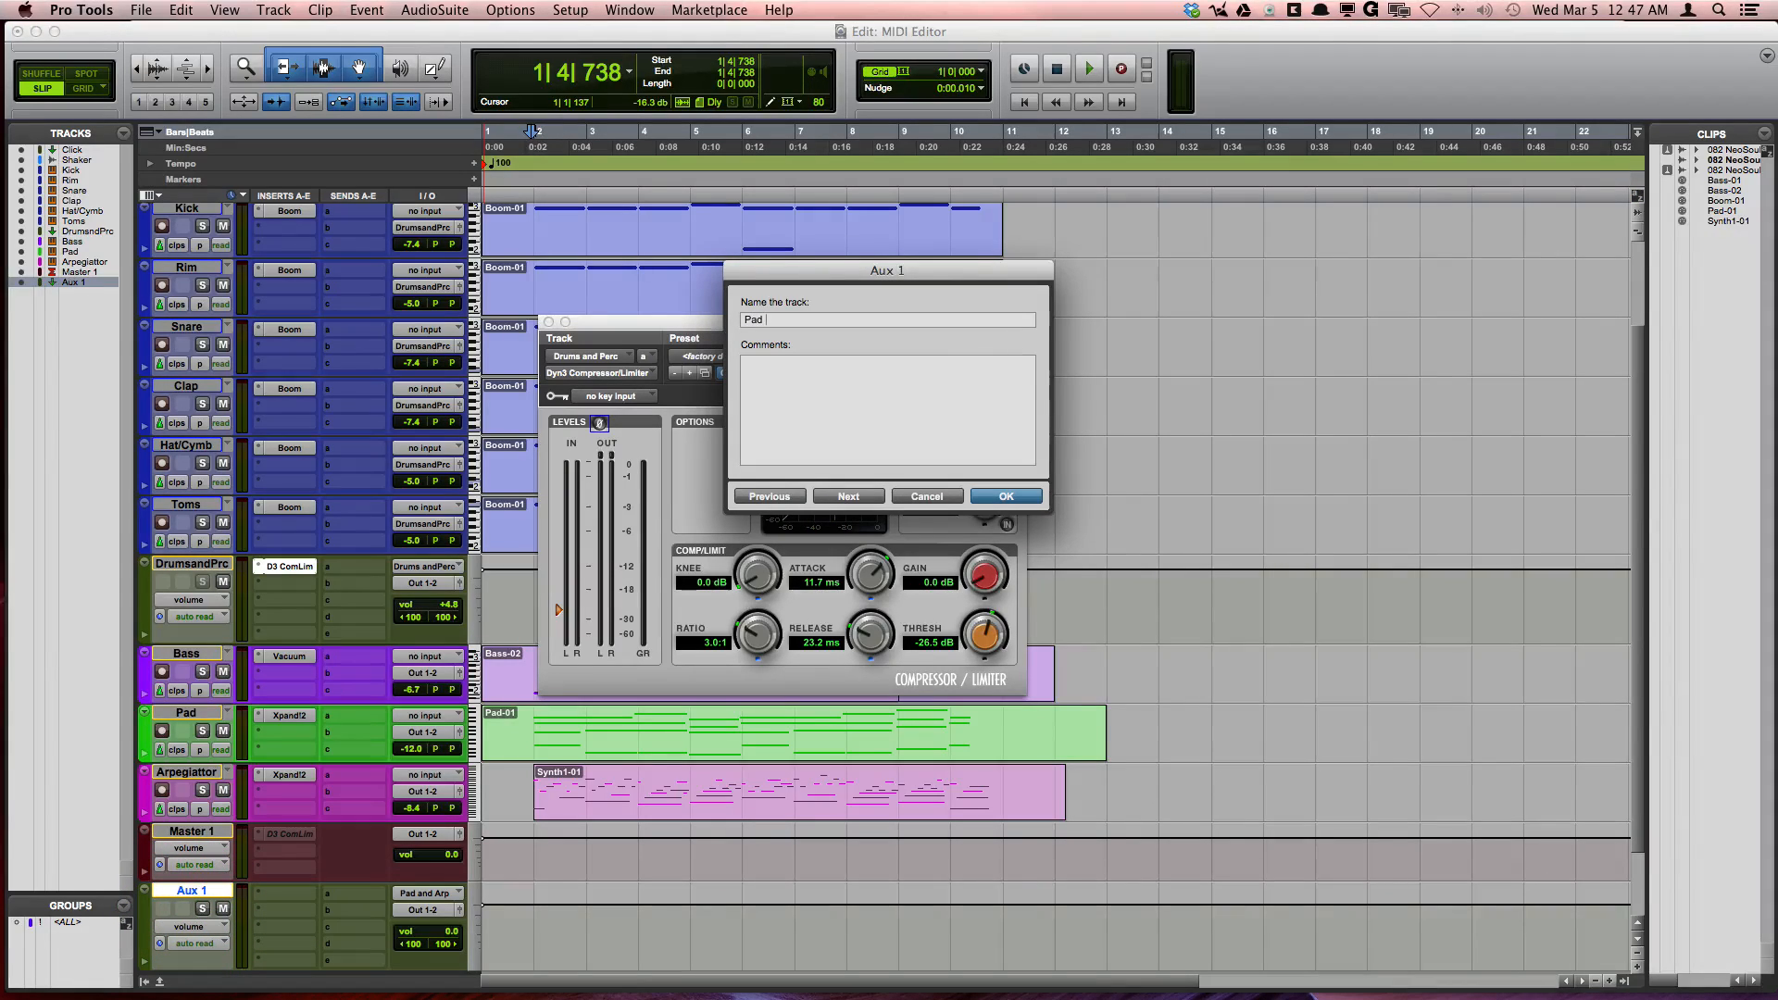
{"action": "left_click", "coordinate": [1004, 496]}
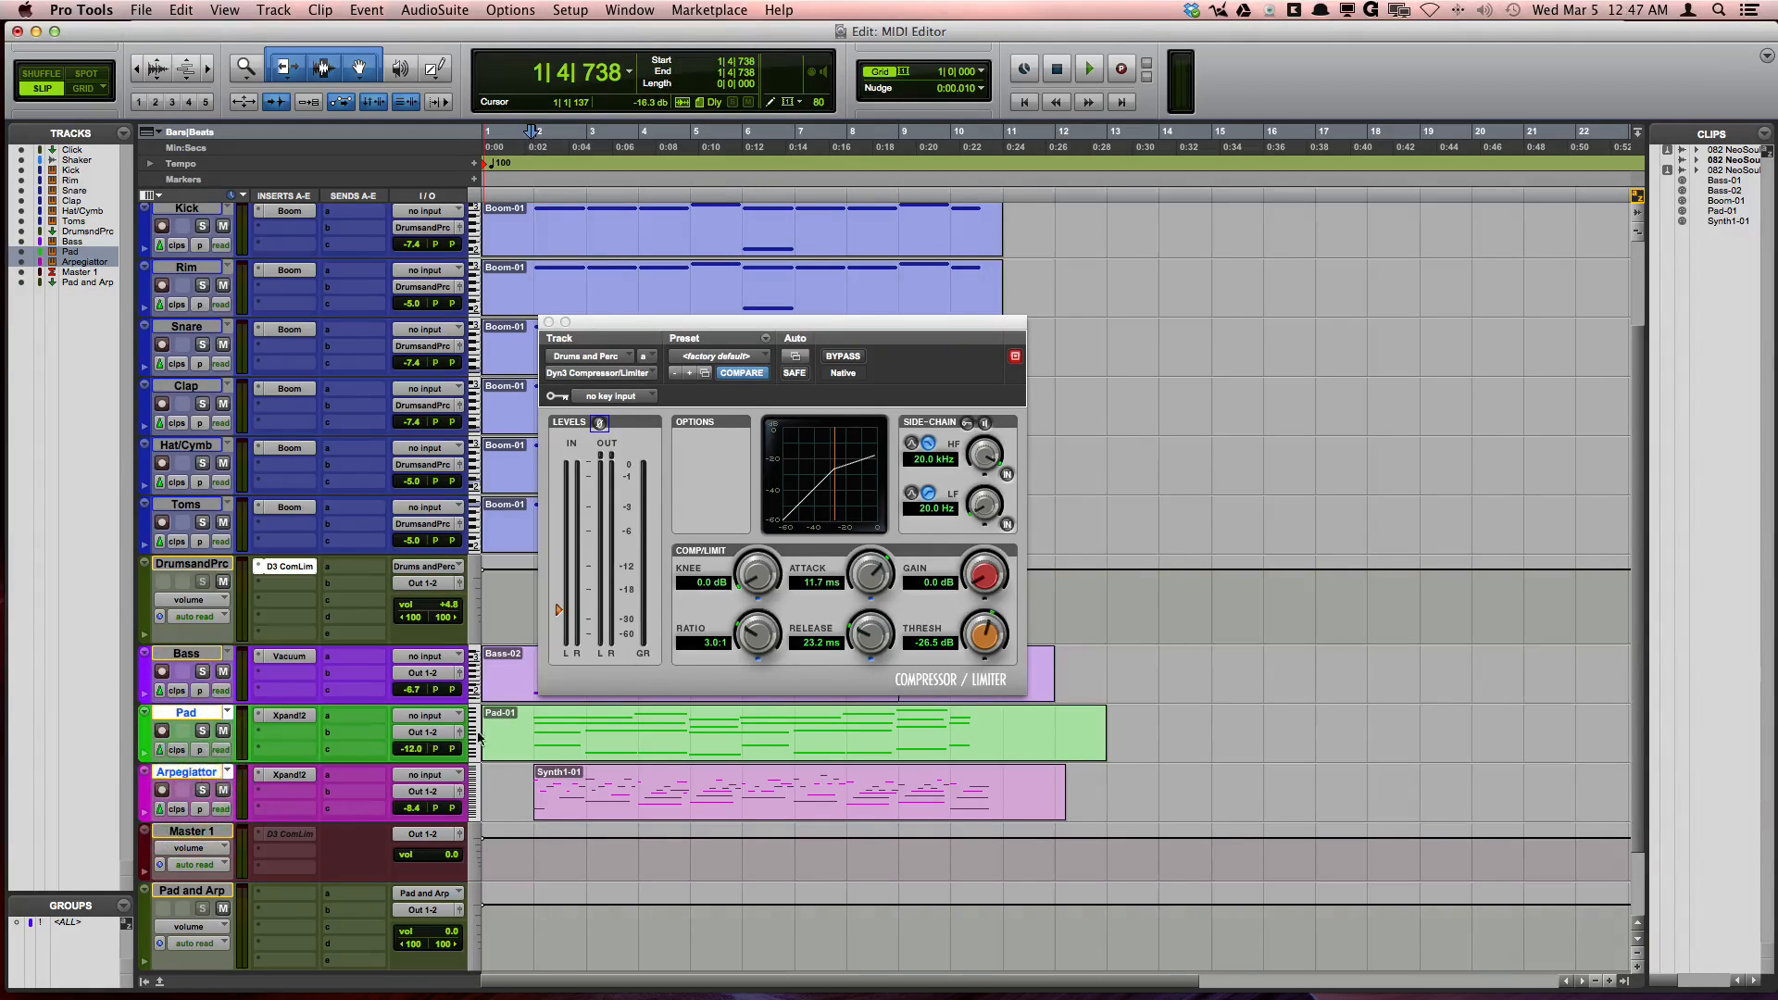
{"action": "mouse_move", "coordinate": [426, 732]}
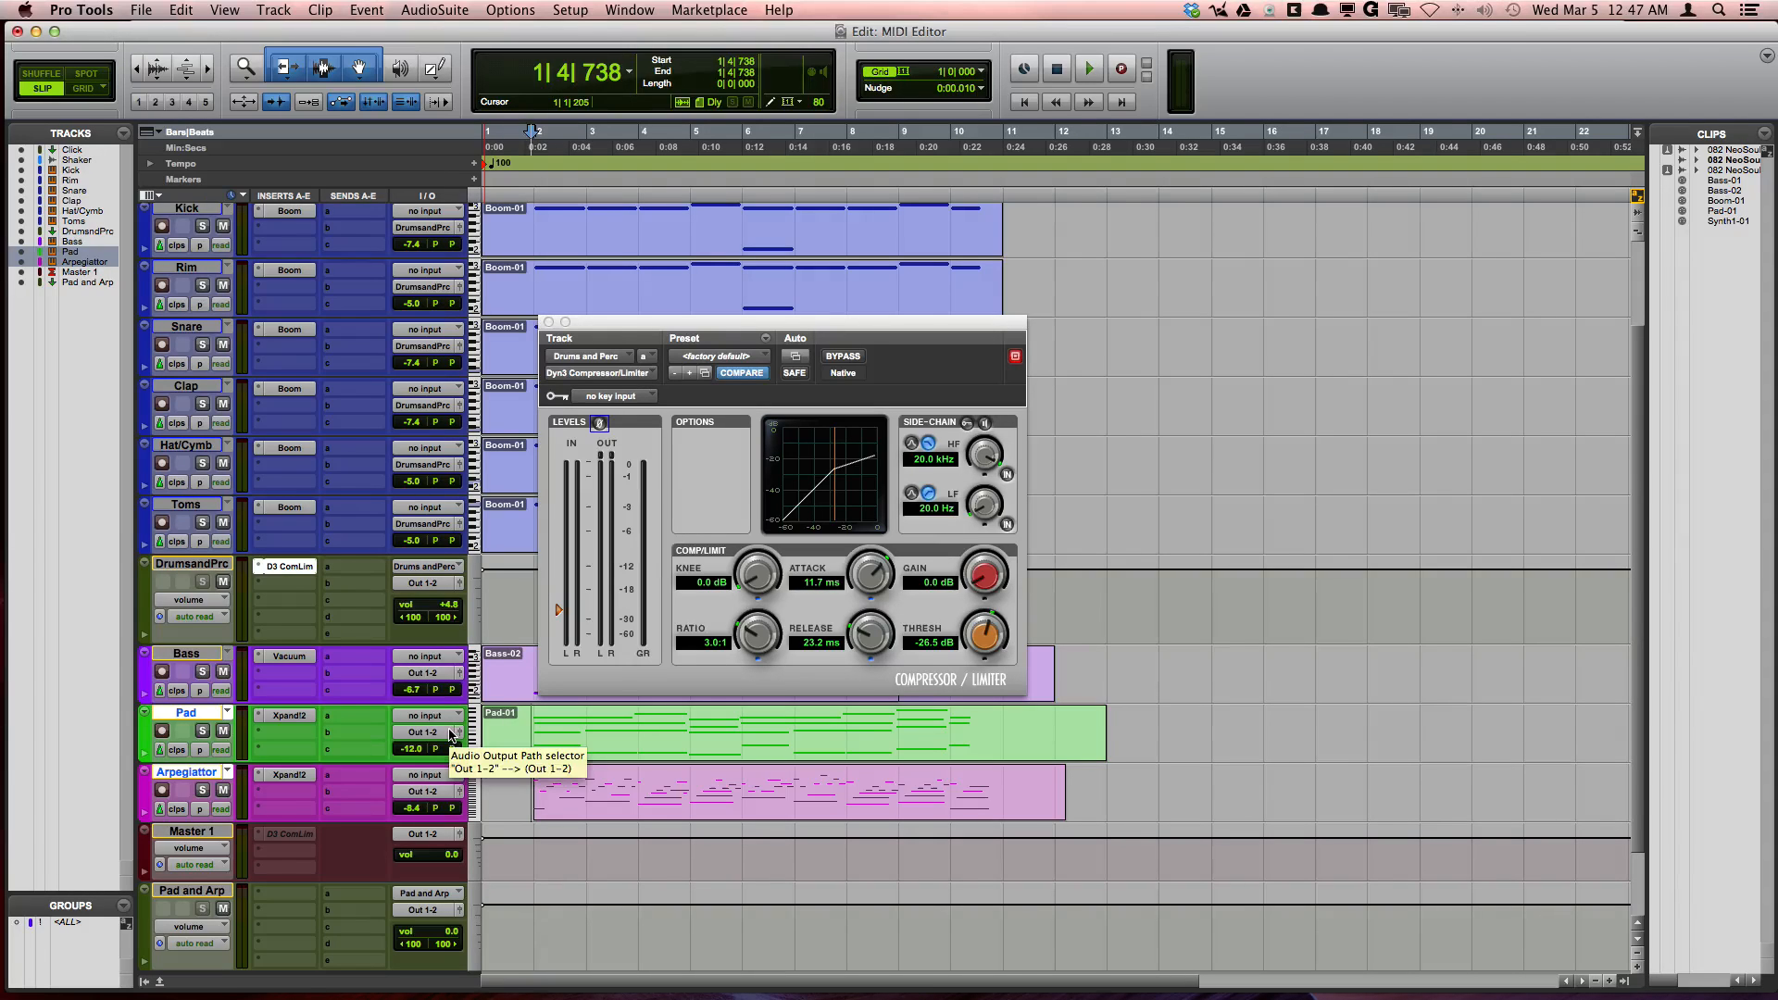
Route the Pad and Arpeggiator outputs to the Pad and Arp bus, then audition playback
{"action": "left_click", "coordinate": [429, 732]}
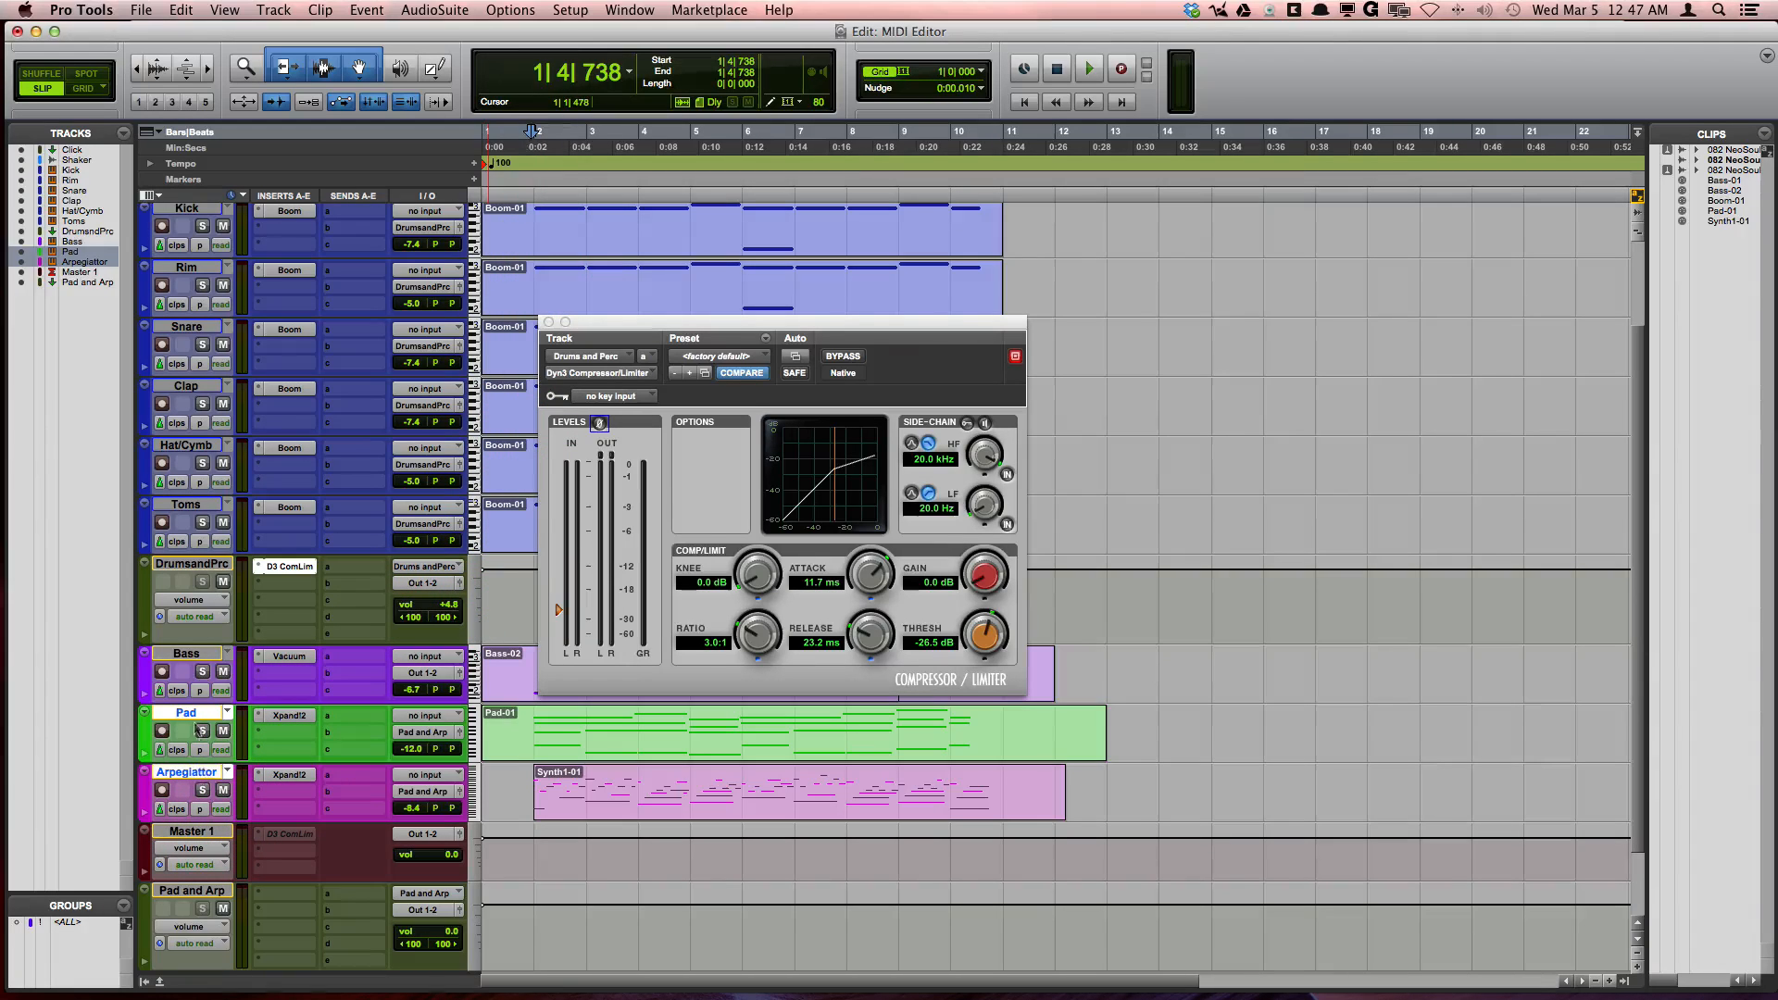
{"action": "left_click", "coordinate": [1086, 70]}
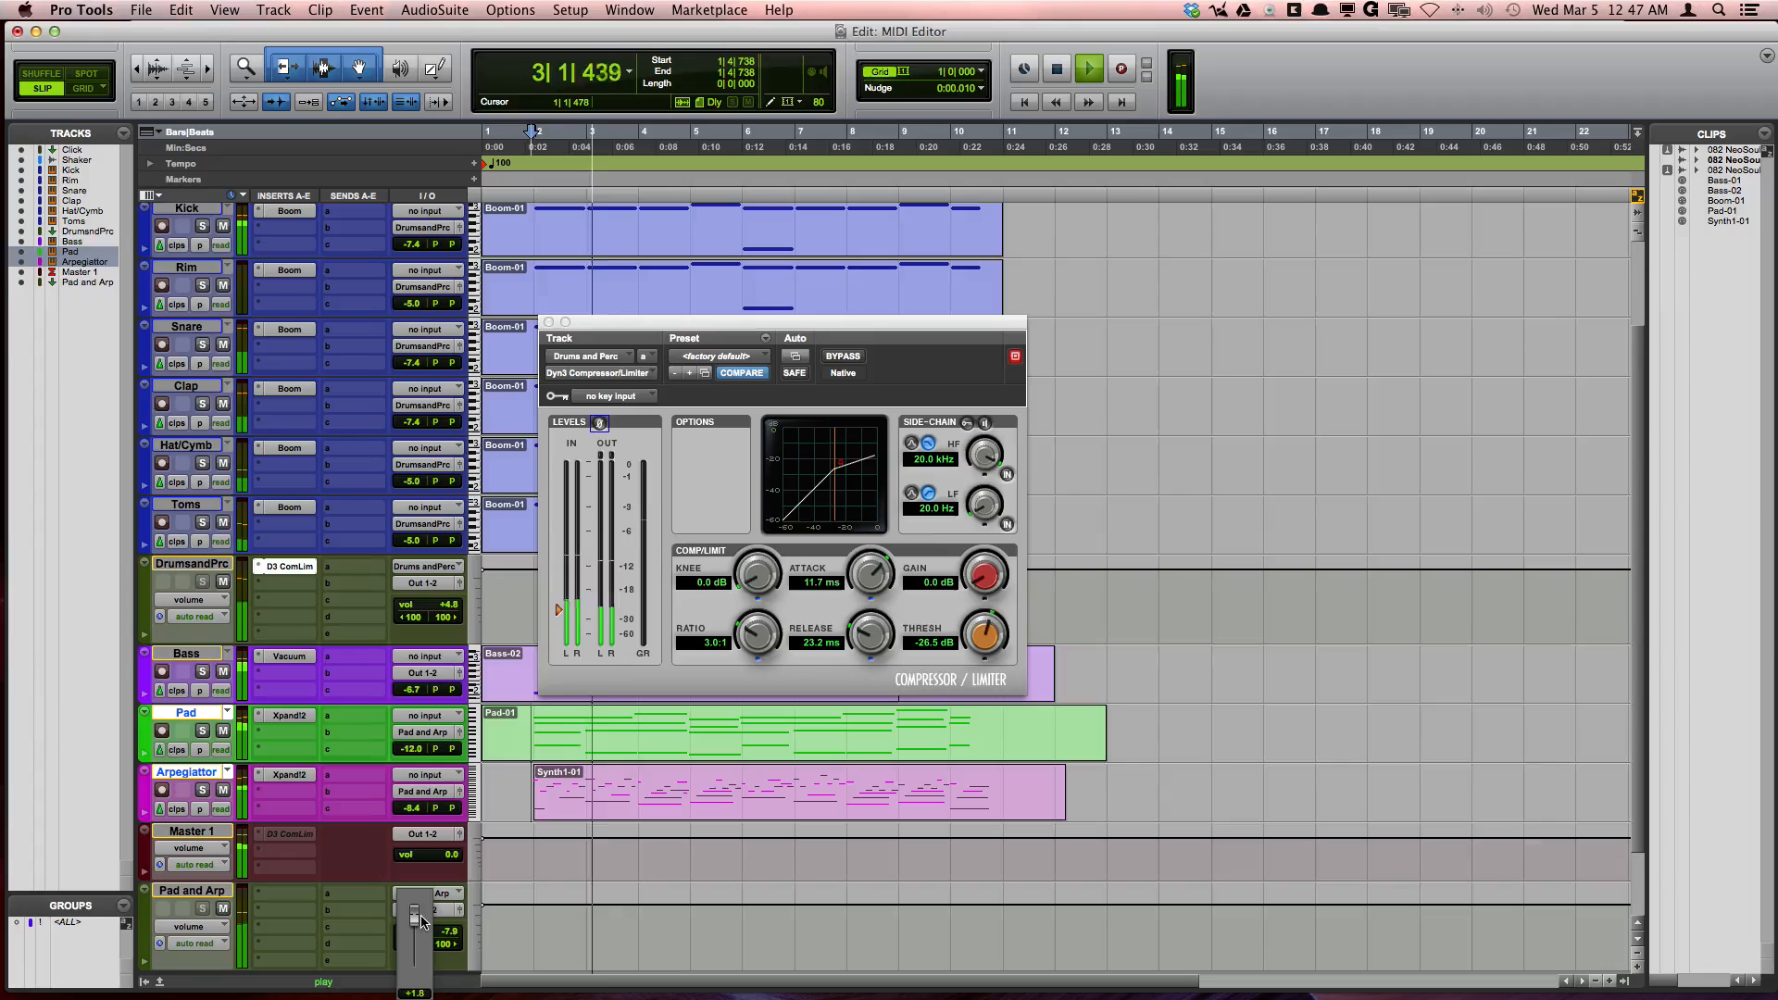
{"action": "left_click", "coordinate": [1057, 70]}
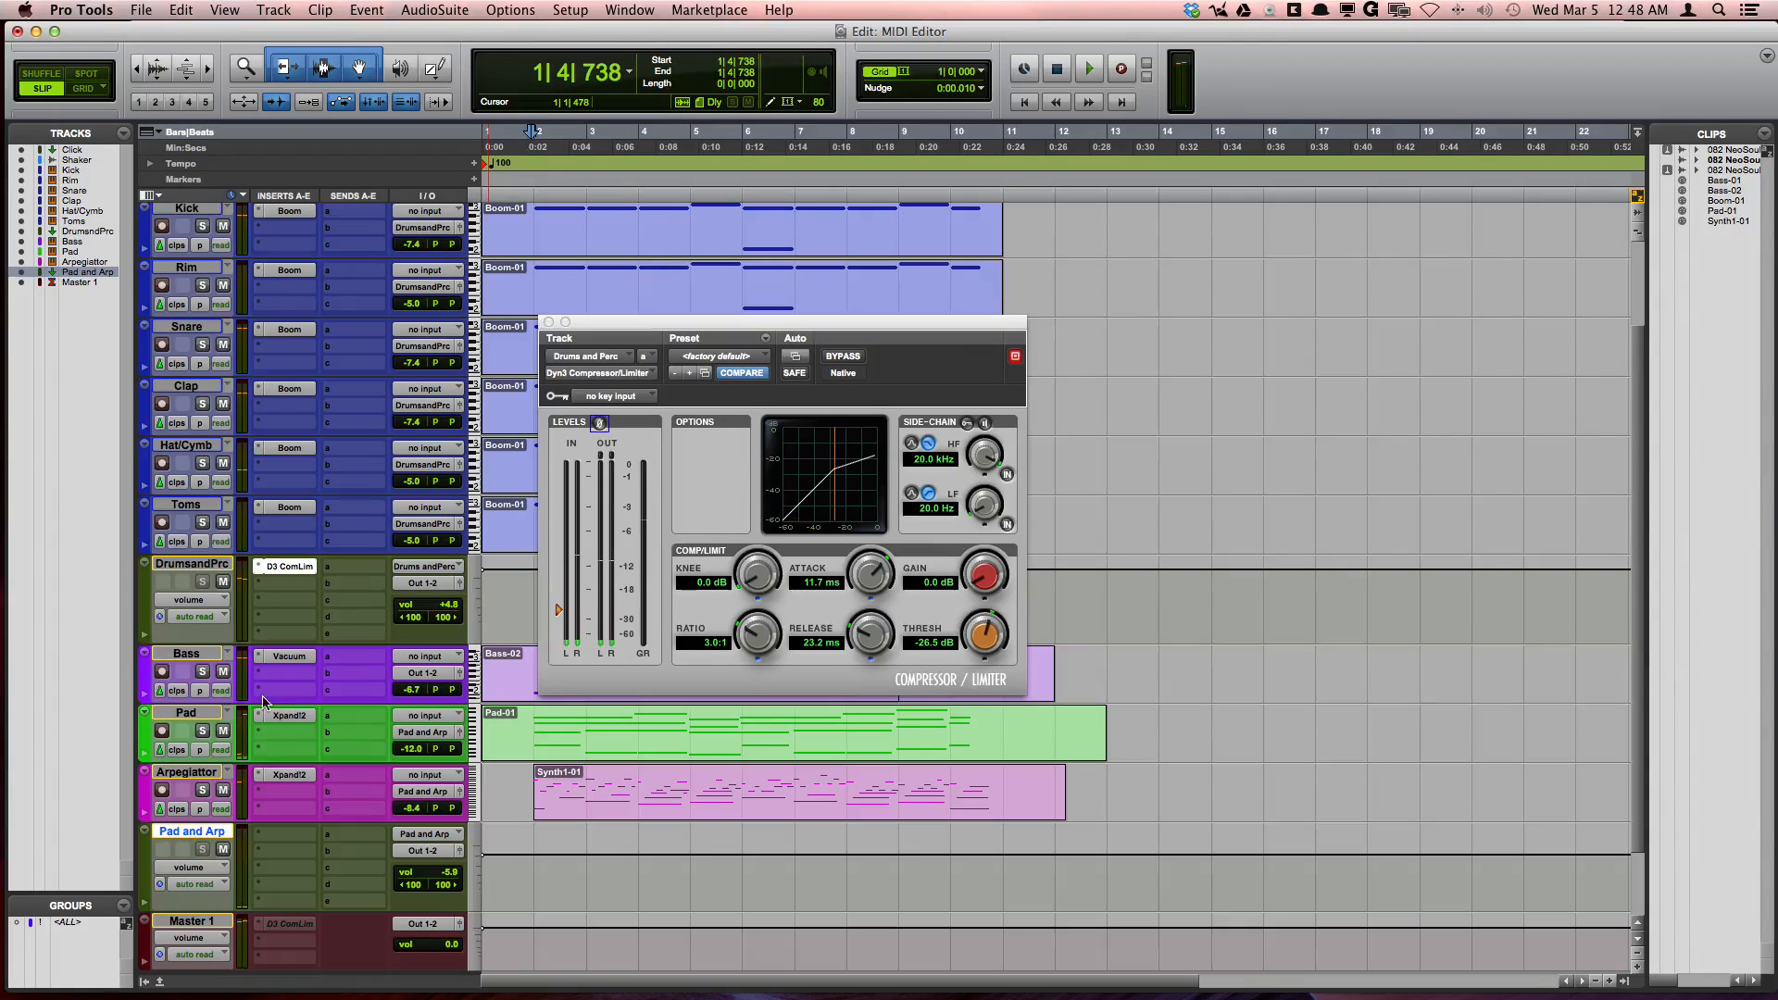
{"action": "mouse_move", "coordinate": [288, 716]}
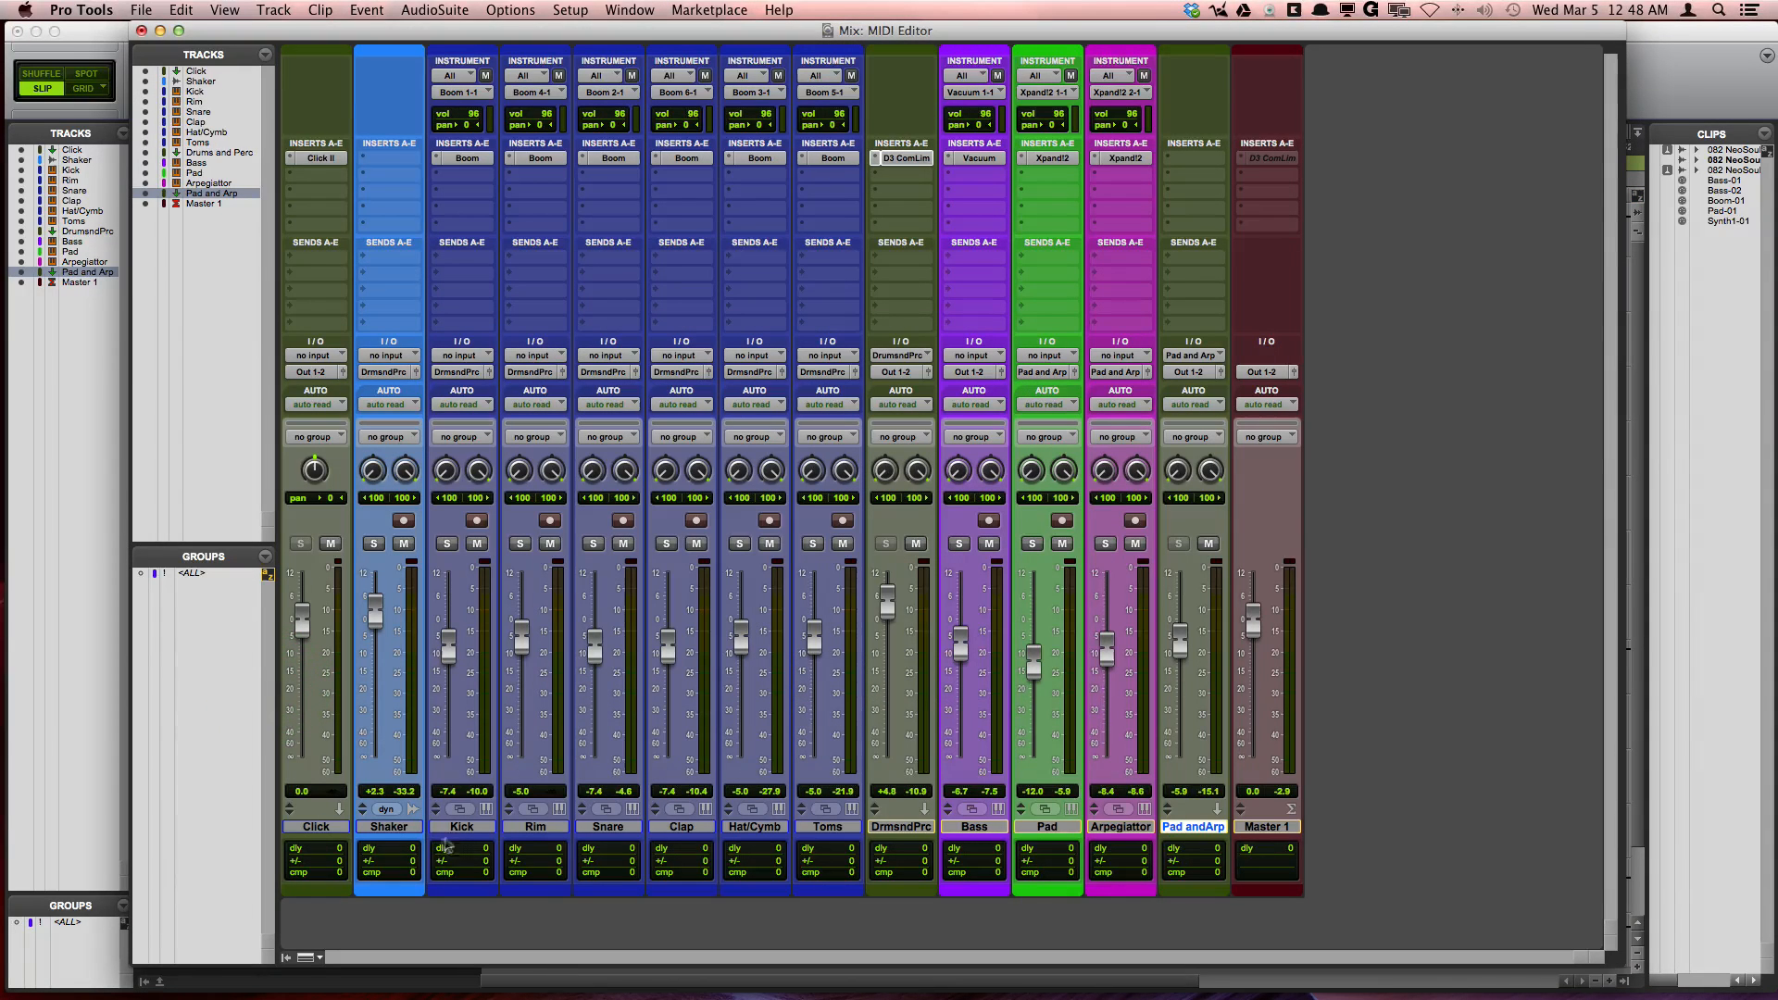
{"action": "mouse_move", "coordinate": [884, 607]}
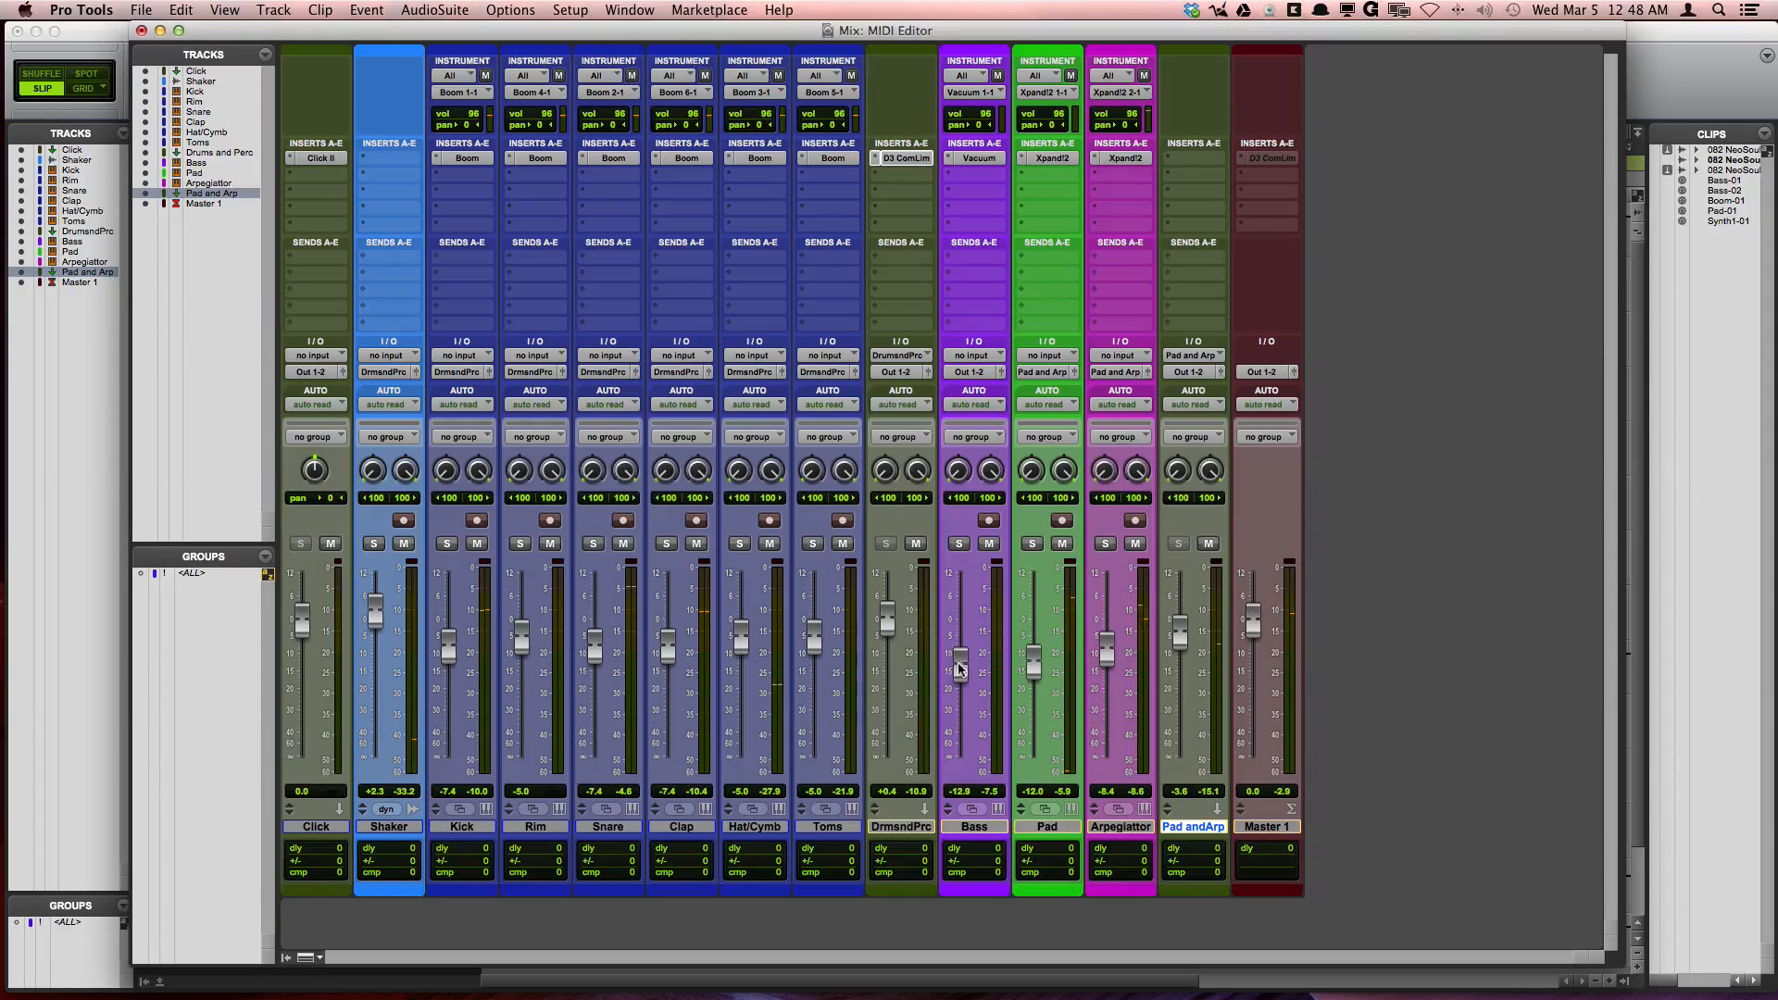
{"action": "mouse_move", "coordinate": [964, 669]}
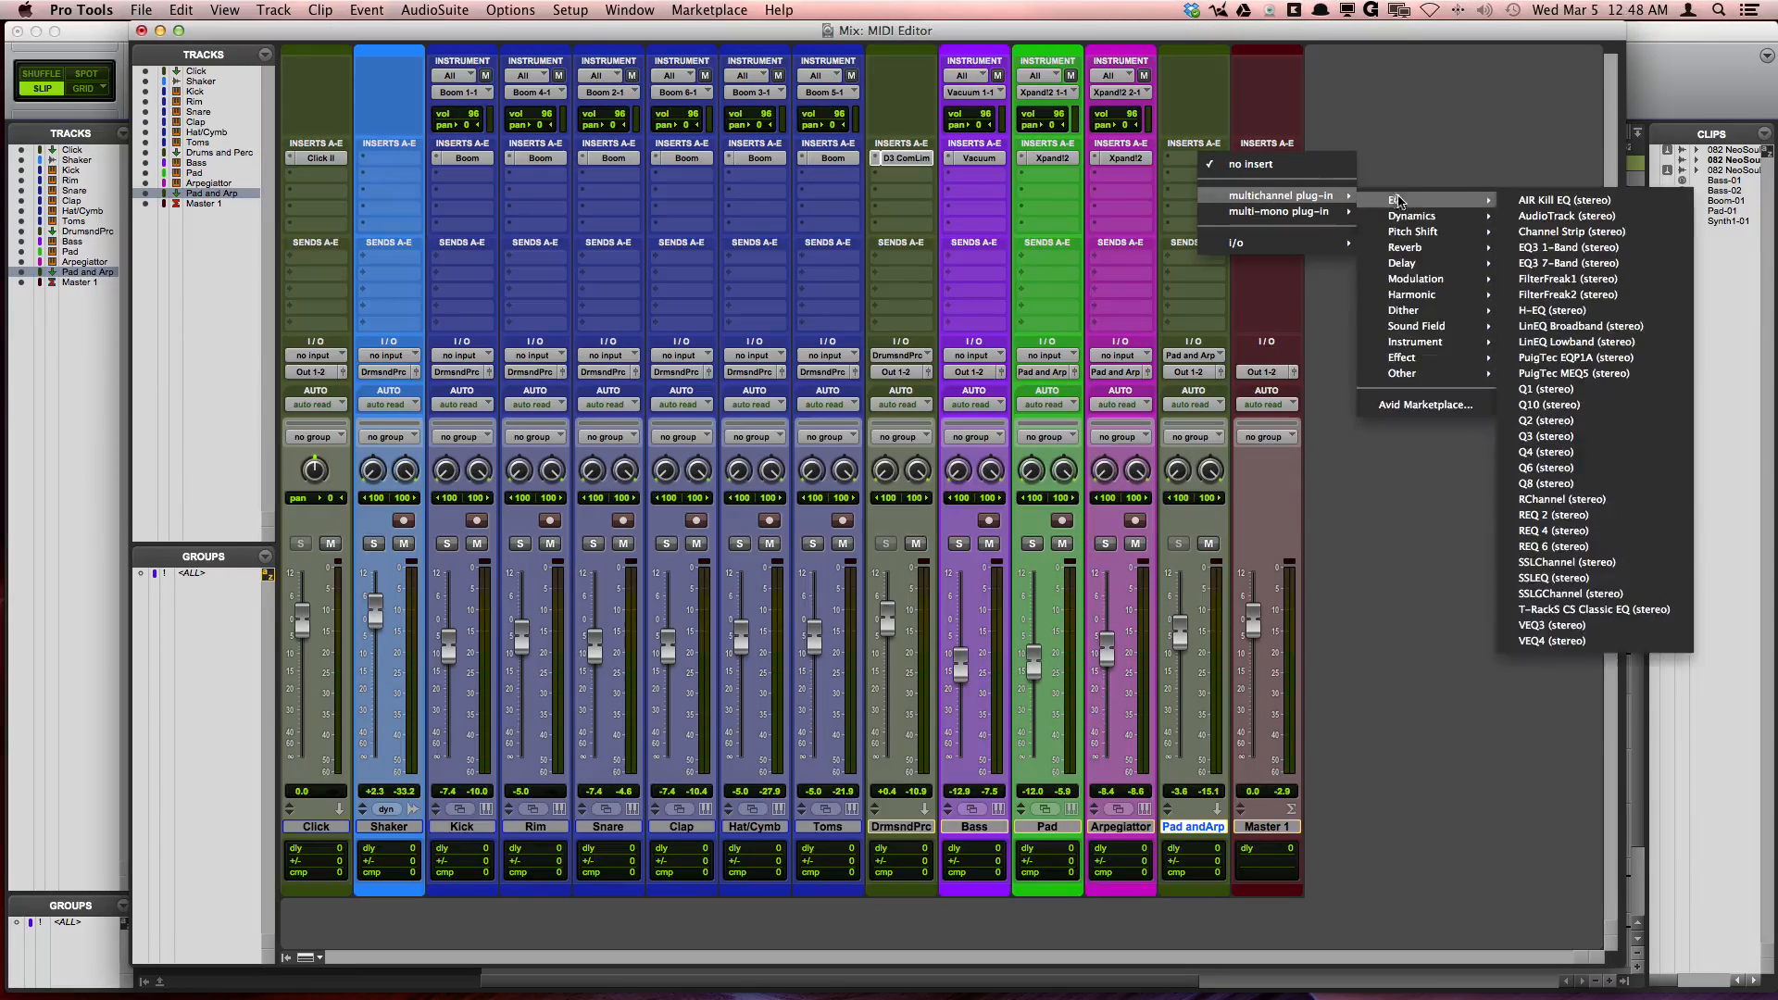
{"action": "mouse_move", "coordinate": [1567, 262]}
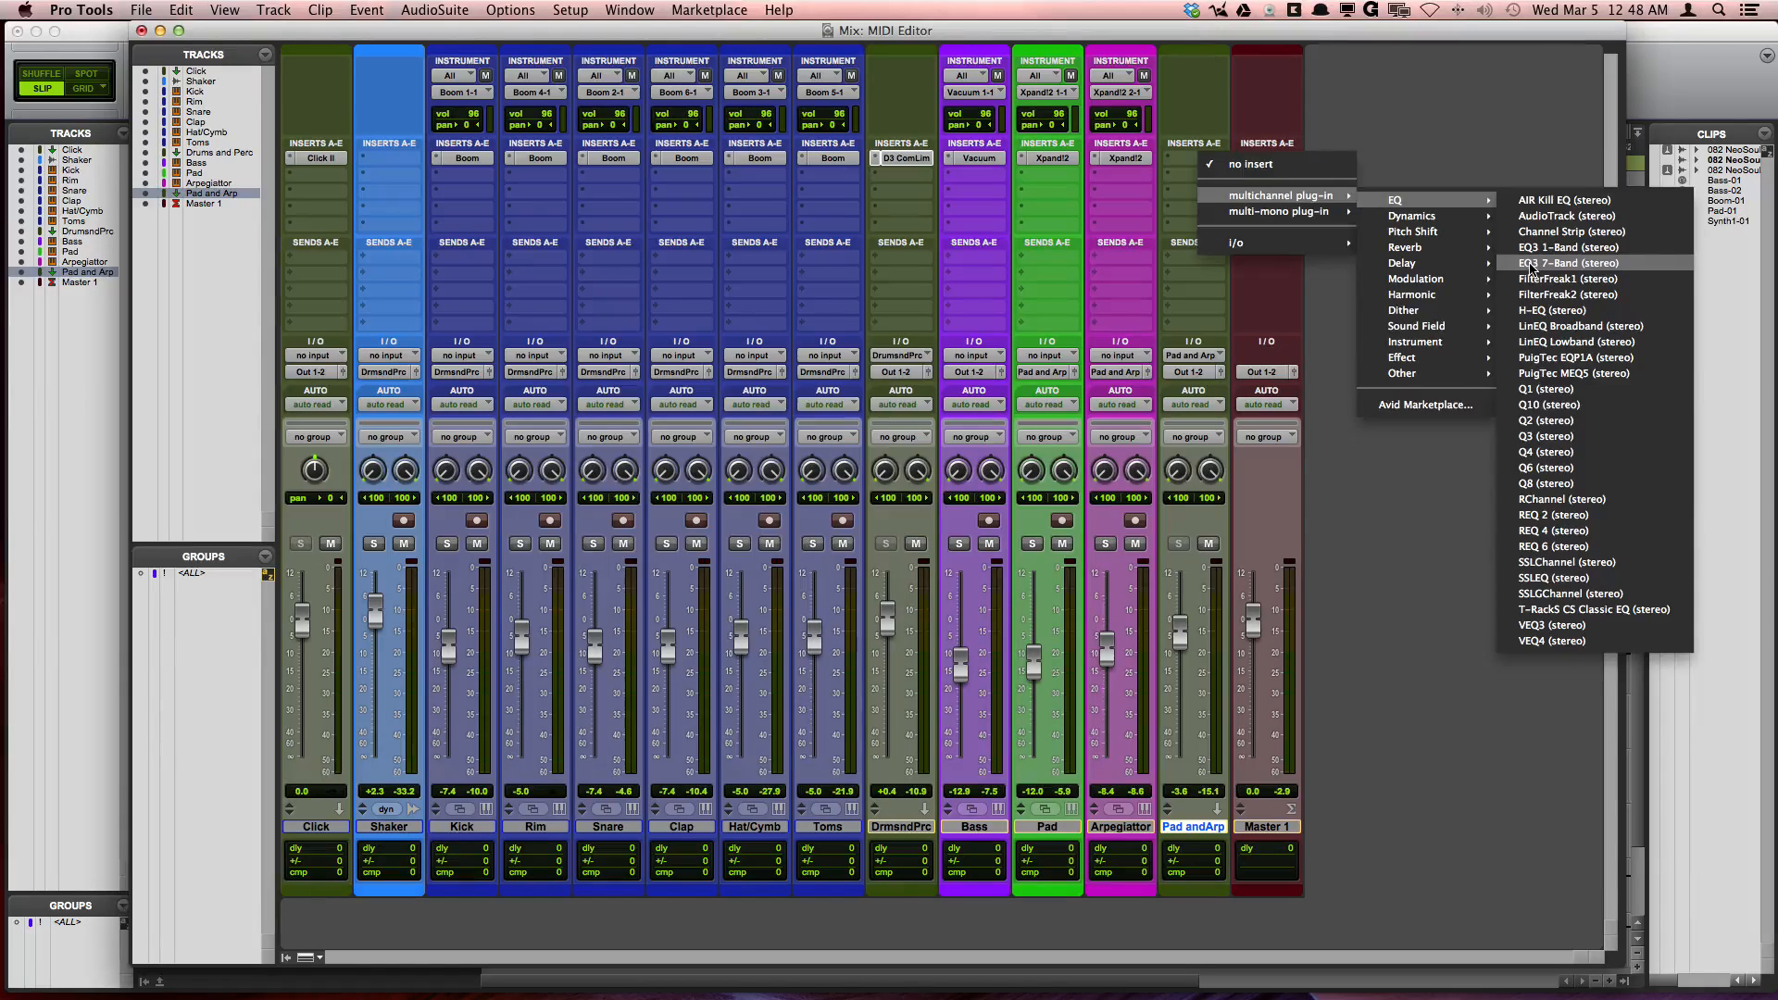
Insert EQ3 7-Band on Pad and Arp and enable its 20 Hz high-pass filter
{"action": "left_click", "coordinate": [1570, 262]}
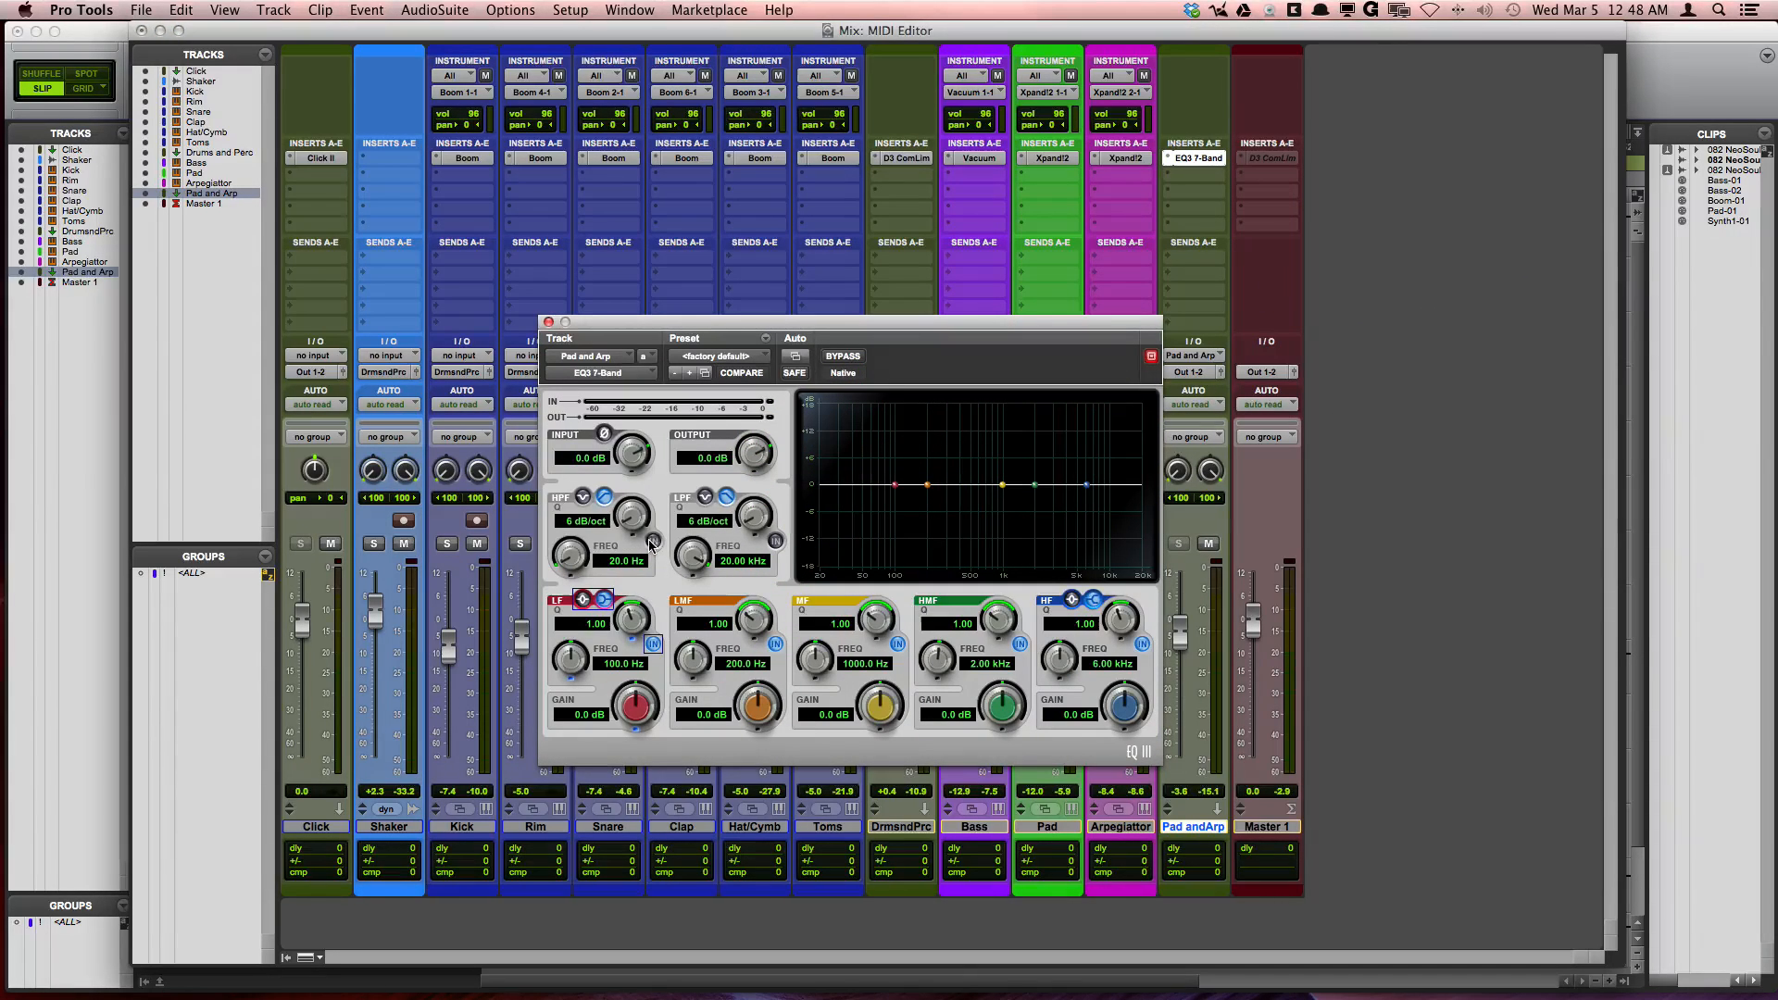
{"action": "left_click", "coordinate": [633, 516]}
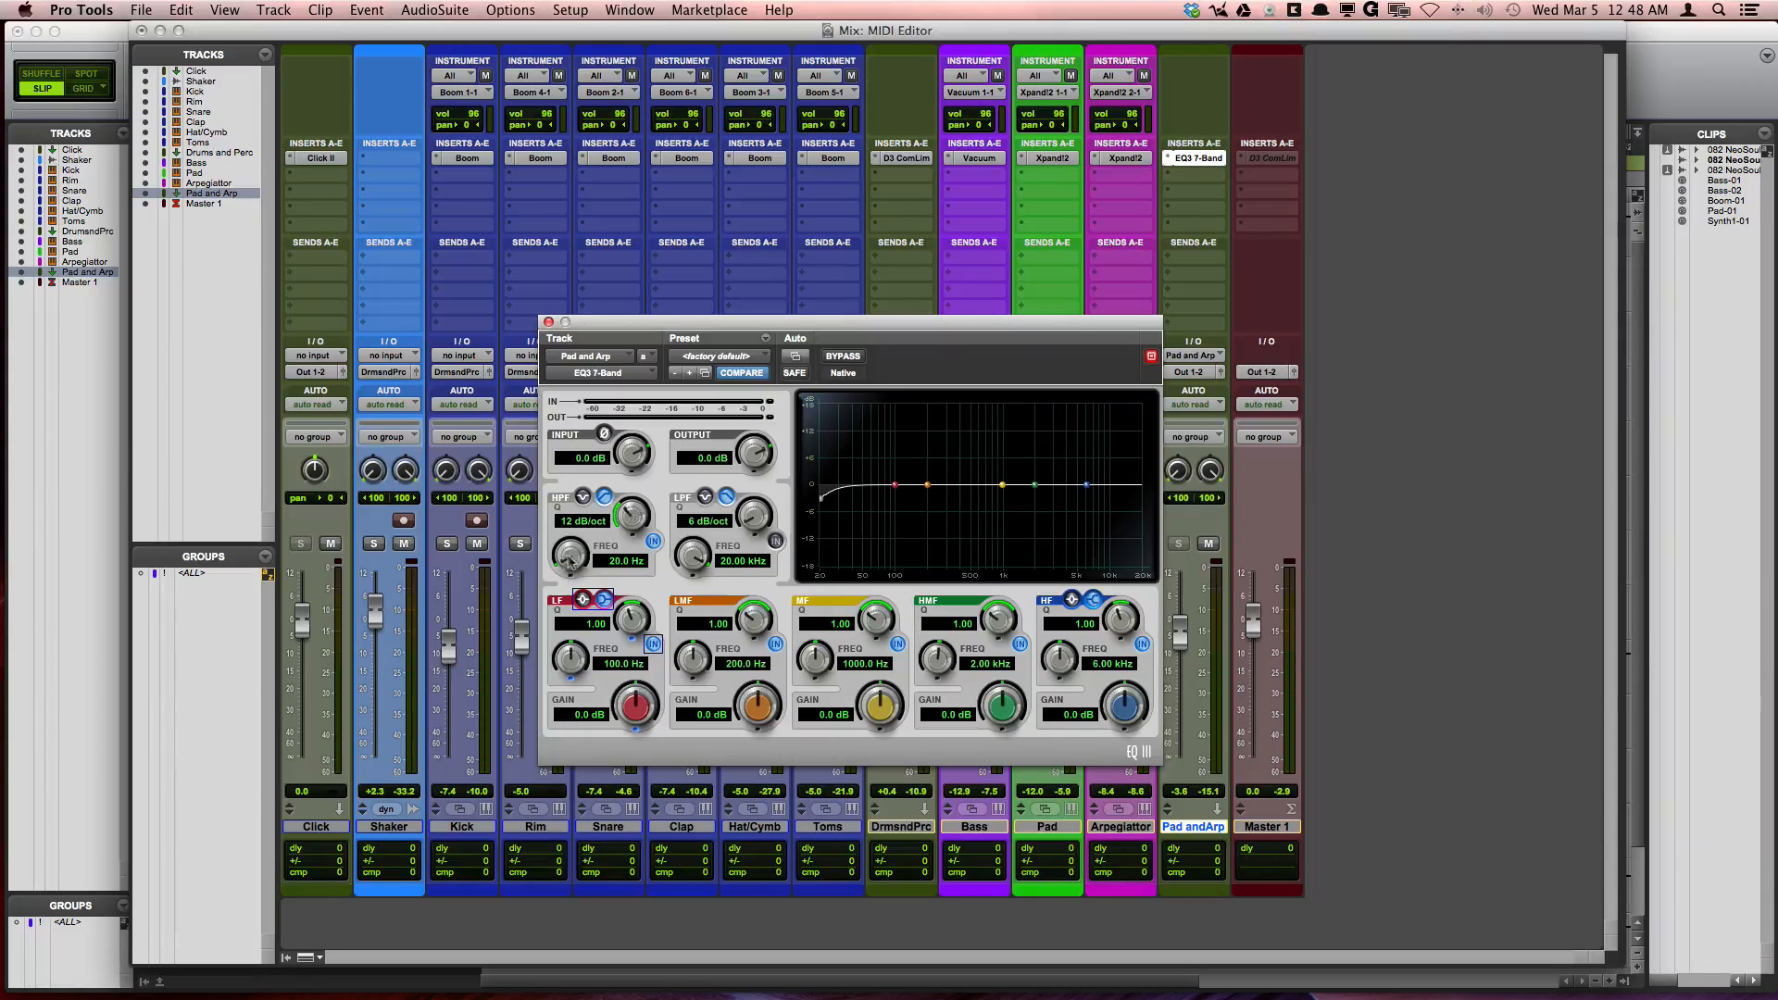